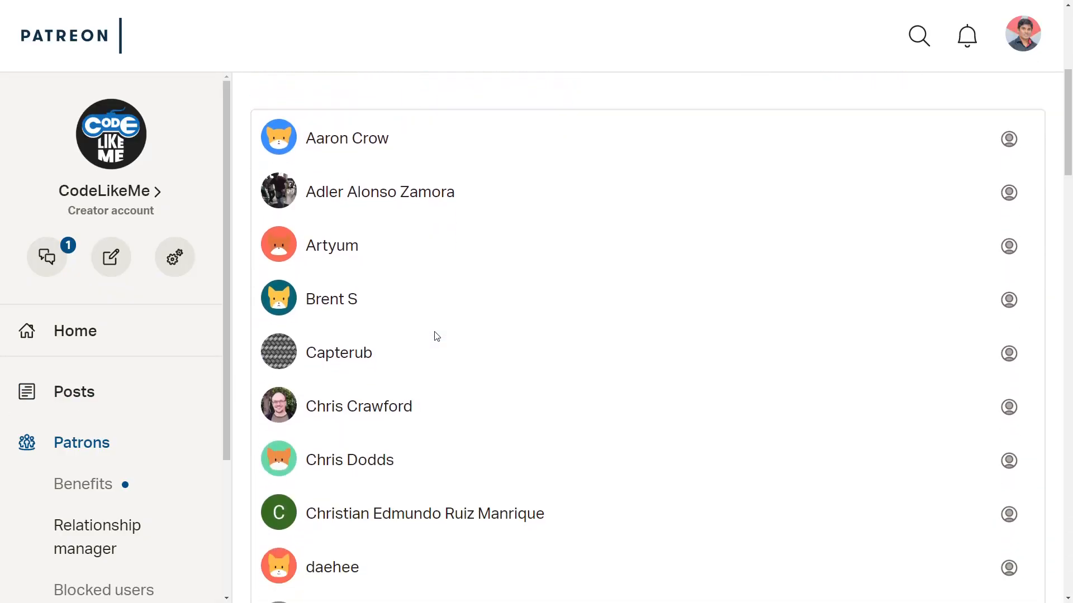
Scroll down the Patreon patrons list and load page 2 of active patrons.
scroll(down, 3)
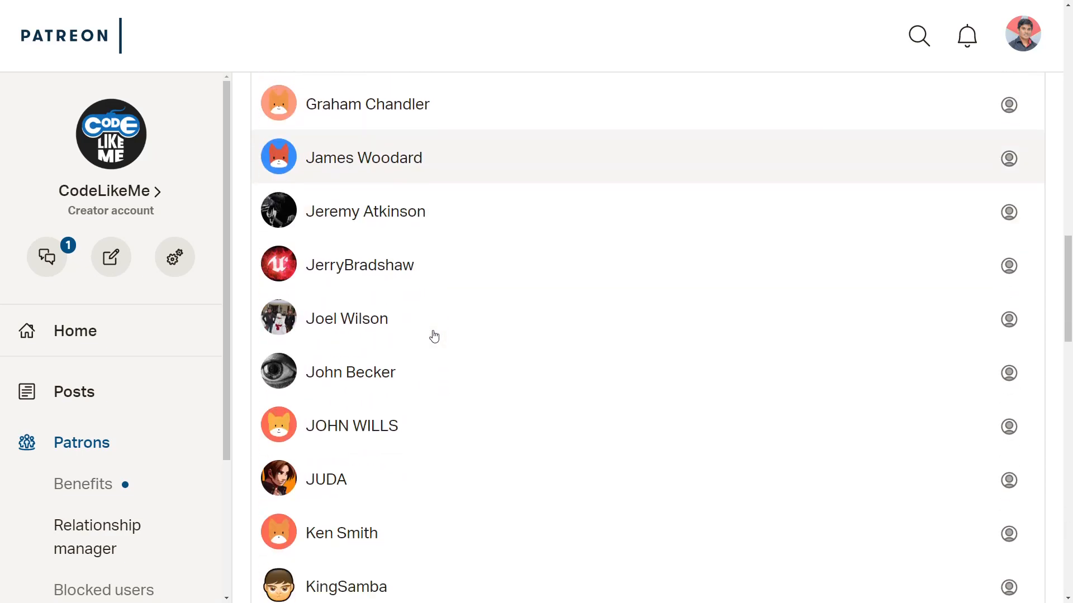
scroll(down, 3)
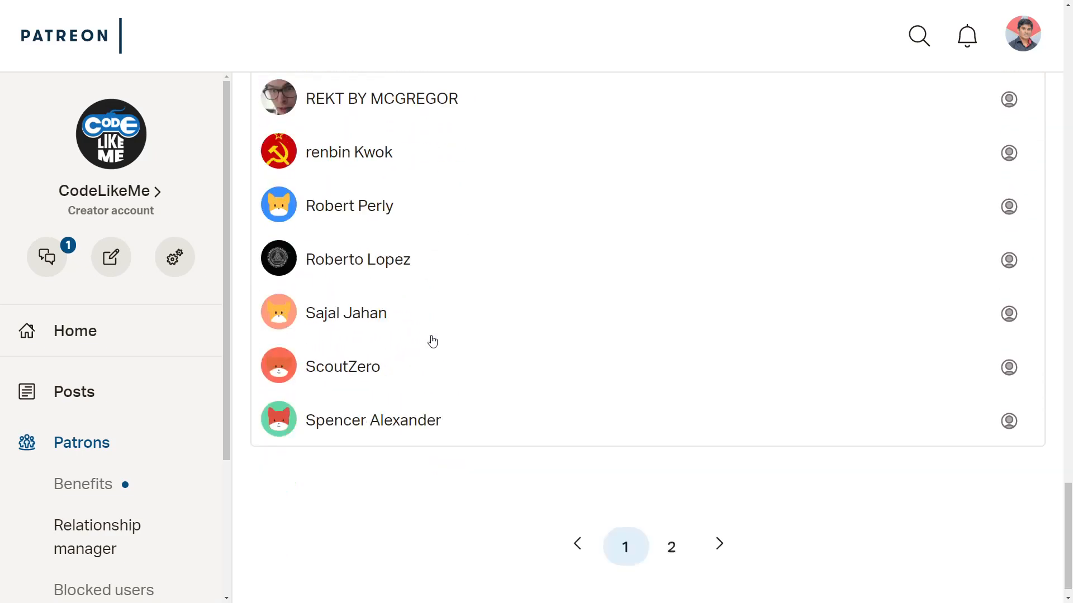
click(670, 546)
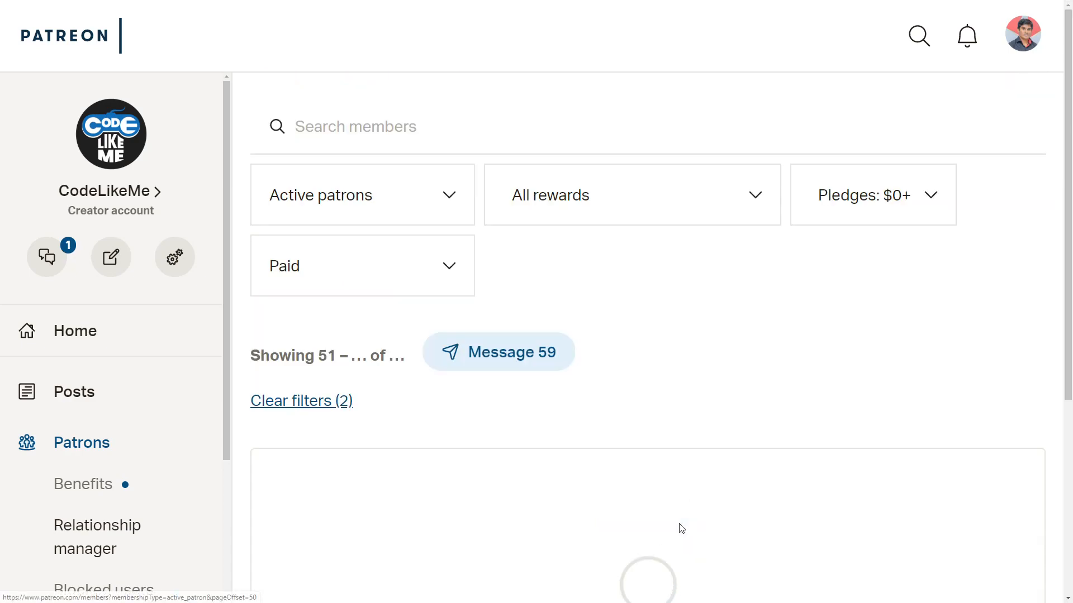
click(670, 521)
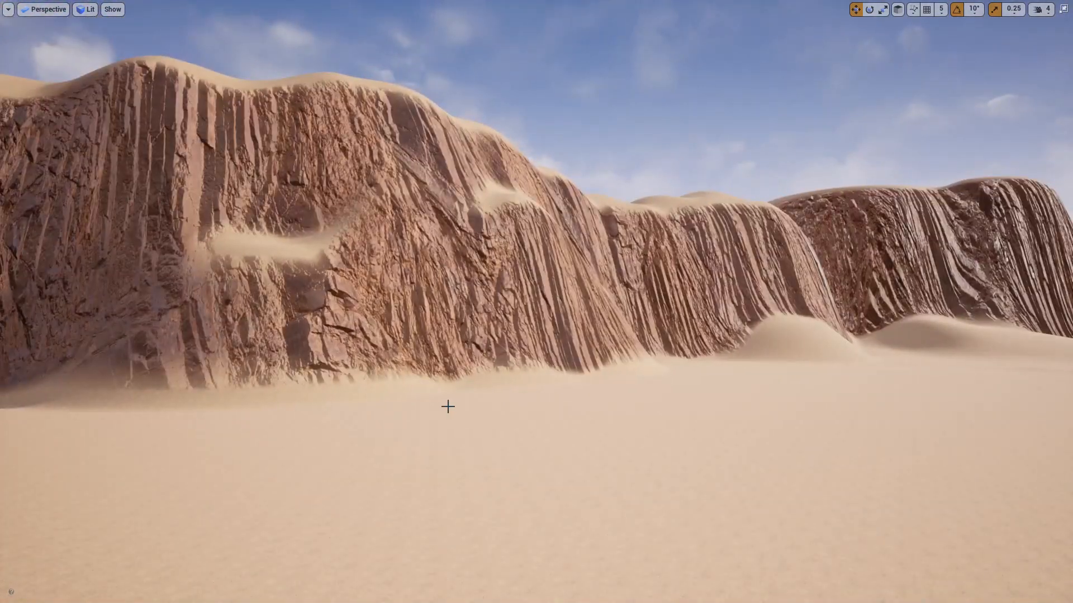
Browse to Megascans > 3D_Asset > 04_Huge_Icelandic_Lava_Cliff and select siEoZ_LOD0.
click(160, 7)
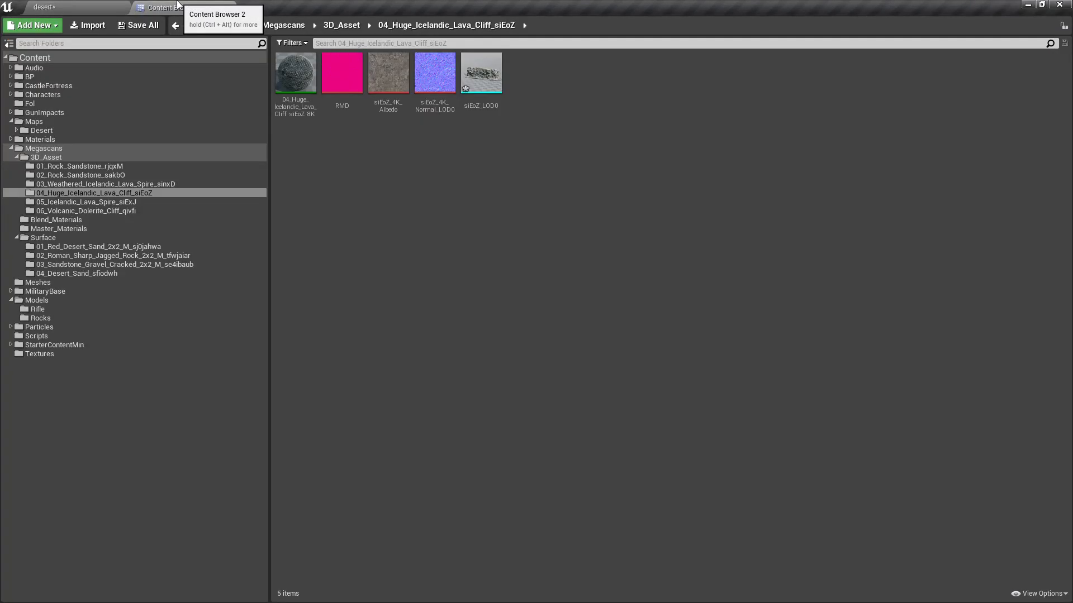
click(481, 73)
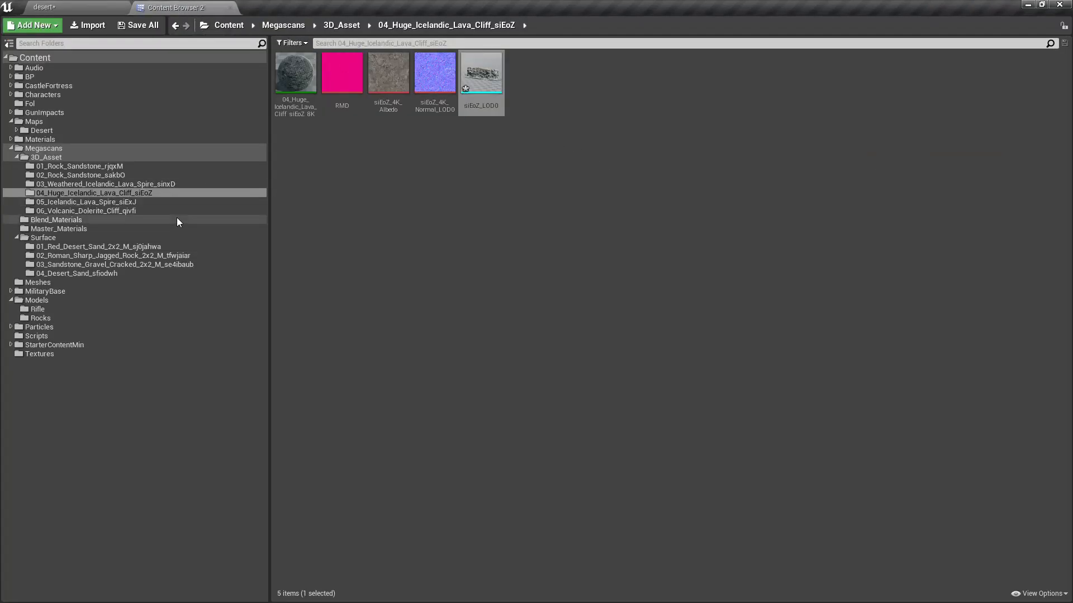
click(45, 7)
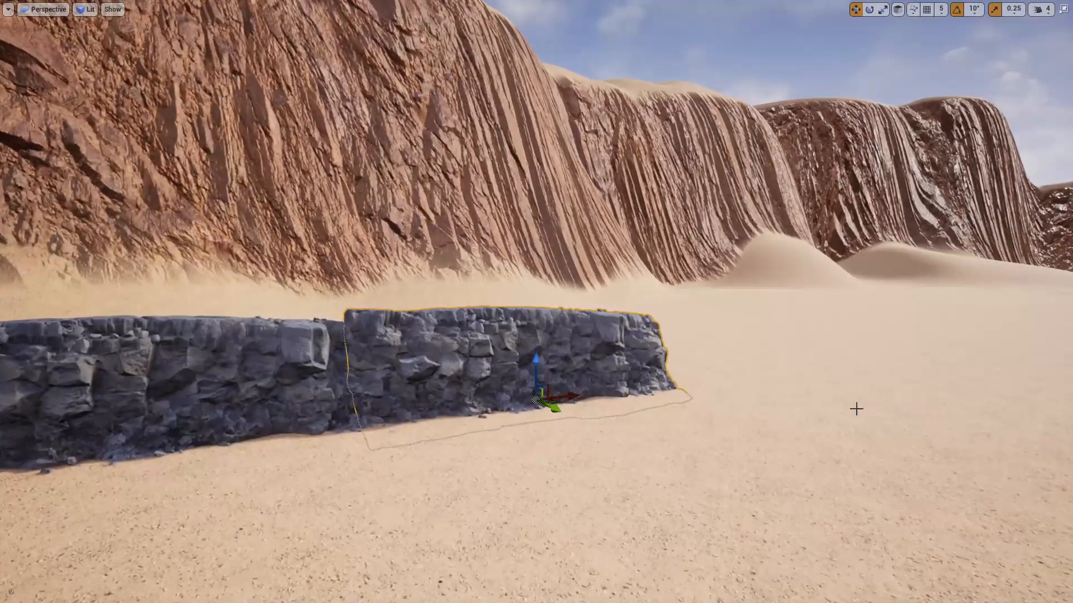
Inspect the placed lava cliff test mesh in the viewport and delete it.
drag(540, 384, 766, 362)
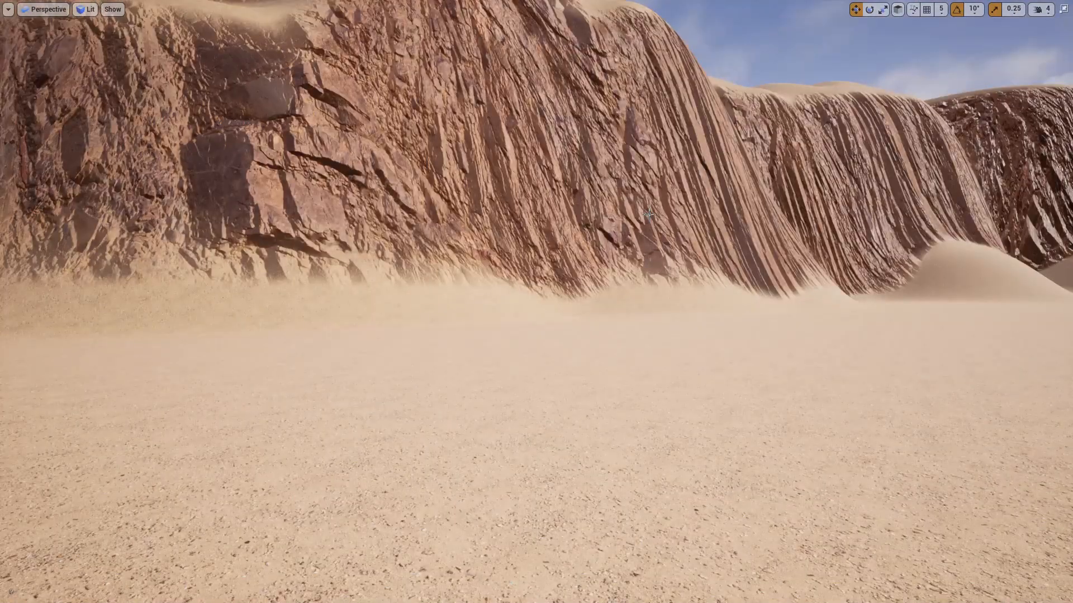
Create Actor blueprint Procedural_Ridge in BP/Procedural, open it, then return to the level.
click(176, 7)
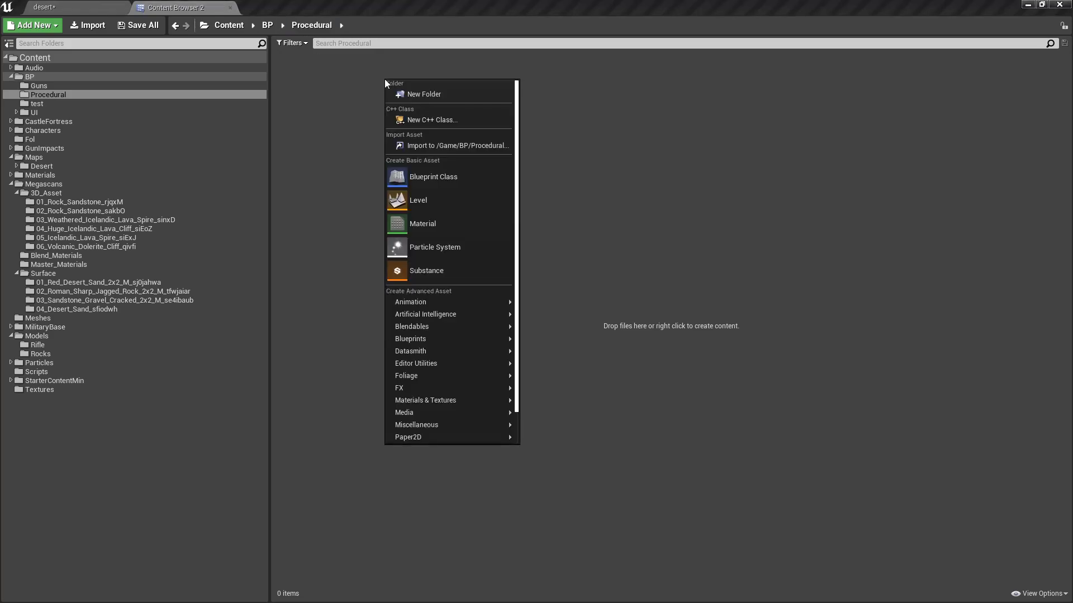
click(432, 176)
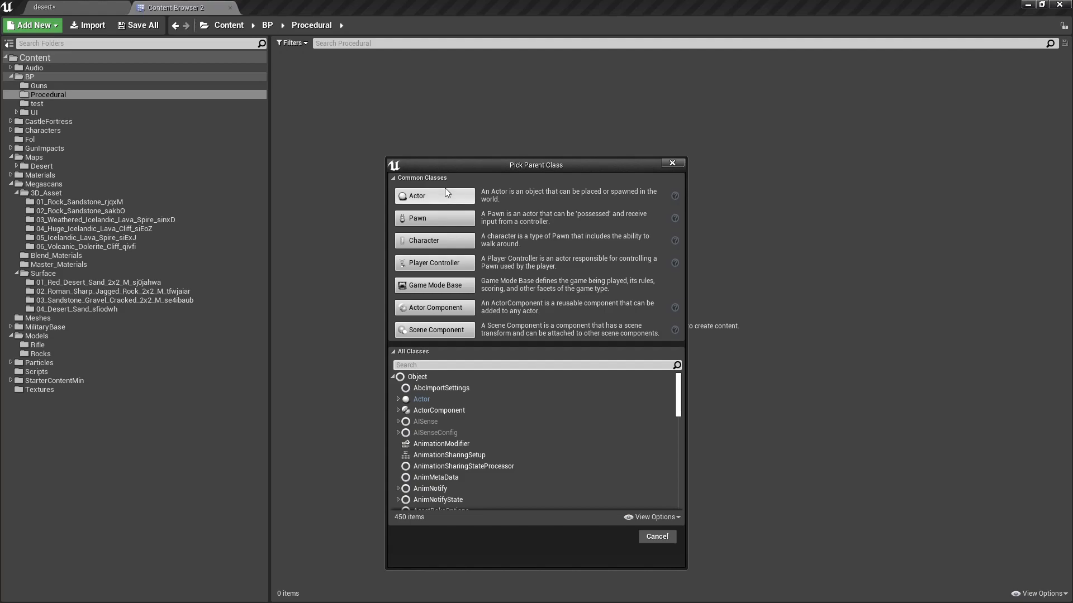
click(433, 195)
text(Procedural)
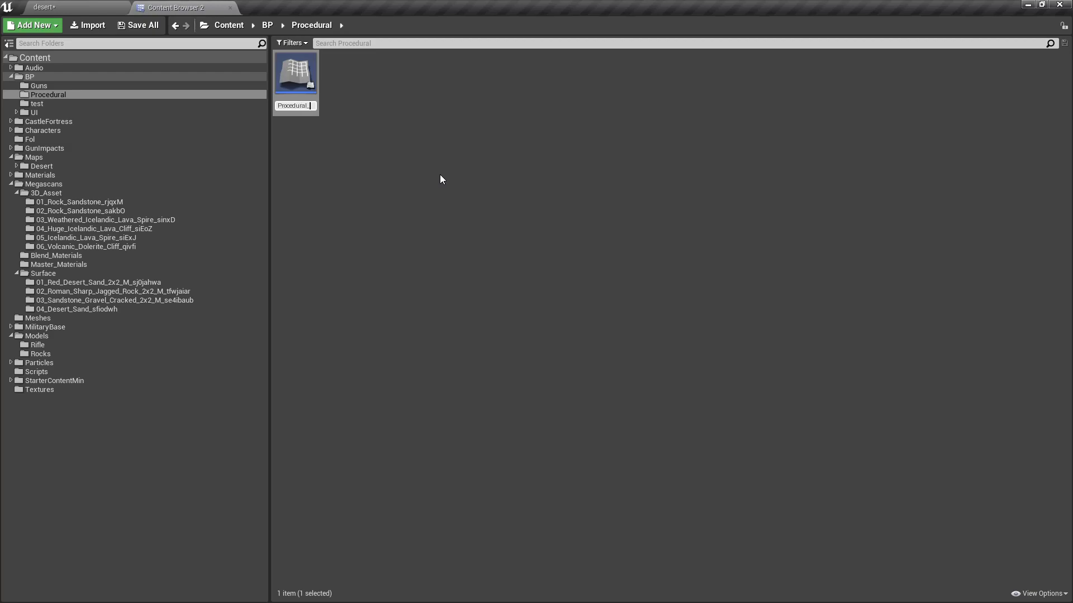
text(_Ridge)
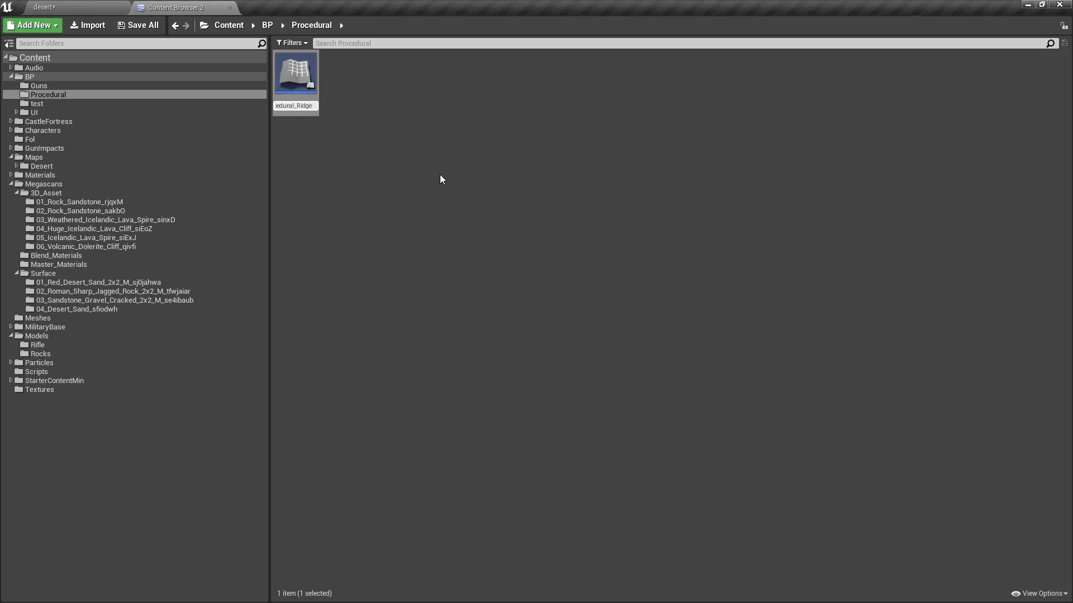
mouse_move(295, 74)
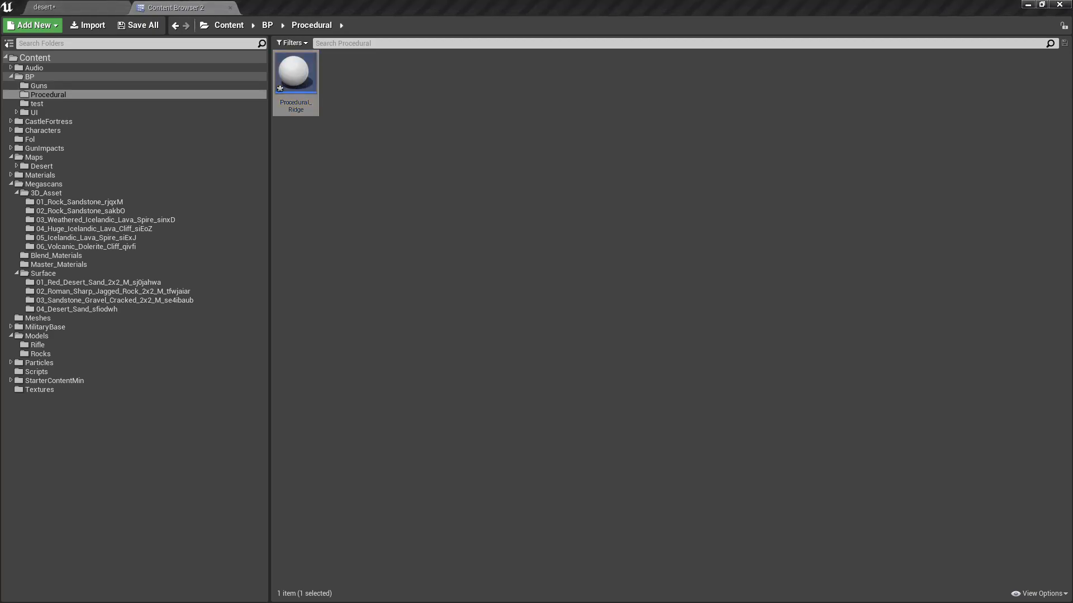
double_click(296, 73)
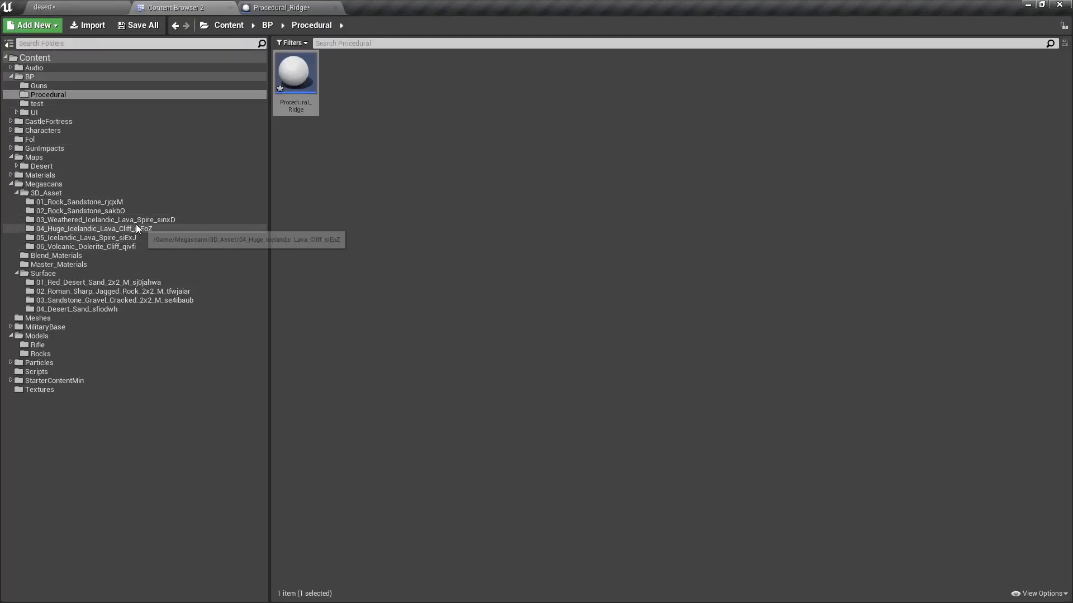
double_click(88, 228)
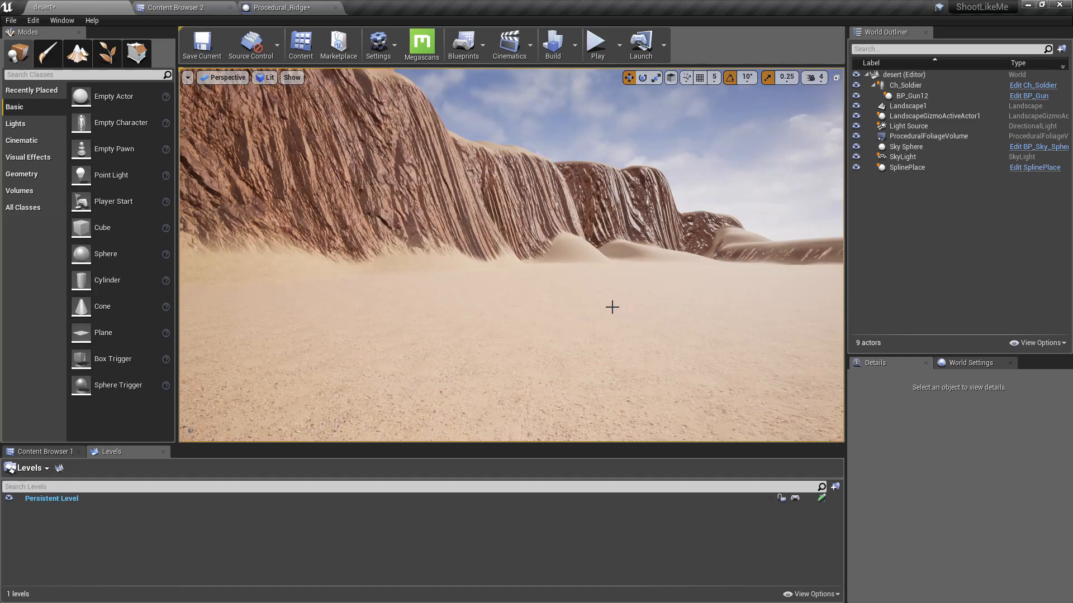
Add a Spline component to Procedural_Ridge and go back to the lava cliff assets.
click(280, 8)
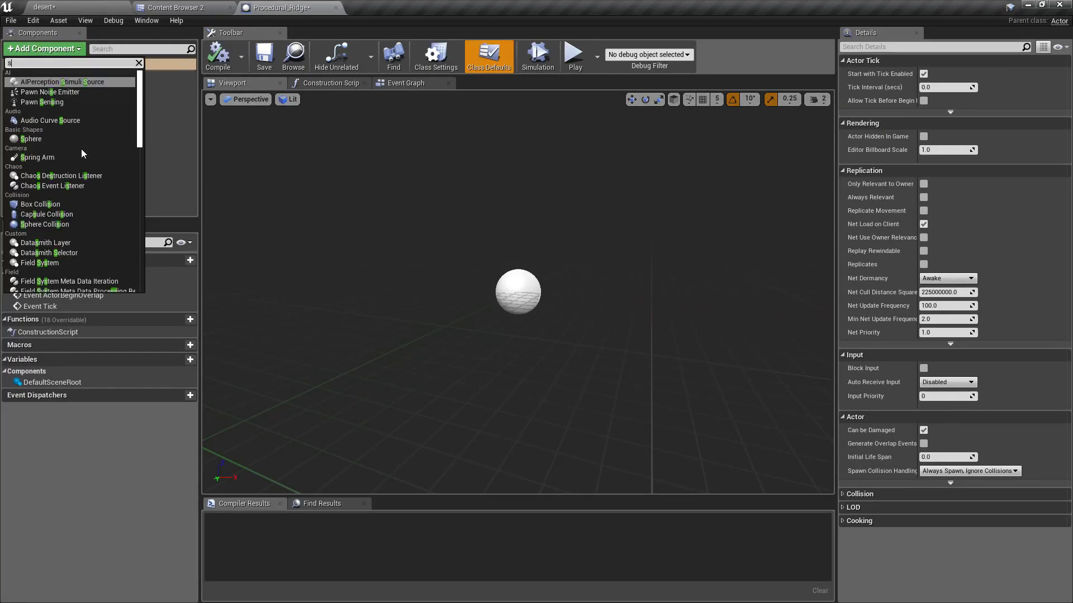
text(spli)
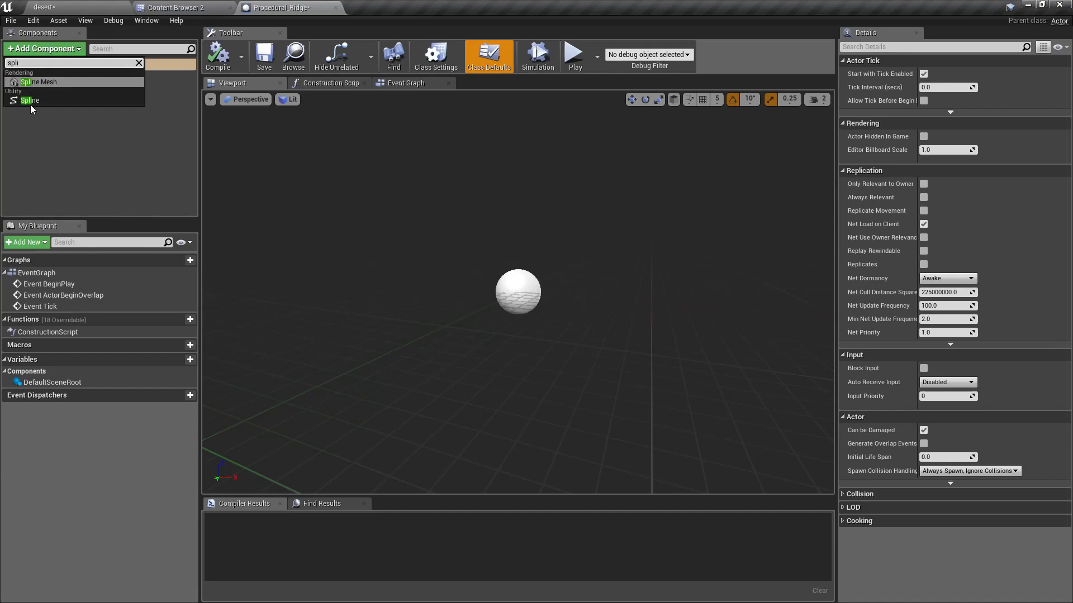
click(29, 101)
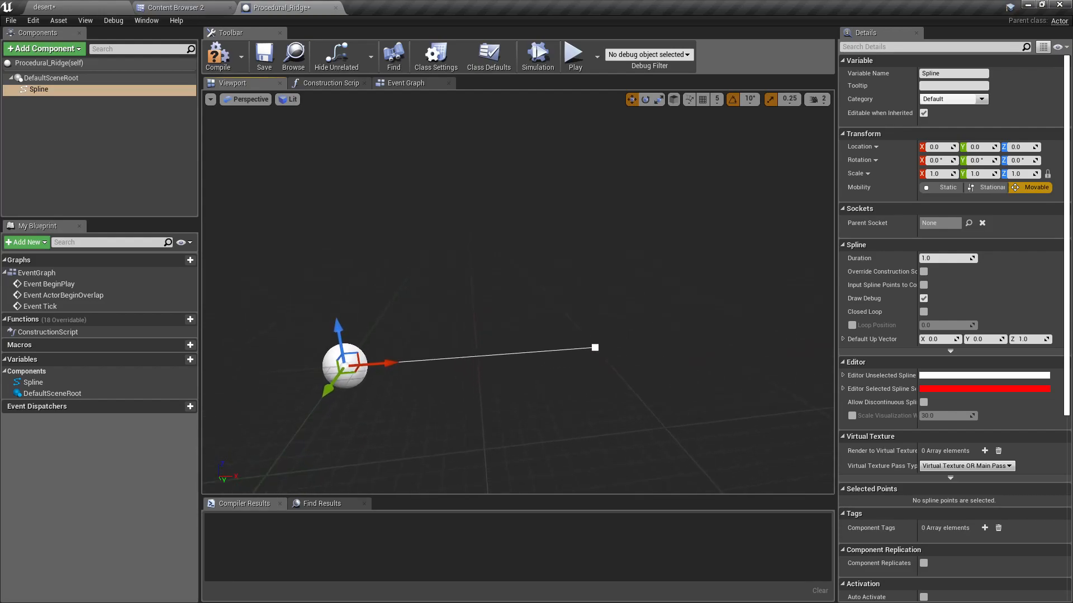
click(217, 56)
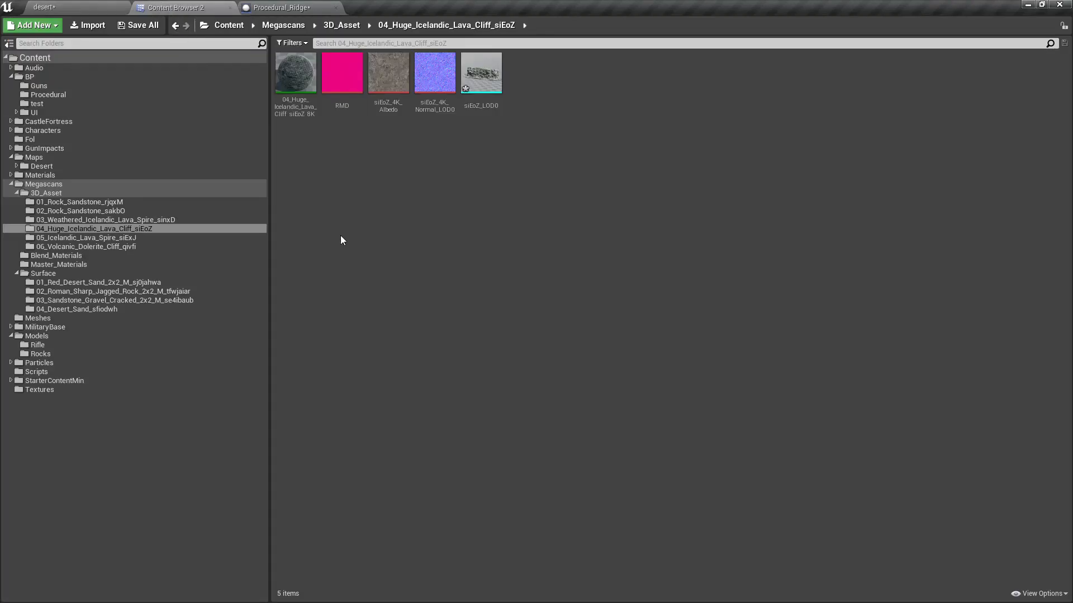
Place Procedural_Ridge in the level, rotate it 80° on Z, and extend its spline point.
click(30, 76)
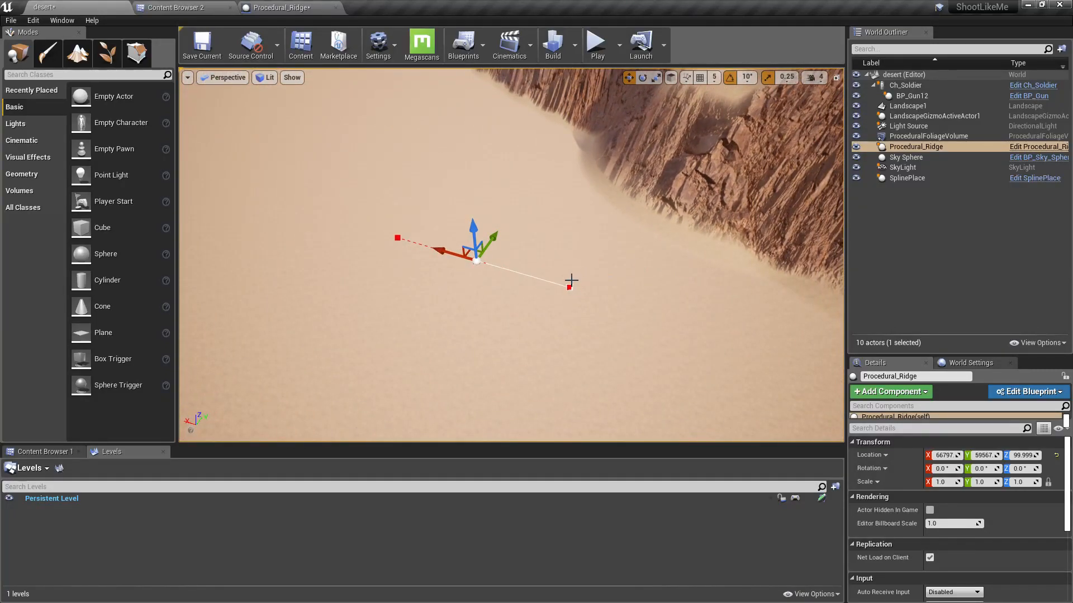
click(908, 106)
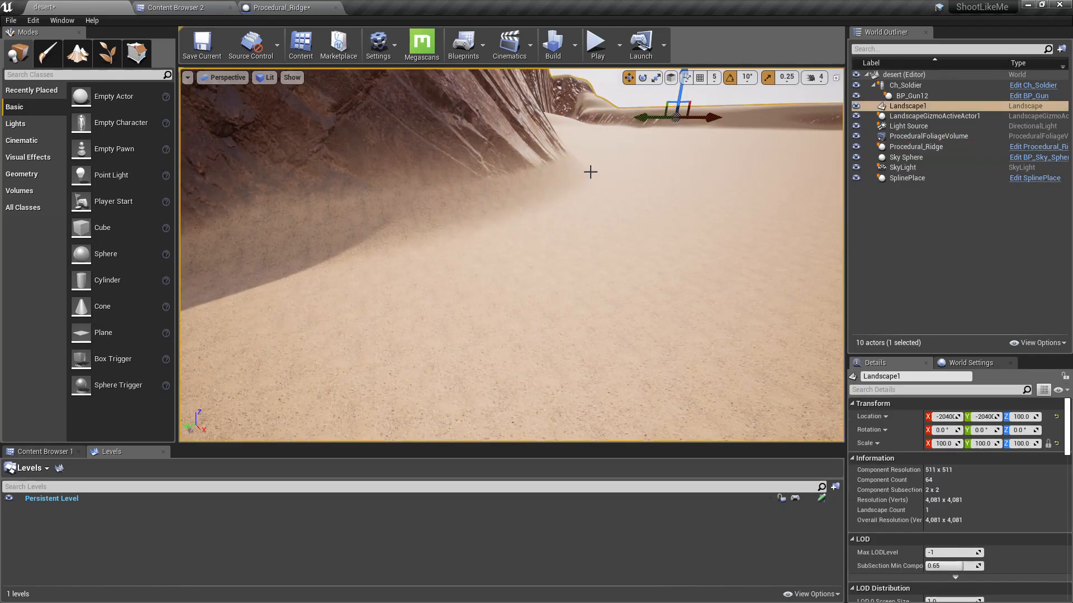
click(907, 177)
text(test)
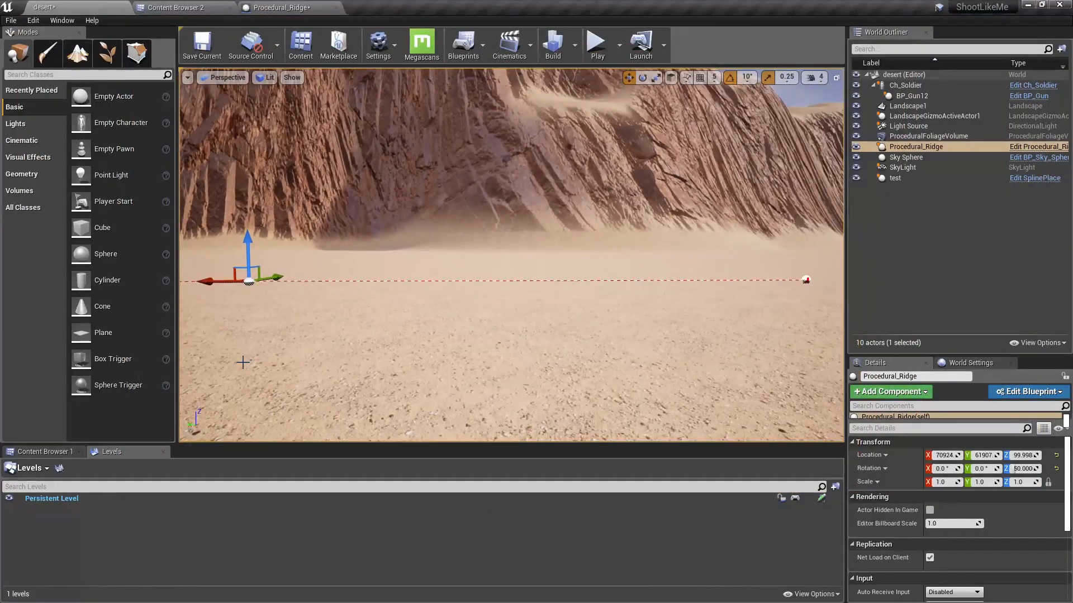
click(274, 8)
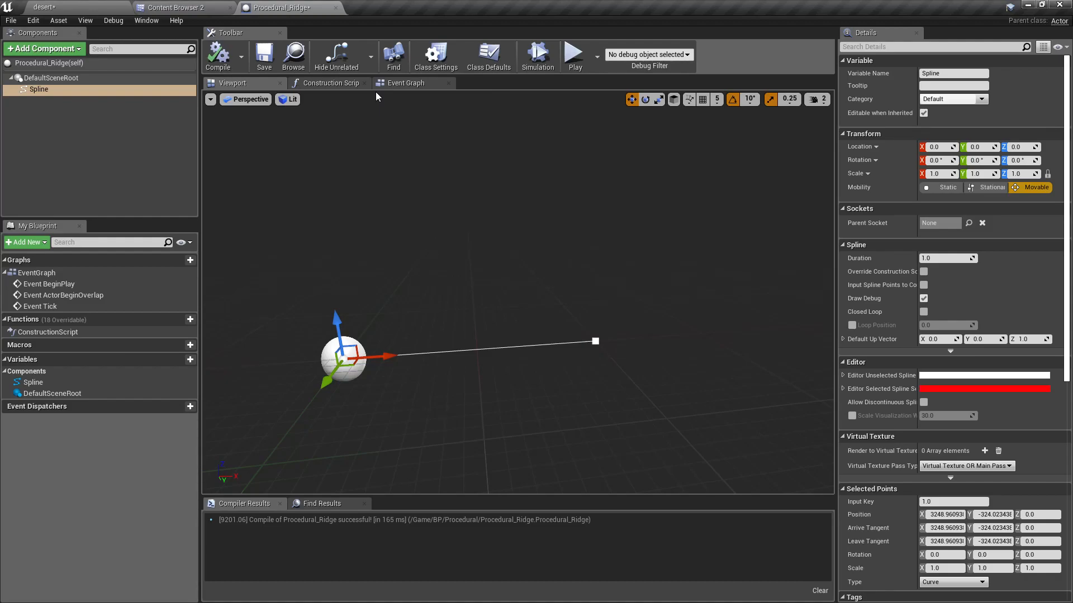
mouse_move(77, 5)
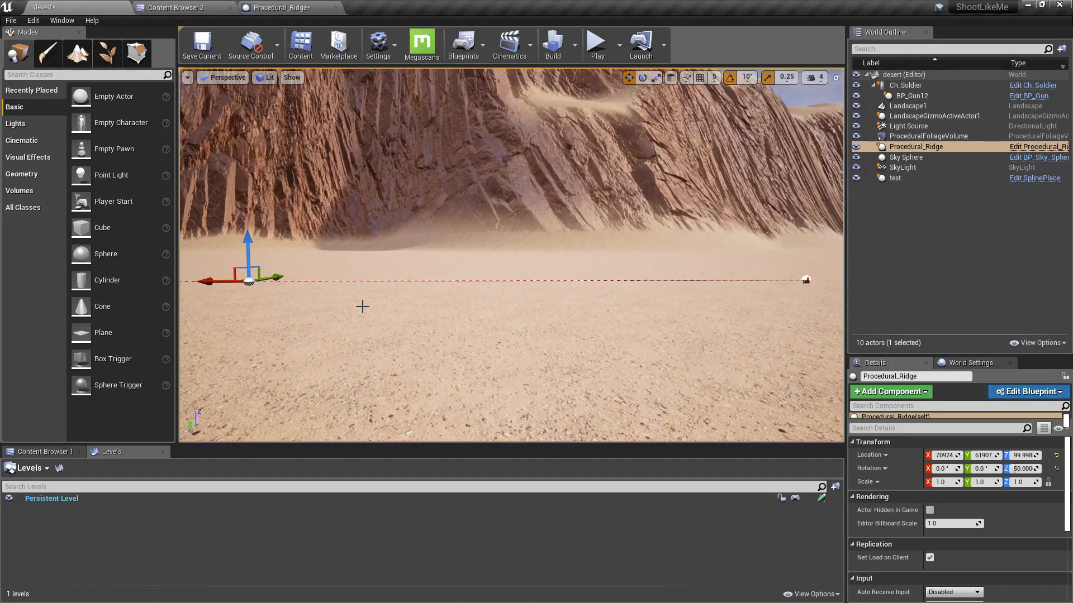
Add a Hierarchical Instanced Static Mesh component named HISM to Procedural_Ridge.
click(1024, 391)
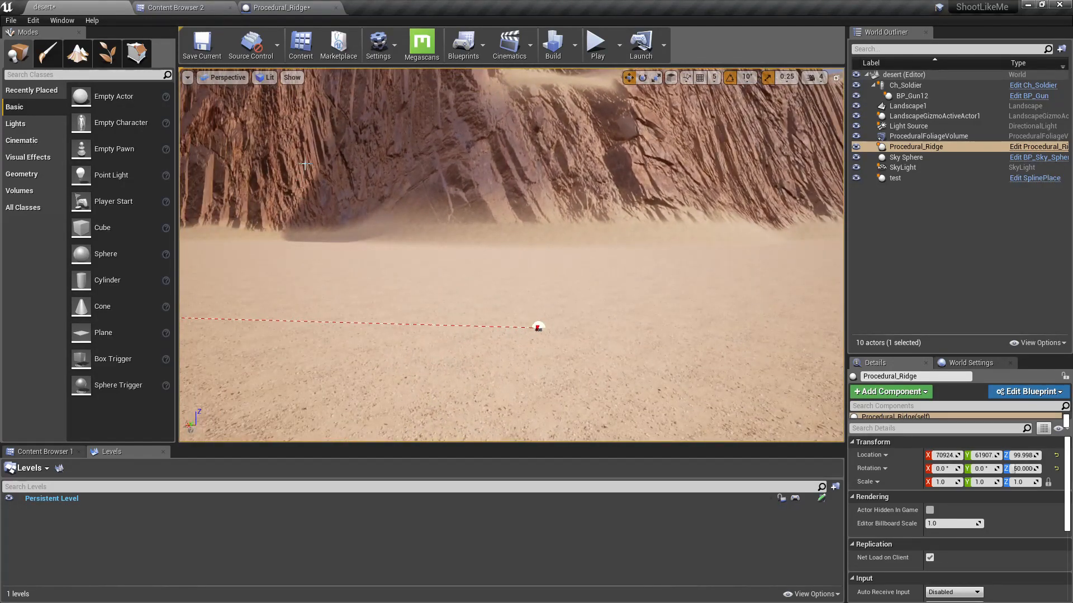
click(1024, 391)
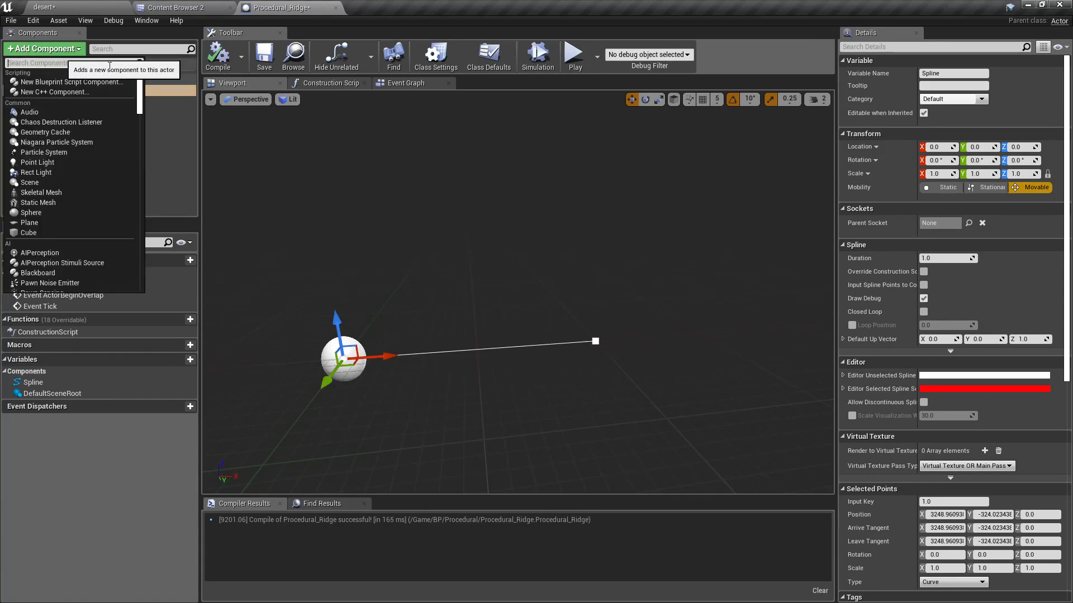
text(inst)
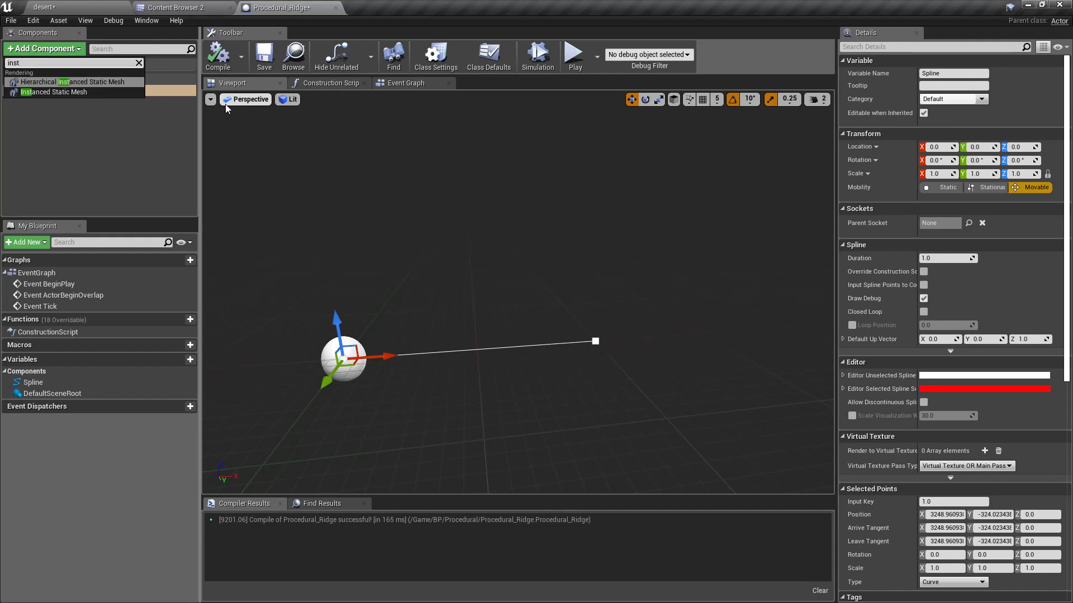
click(72, 81)
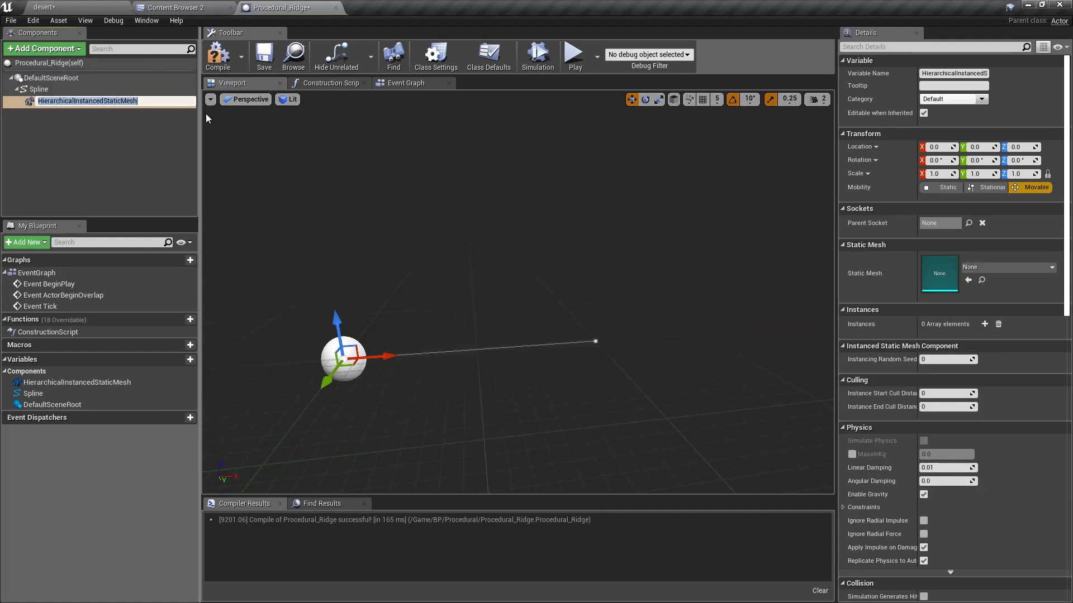
text(HISM)
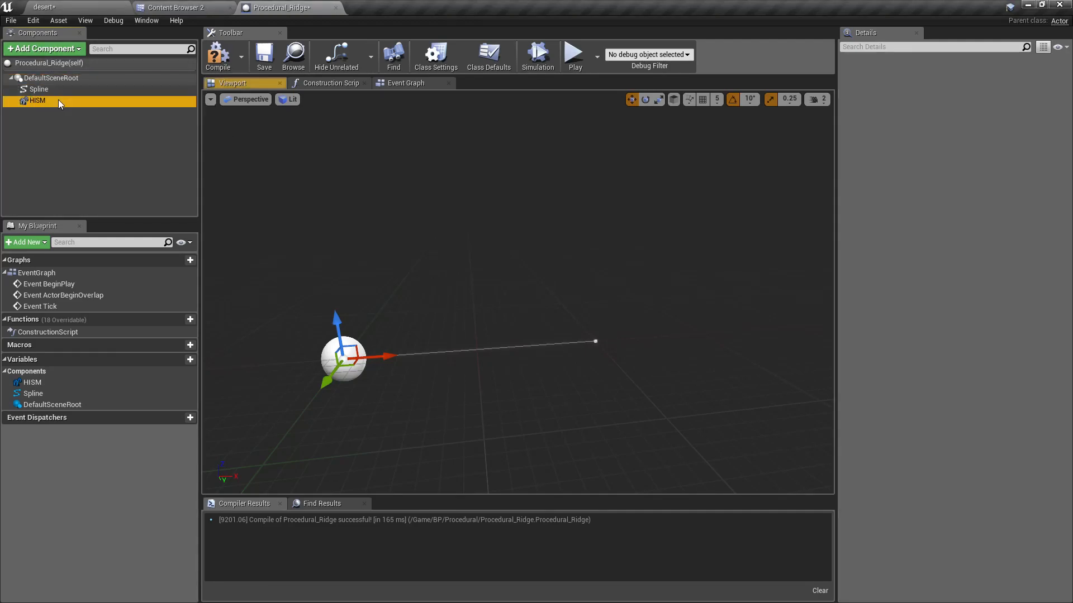
click(34, 100)
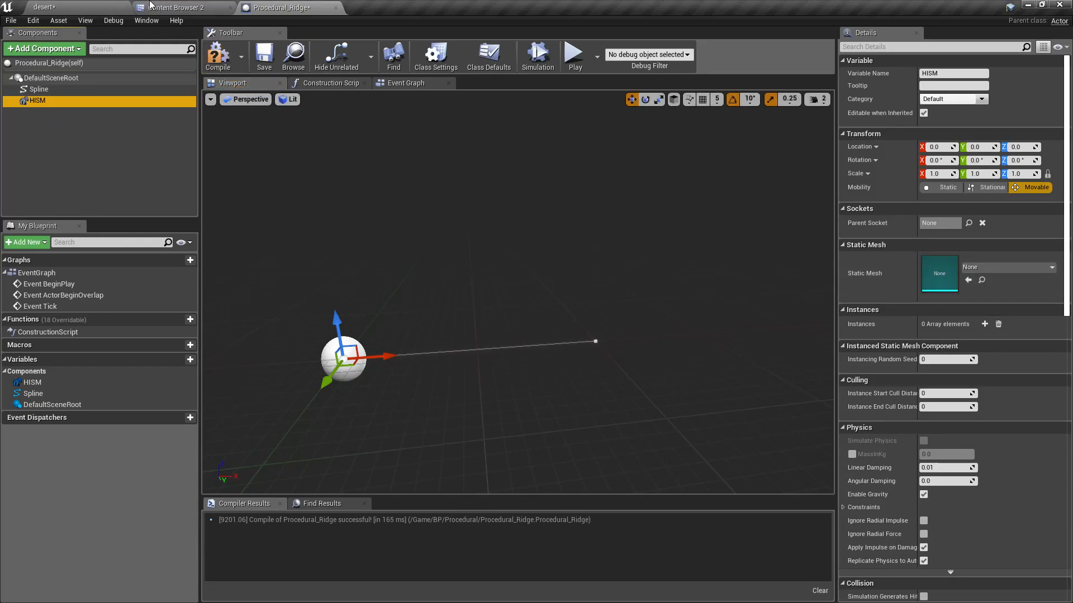
Pick siEoZ_LOD0 from 04_Huge_Icelandic_Lava_Cliff and assign it as HISM's Static Mesh.
click(179, 7)
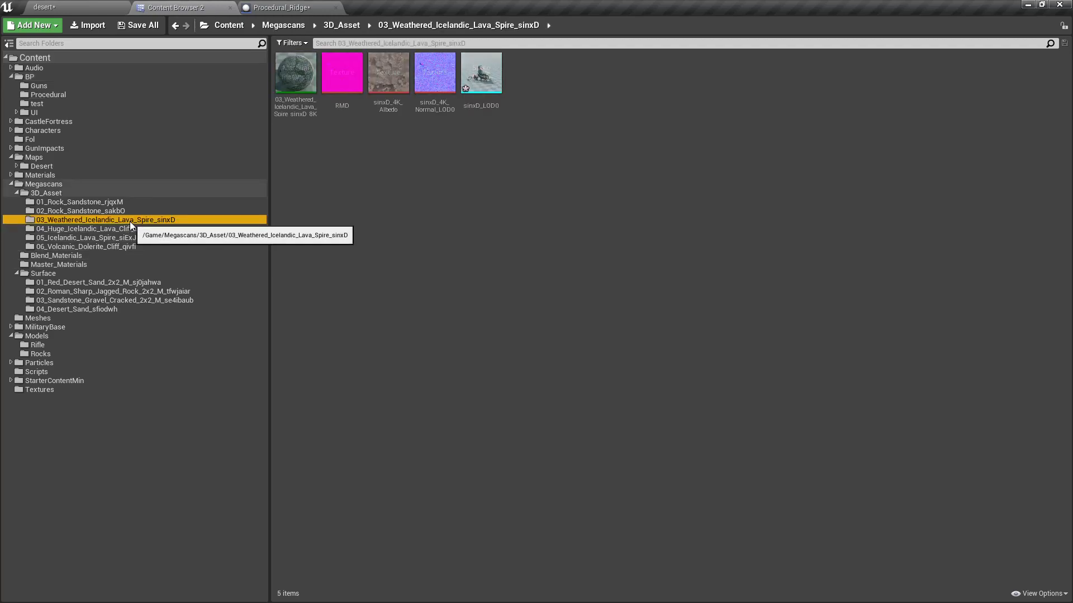
click(96, 228)
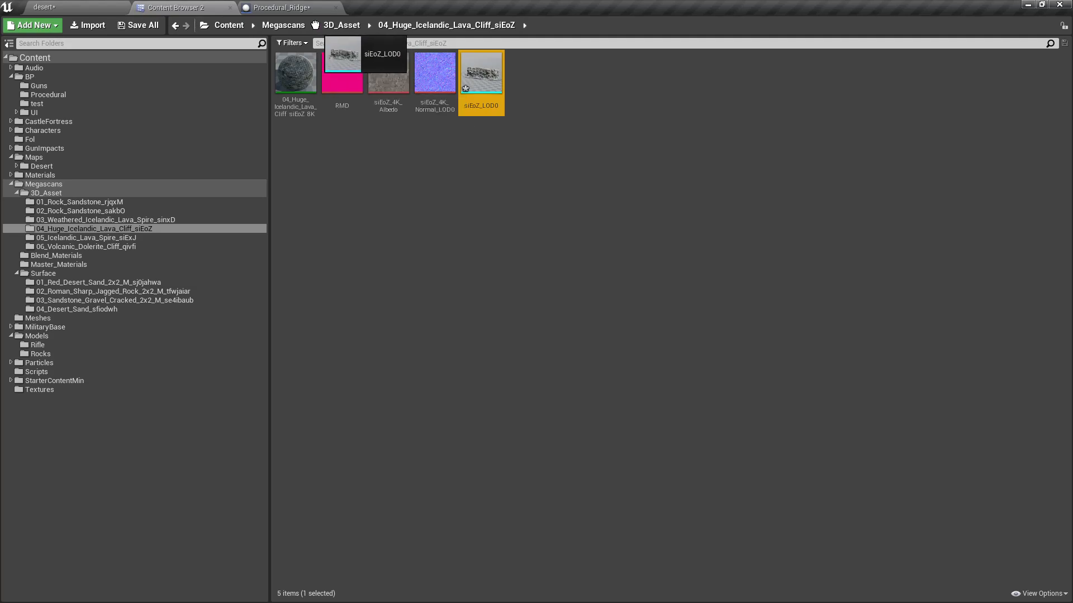
click(279, 8)
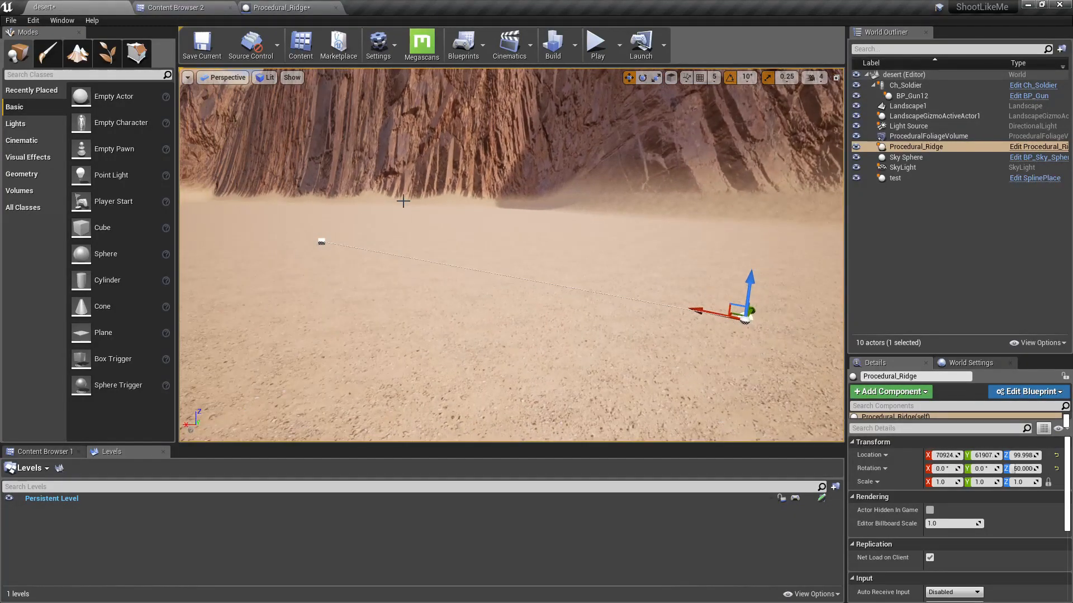
click(1026, 391)
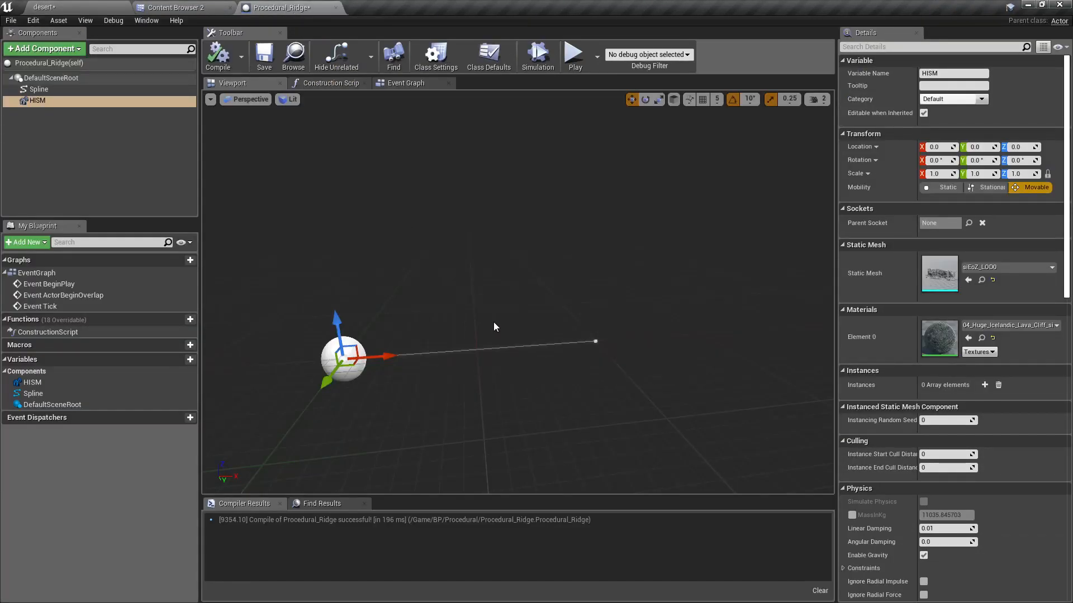
In the Construction Script, drag in Spline and add Get Transform at Distance Along Spline.
click(329, 83)
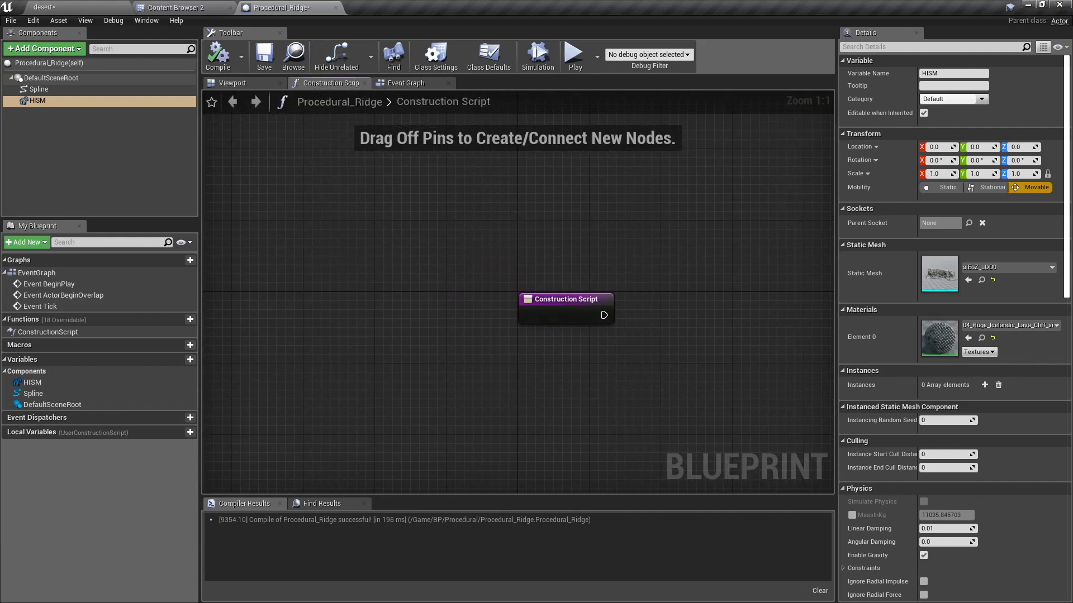
mouse_move(490, 362)
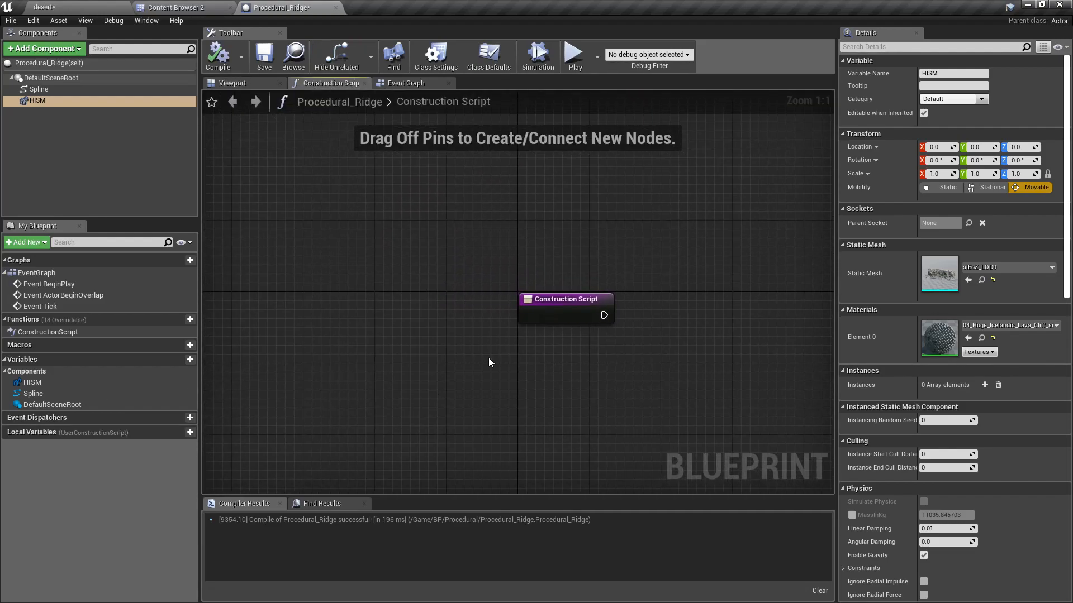
drag(564, 299, 274, 251)
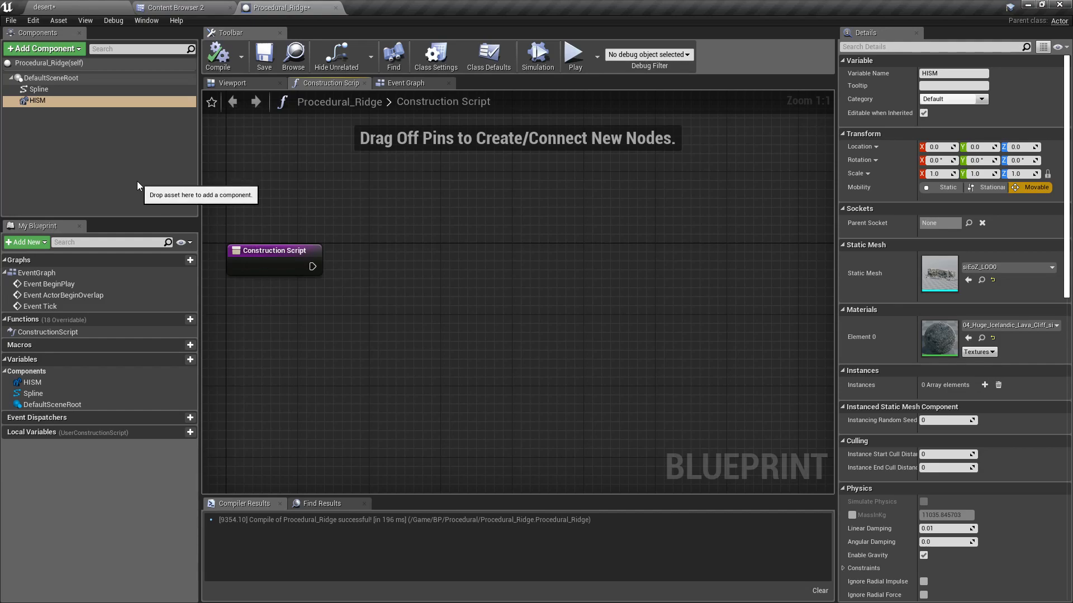
mouse_move(162, 129)
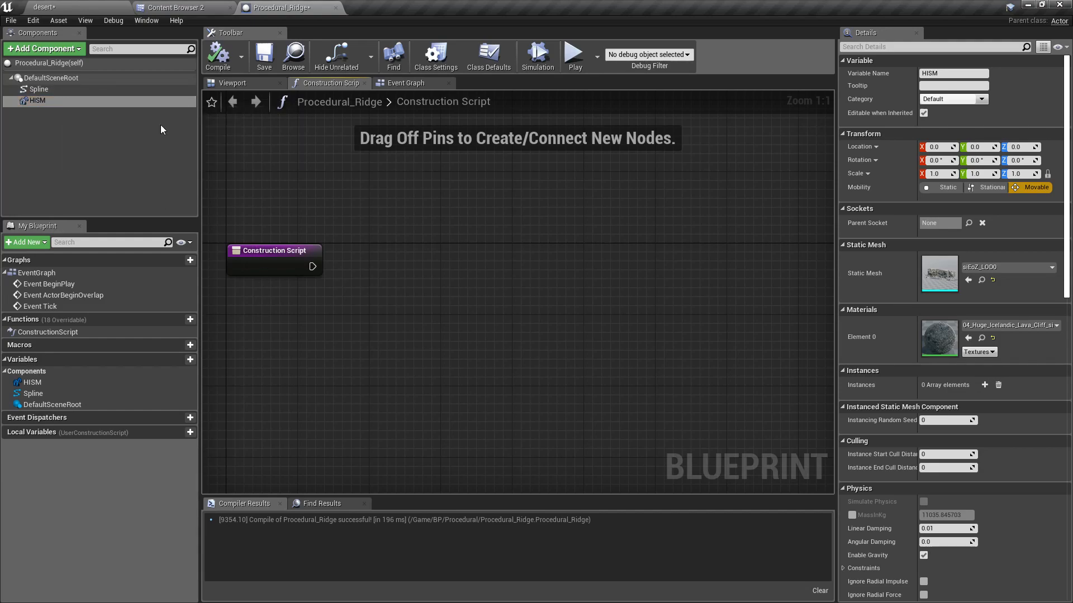
mouse_move(32, 381)
text(get location)
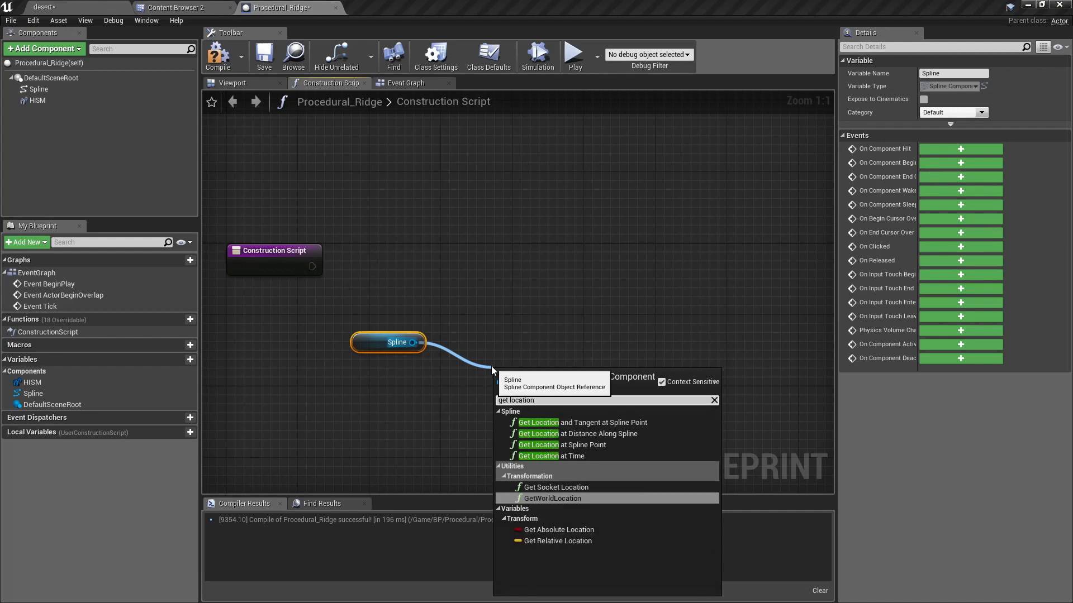
key(Backspace)
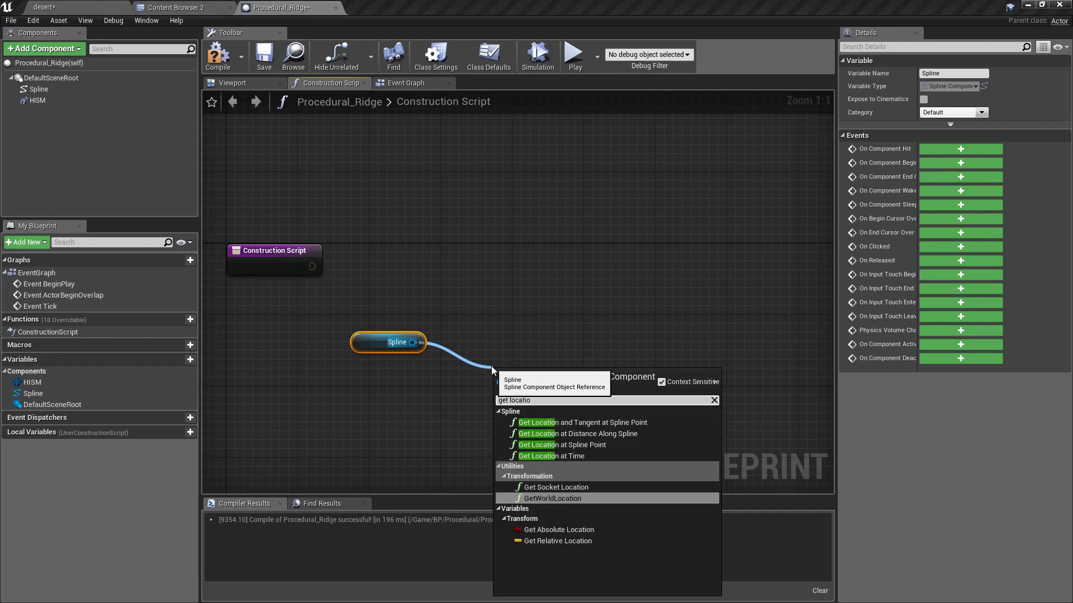
text(get)
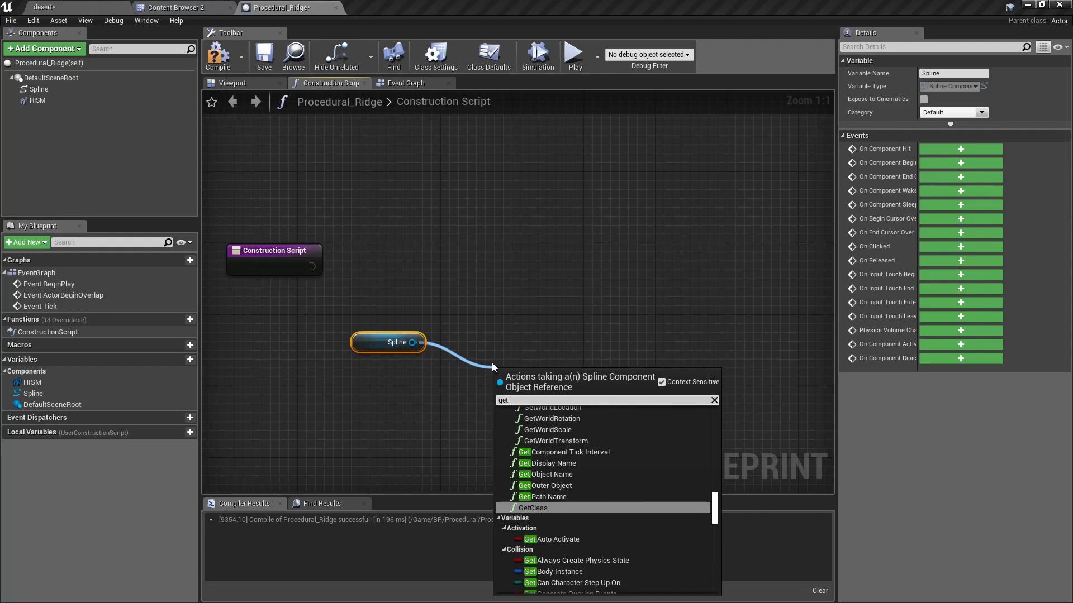
text(transform at d)
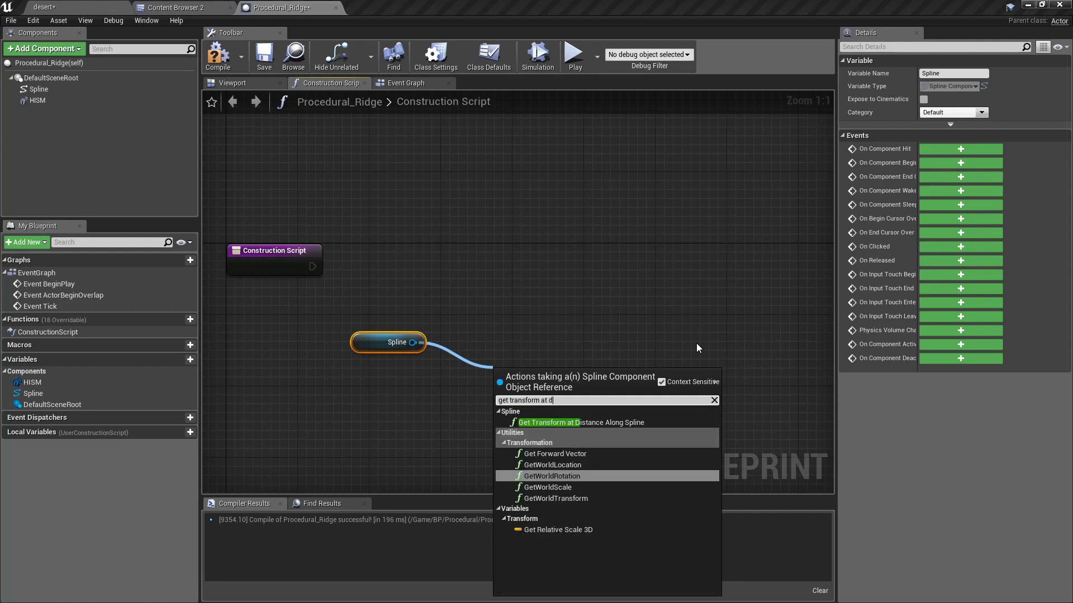
click(579, 423)
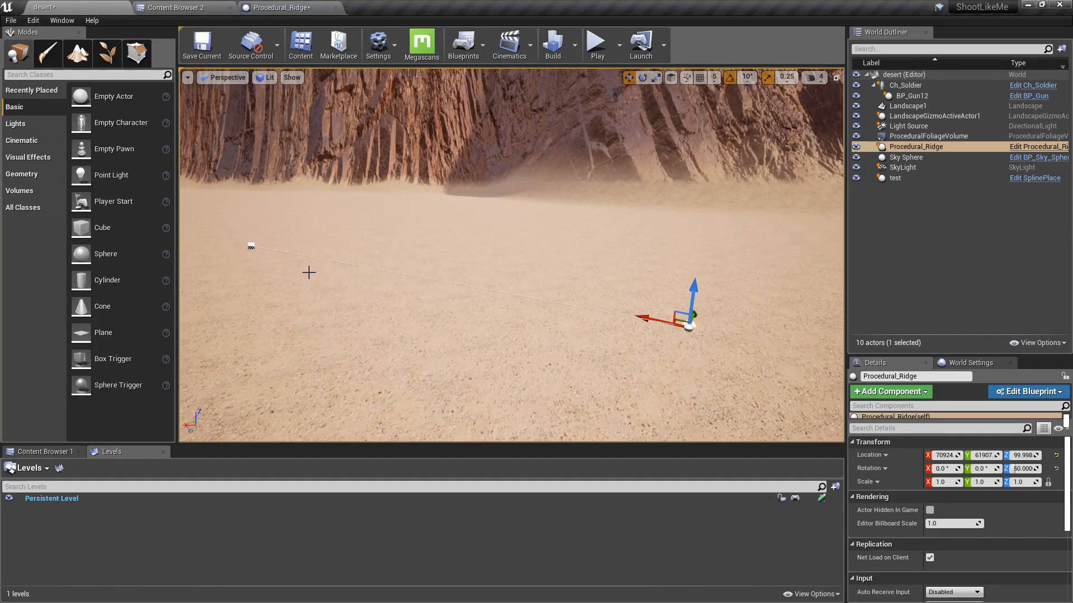
mouse_move(211, 239)
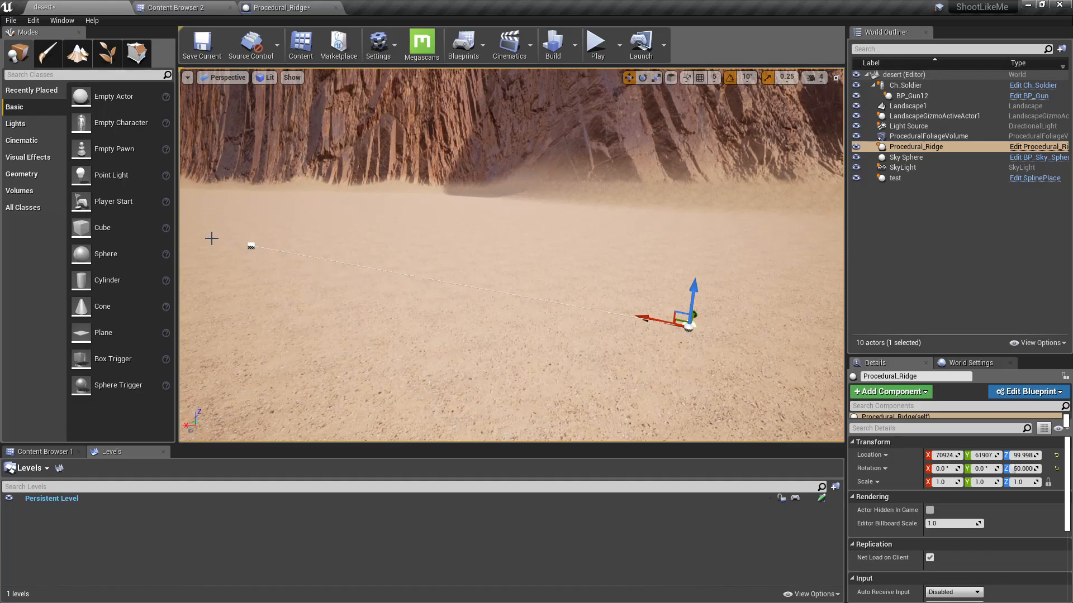
mouse_move(382, 280)
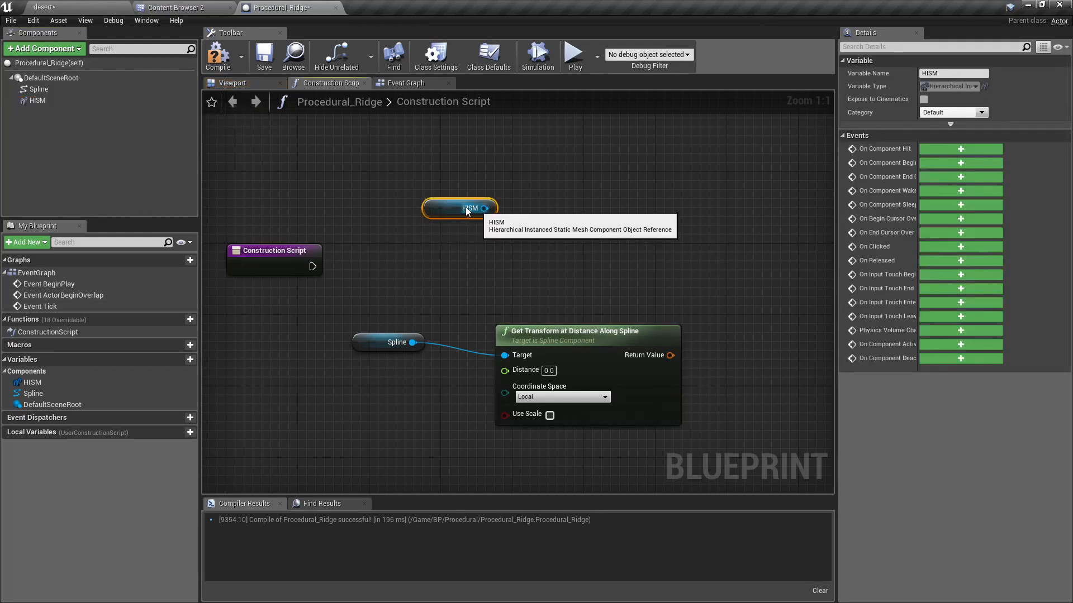
mouse_move(544, 245)
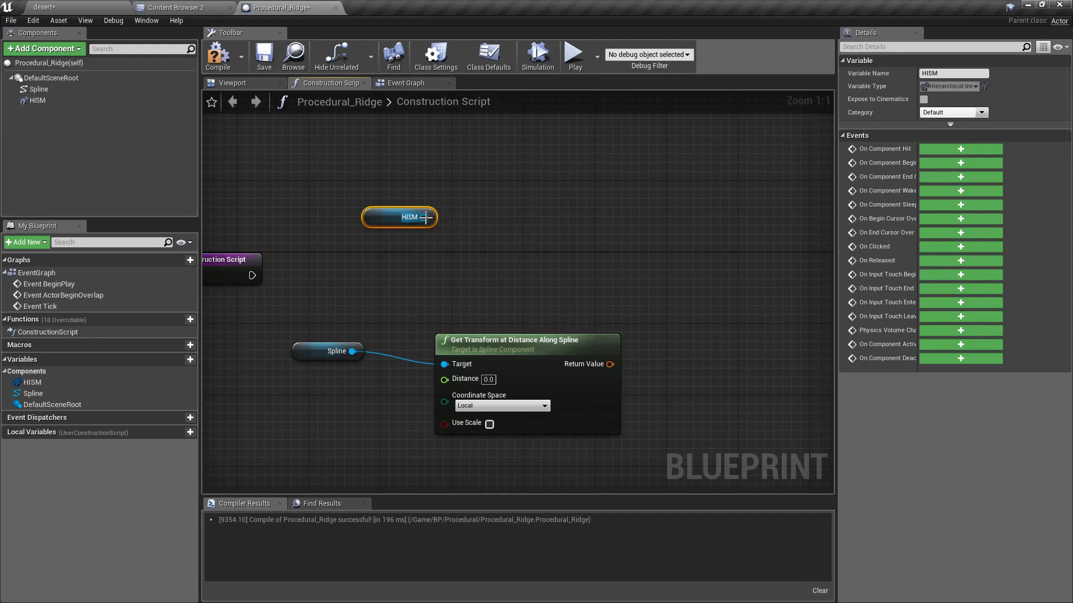
Add an Add Instance World Space node from HISM and split its World Transform pin.
drag(430, 217, 563, 238)
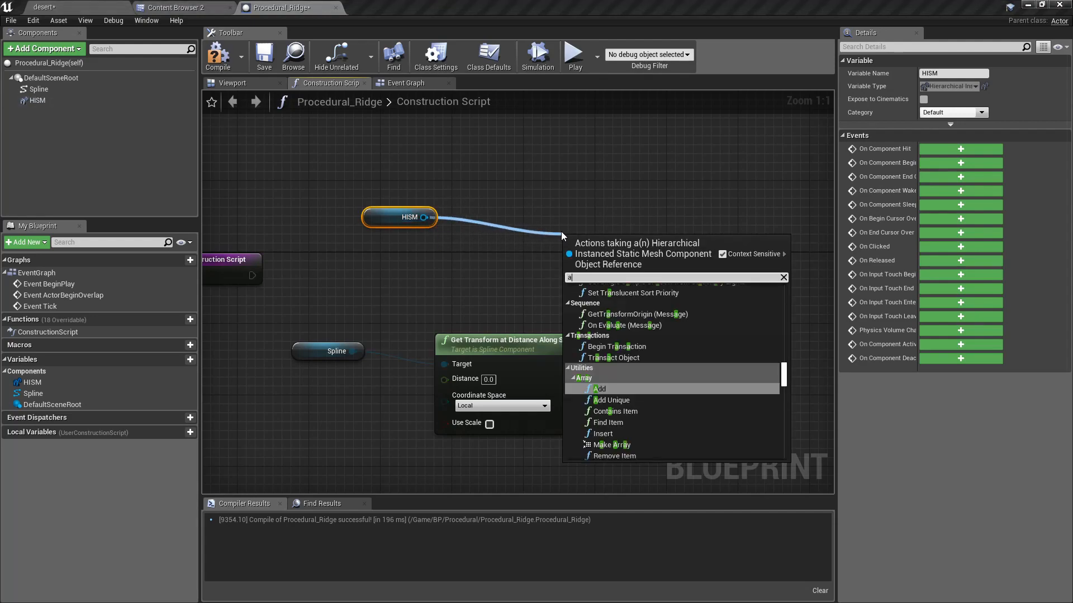
text(dd insta)
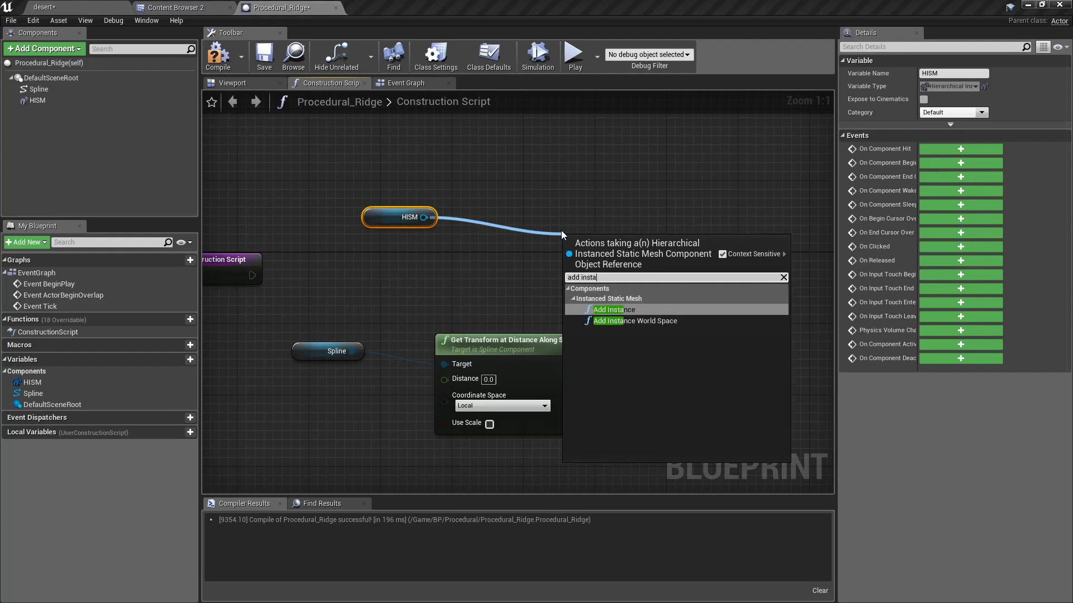
click(636, 321)
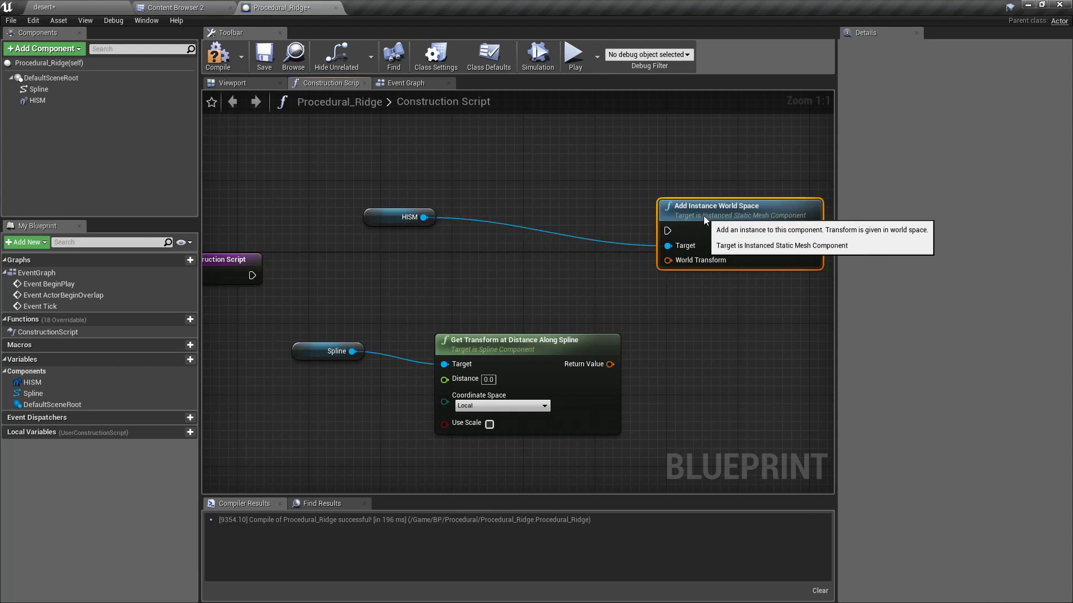
mouse_move(310, 260)
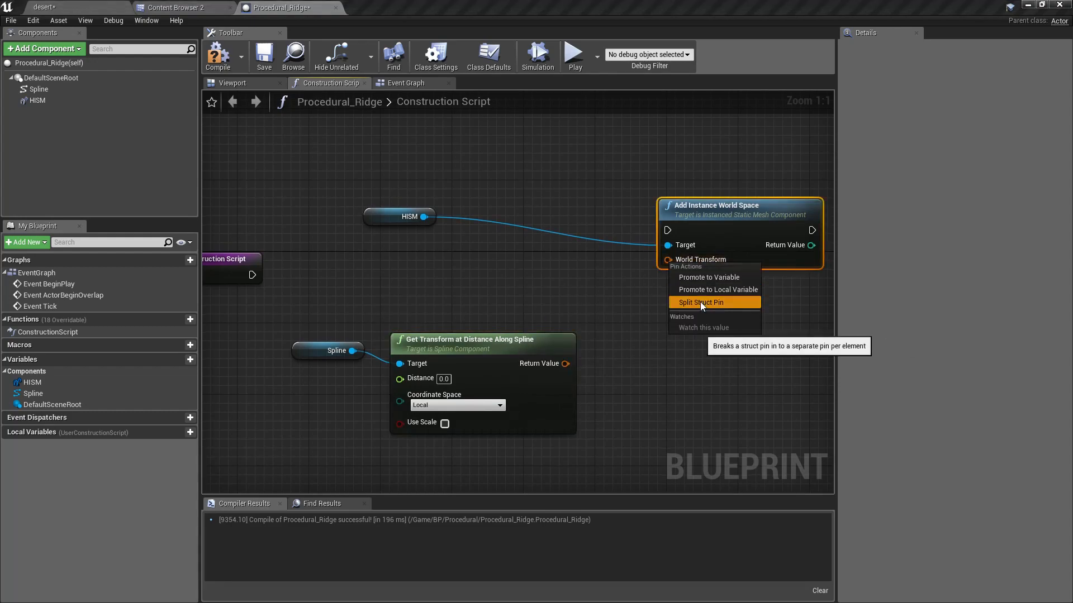
click(698, 302)
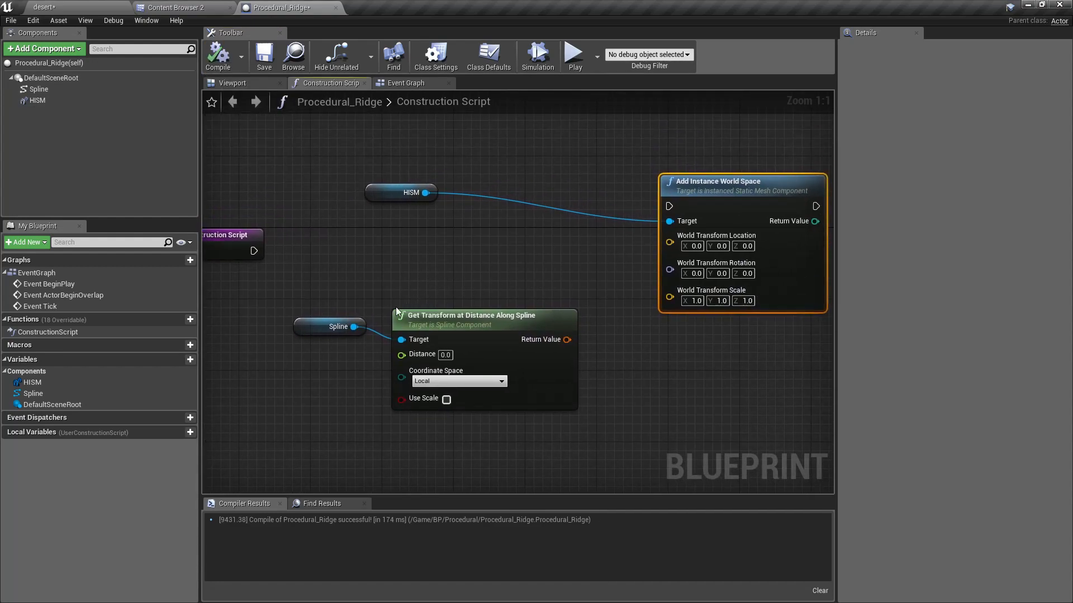
Connect the Construction Script exec, split the spline transform into Location and Rotation, and compile.
click(329, 326)
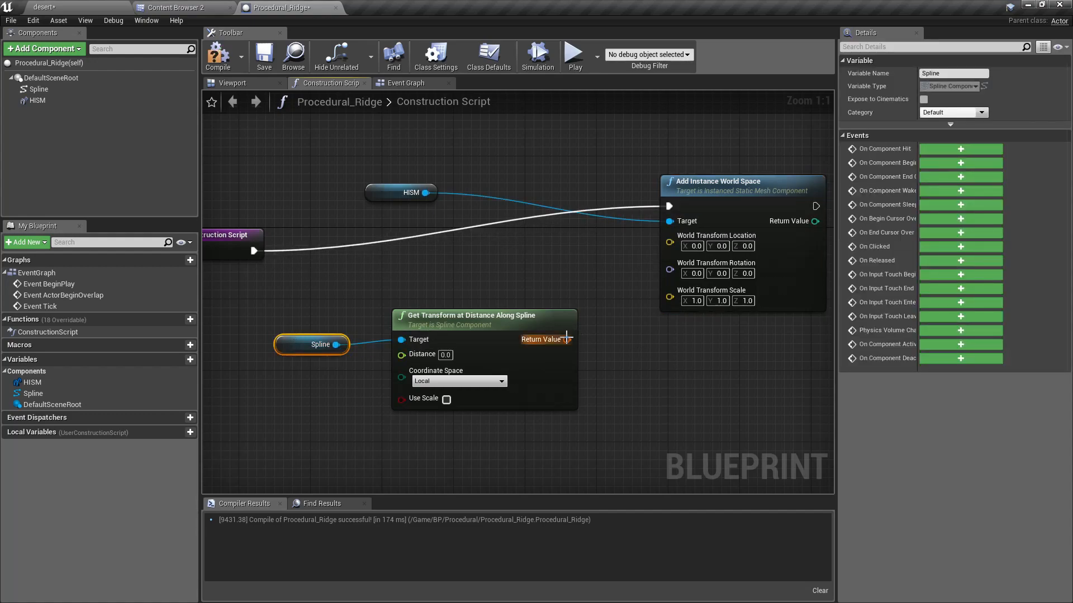
right_click(562, 340)
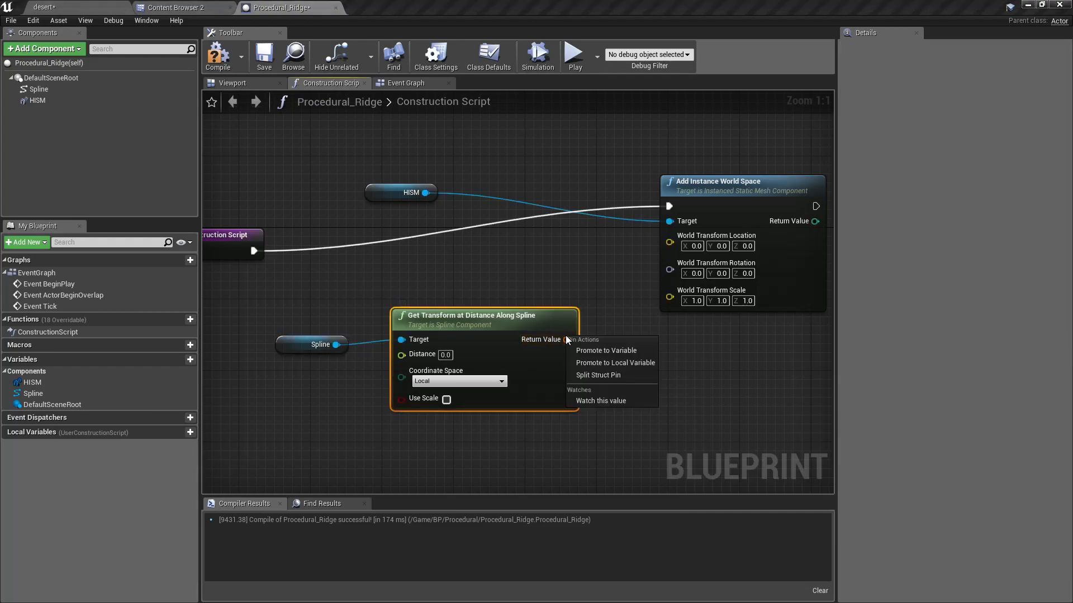
click(596, 375)
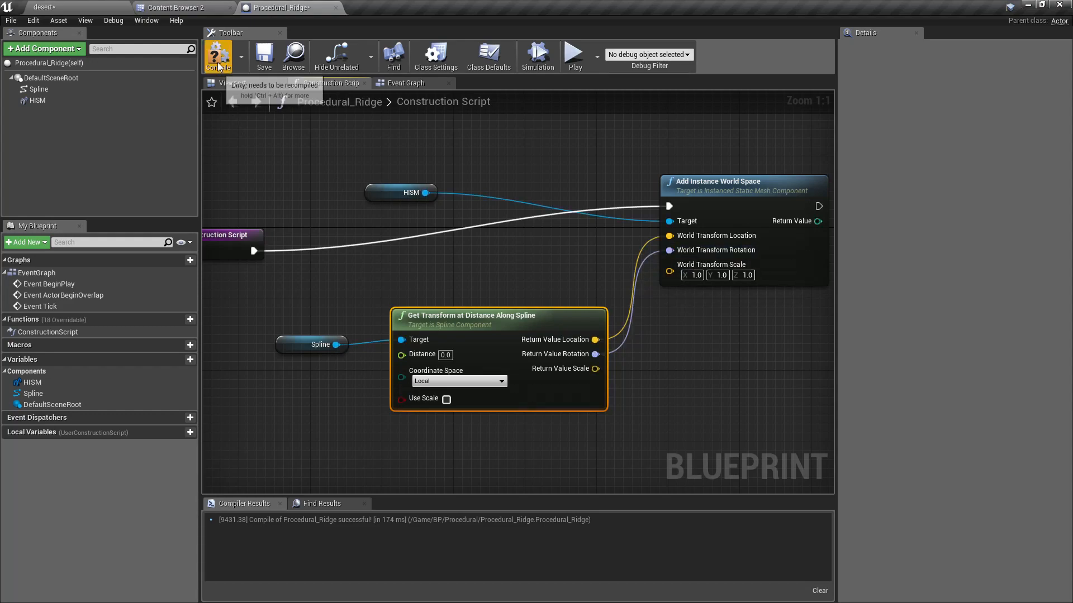
click(218, 56)
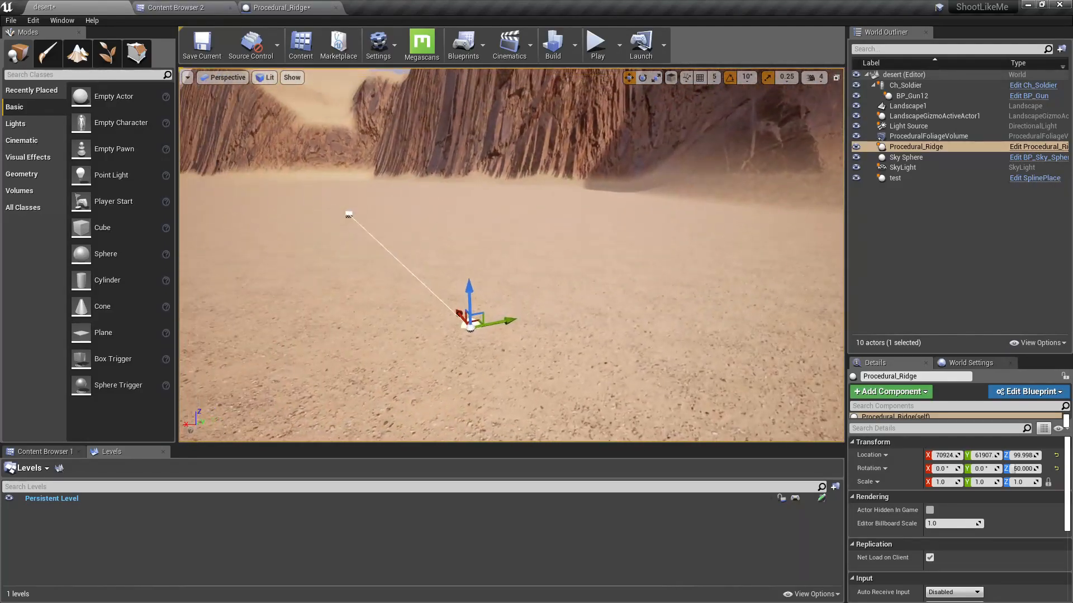
Set the spline transform's coordinate space to World in the Procedural_Ridge graph.
click(1026, 391)
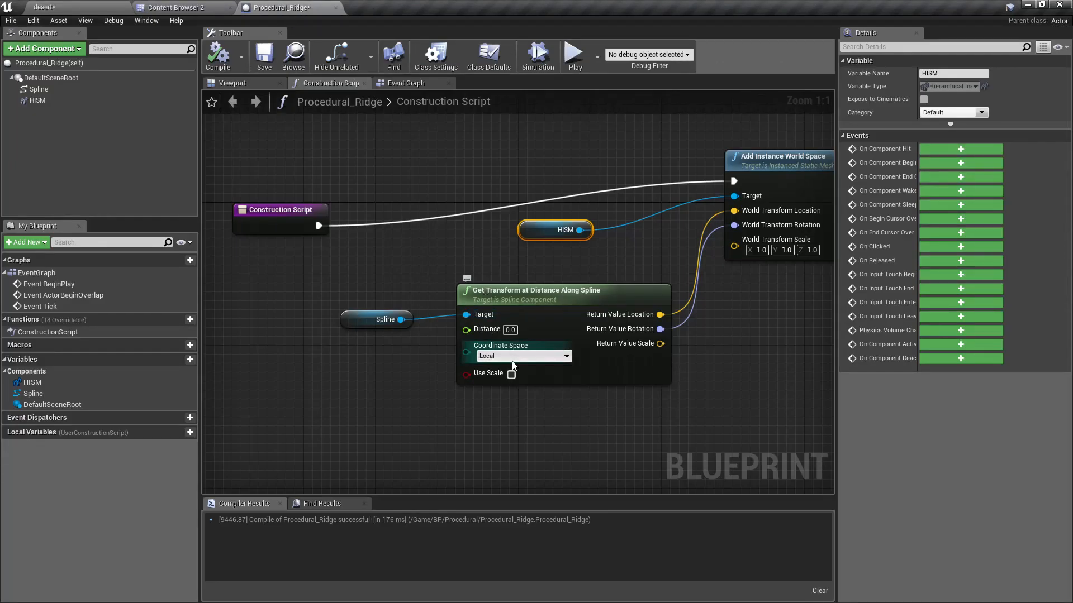
click(523, 356)
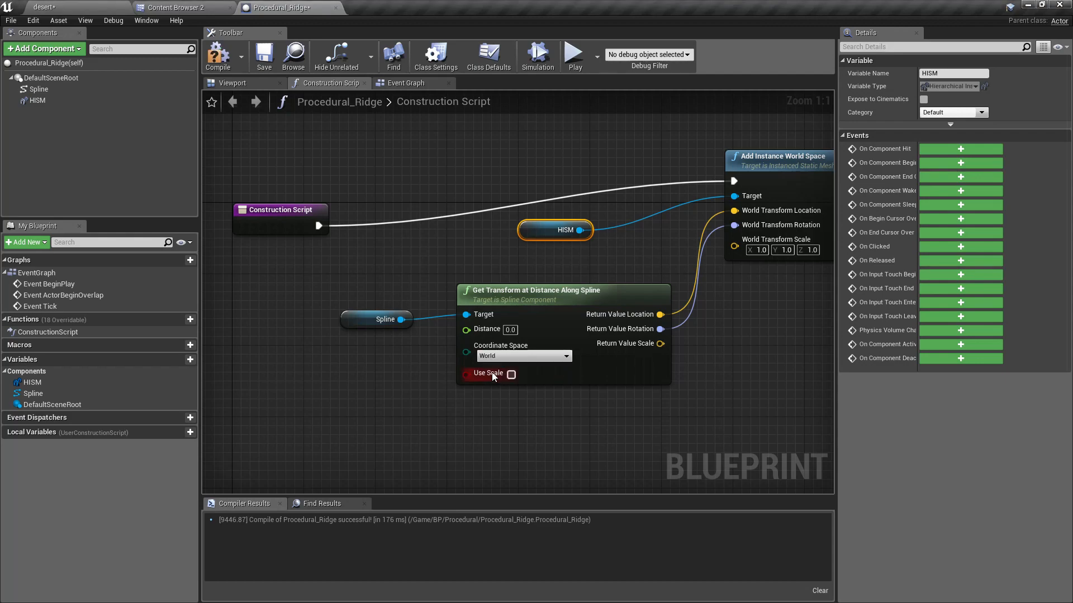
click(44, 7)
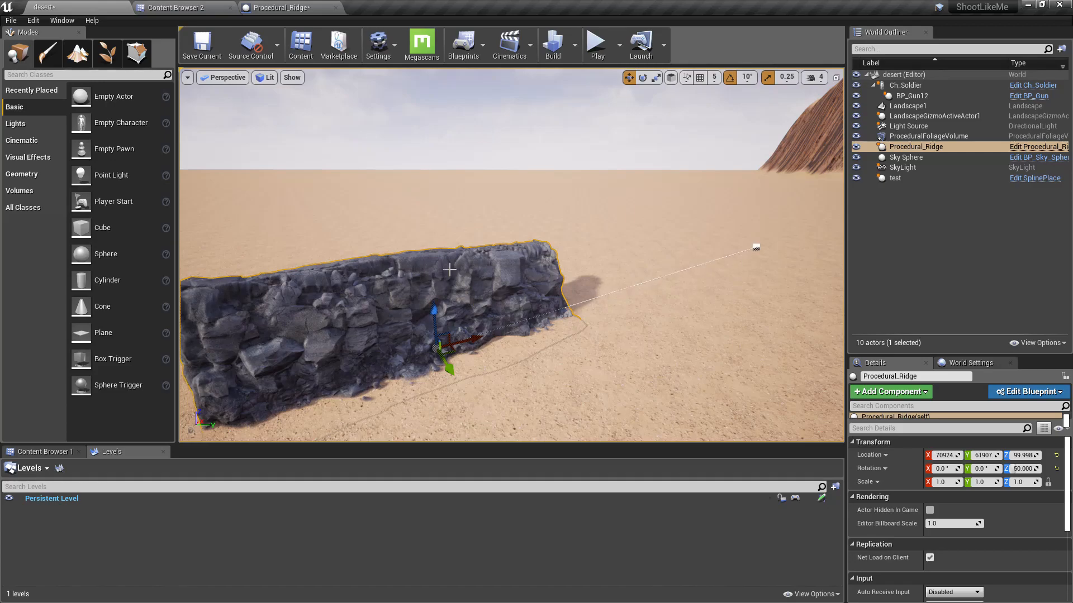
mouse_move(493, 394)
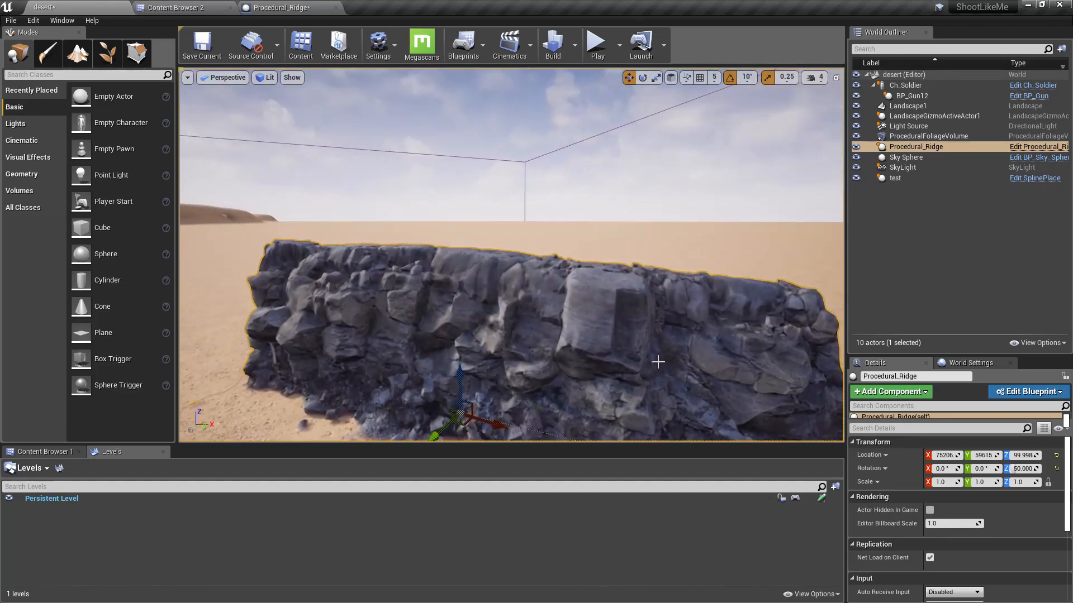
In fullscreen view, select the ridge actor and drag its spline point across the sand.
key(F11)
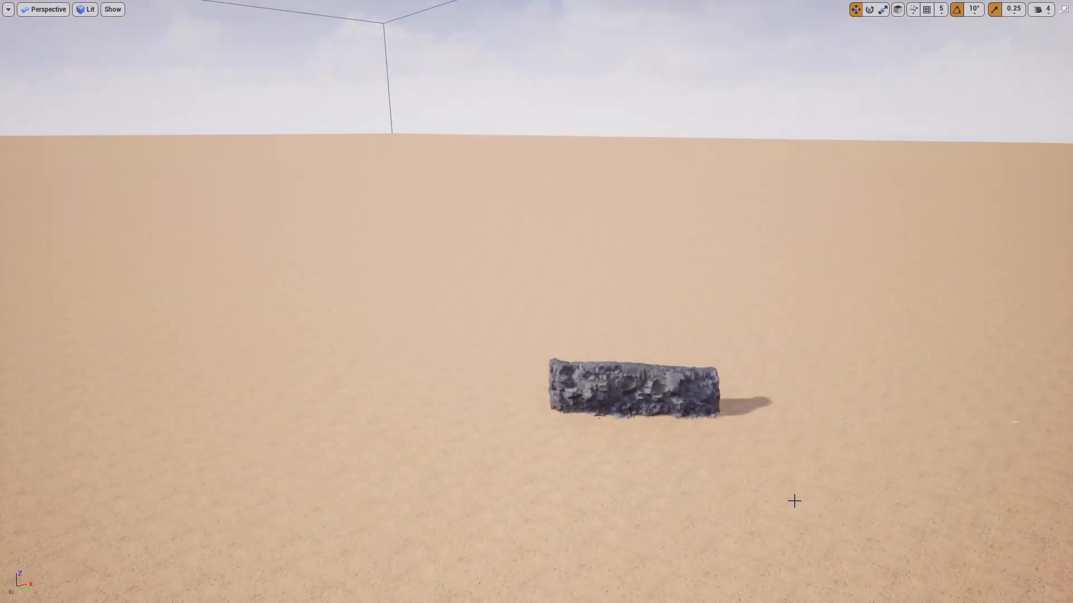
click(633, 389)
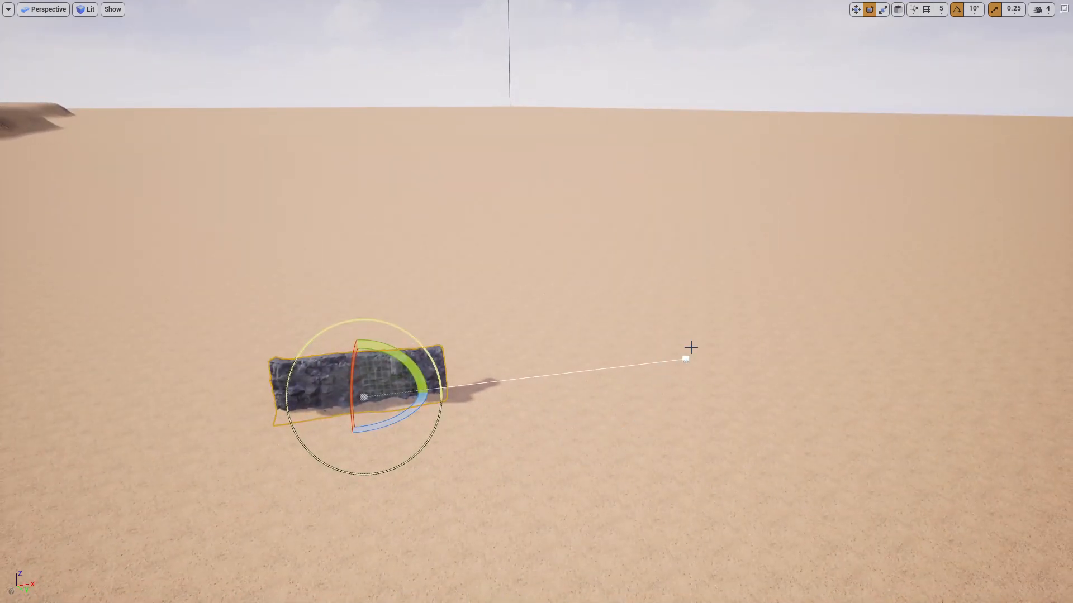
click(855, 9)
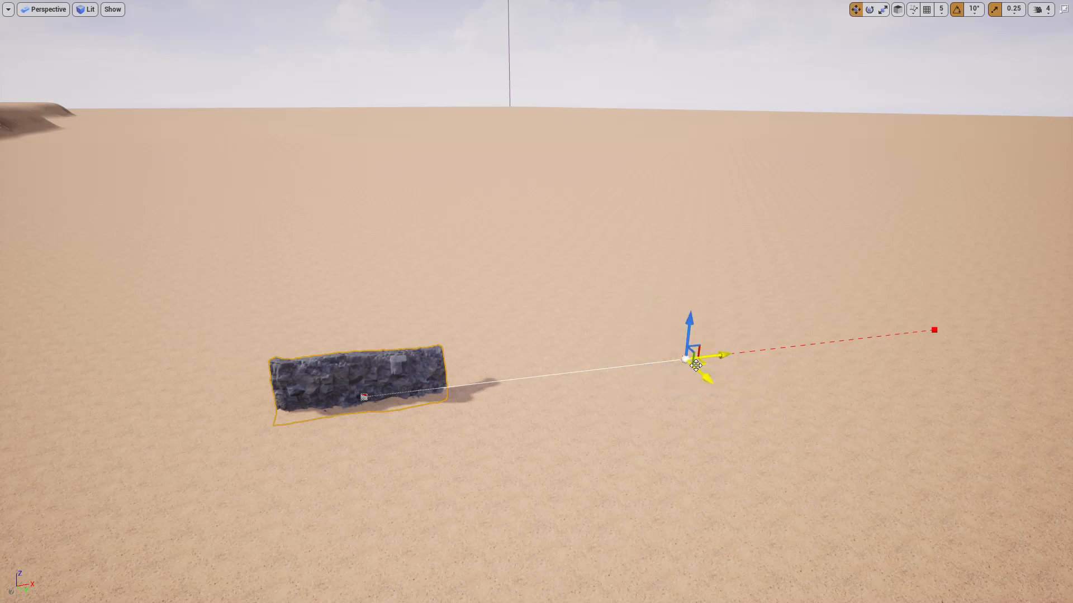
drag(718, 356, 1046, 277)
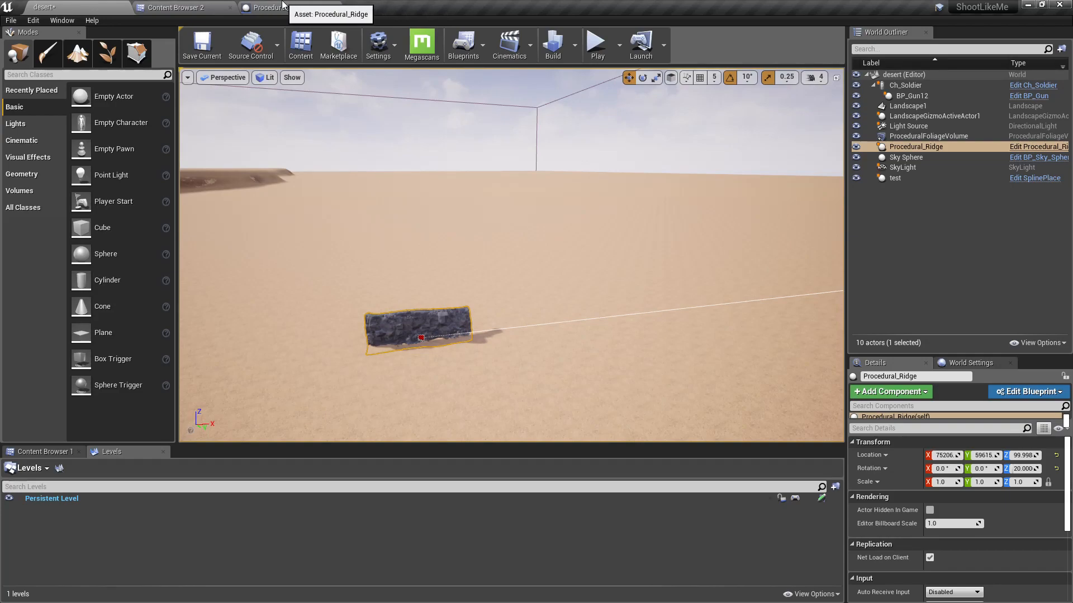
click(267, 7)
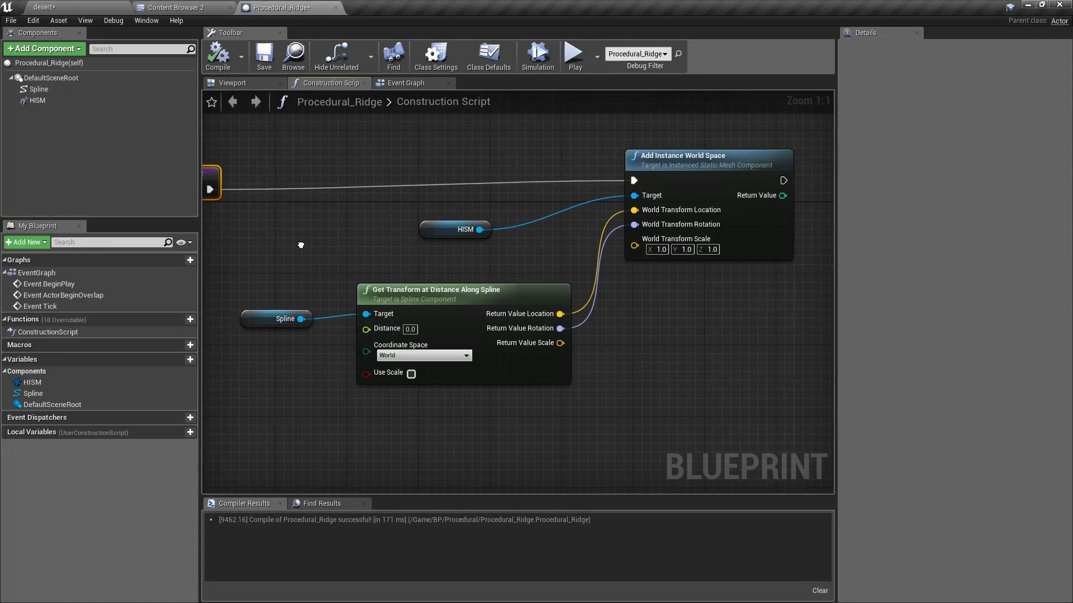
Collapse the HISM, Spline, Get Transform and Add Instance nodes into a macro named 'Place Mesh'.
drag(301, 245, 565, 346)
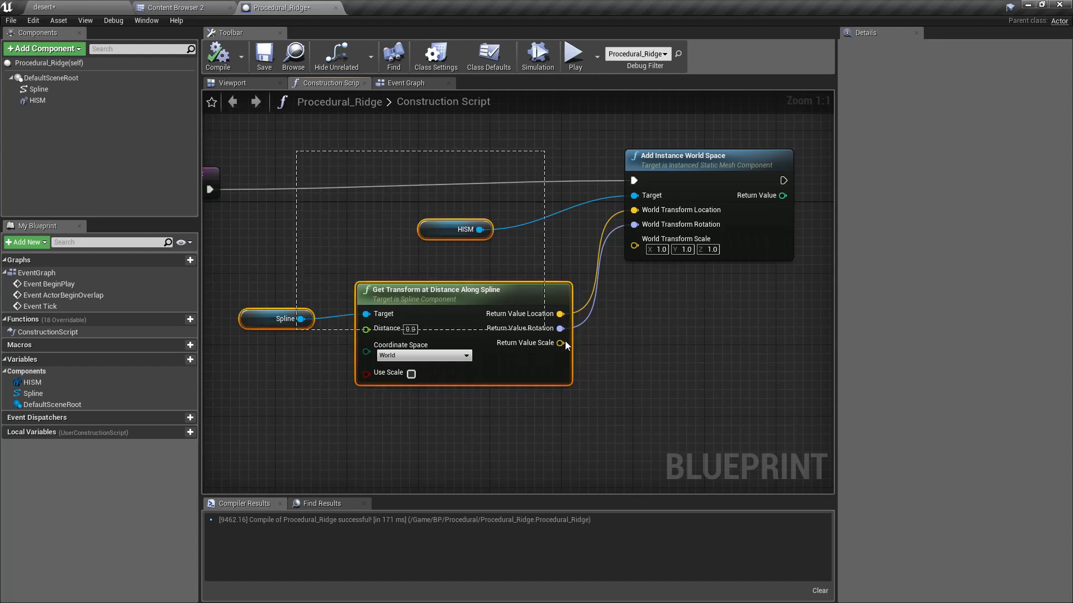
right_click(684, 168)
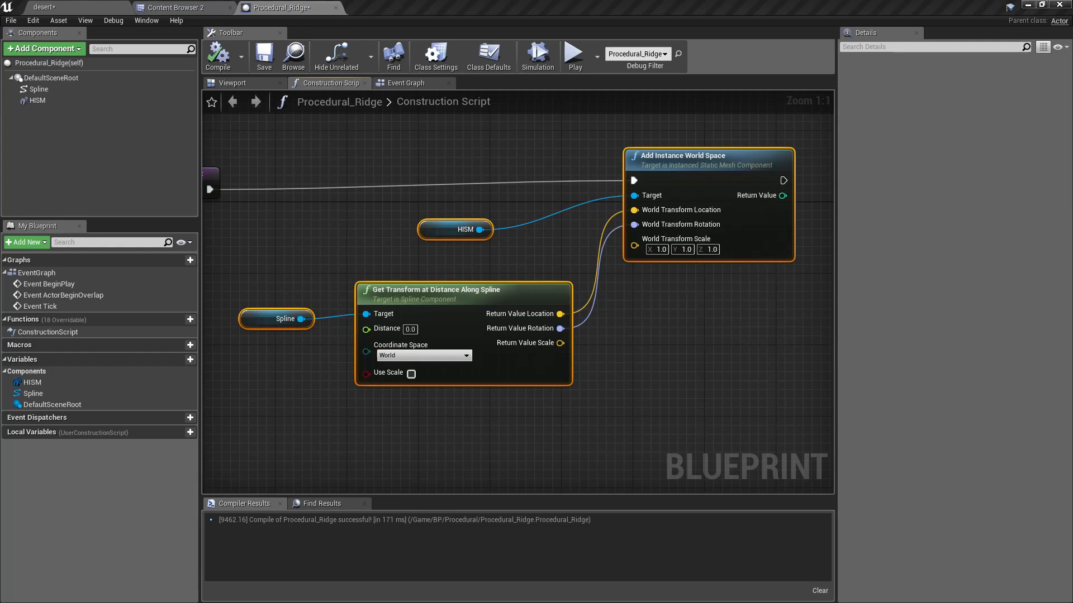
right_click(707, 154)
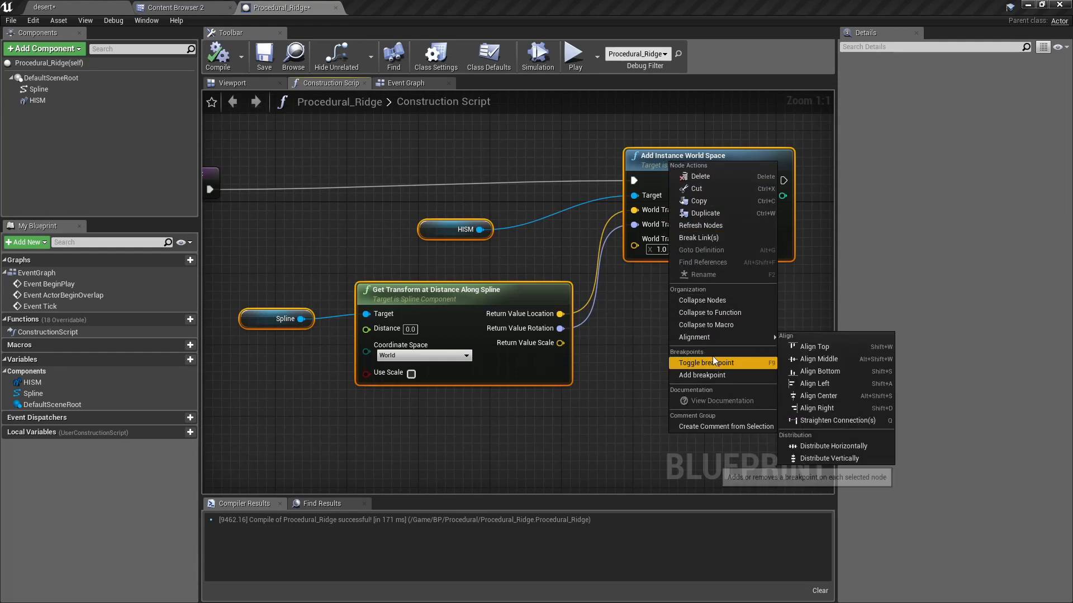
mouse_move(705, 325)
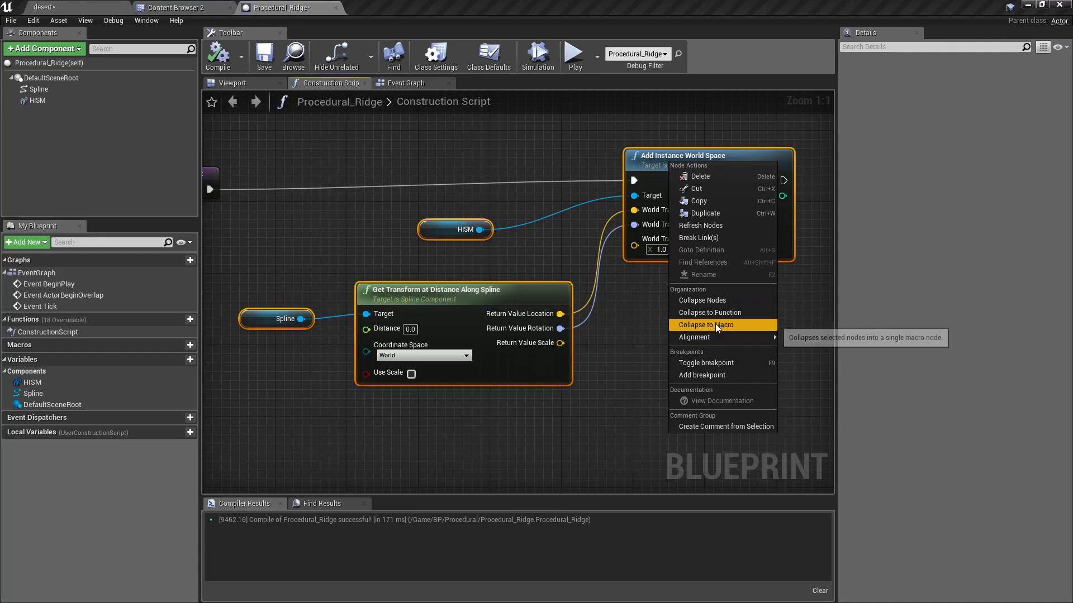
click(708, 325)
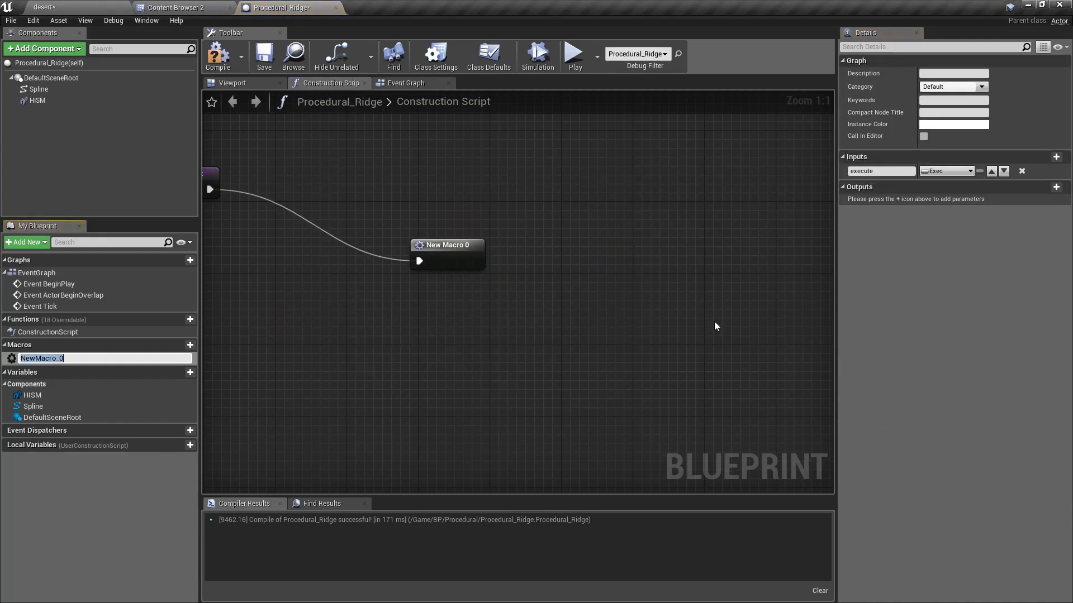
text(Place)
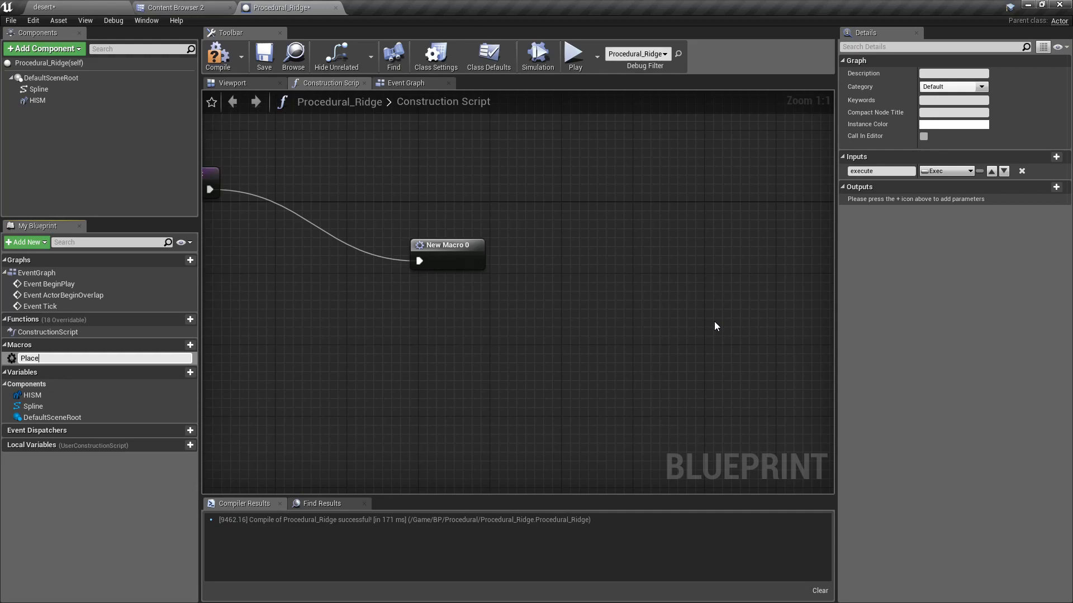
text(Mesh)
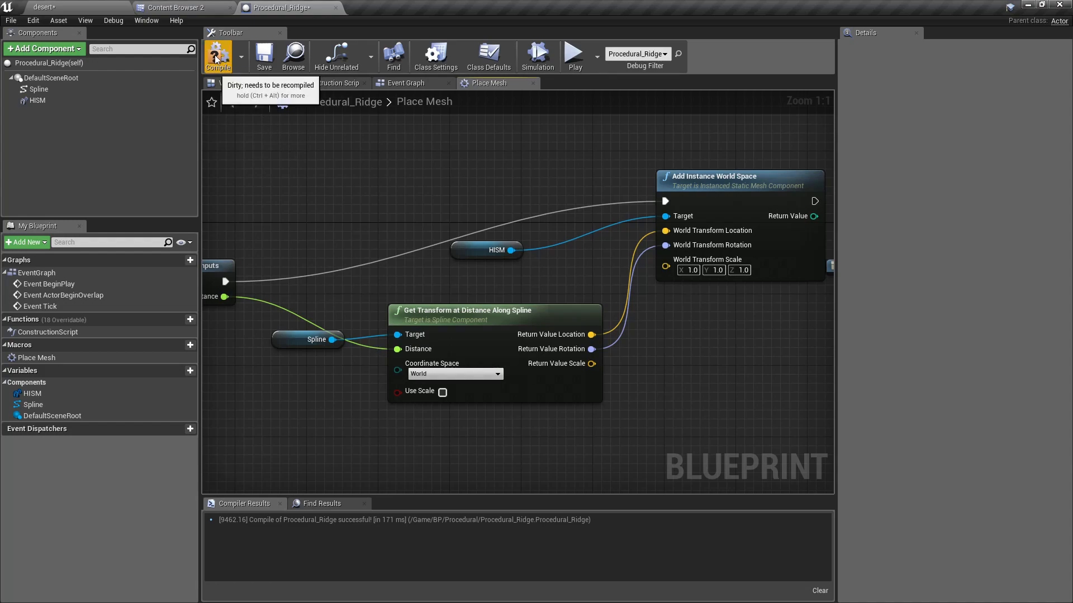
Compile, then promote Place Mesh's Distance pin to a variable named Placing Distance.
click(405, 82)
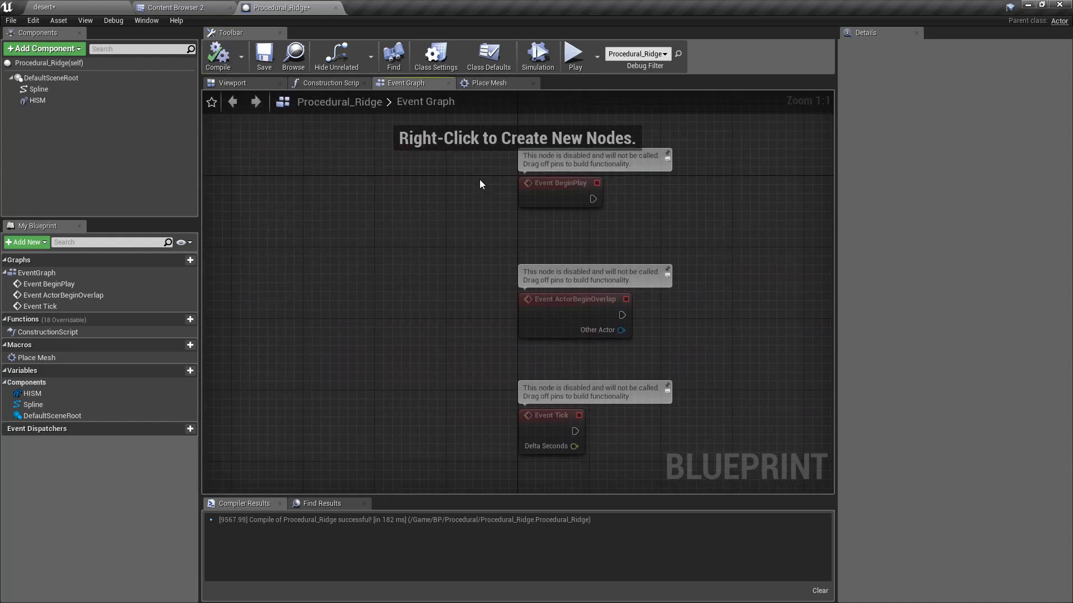
click(328, 83)
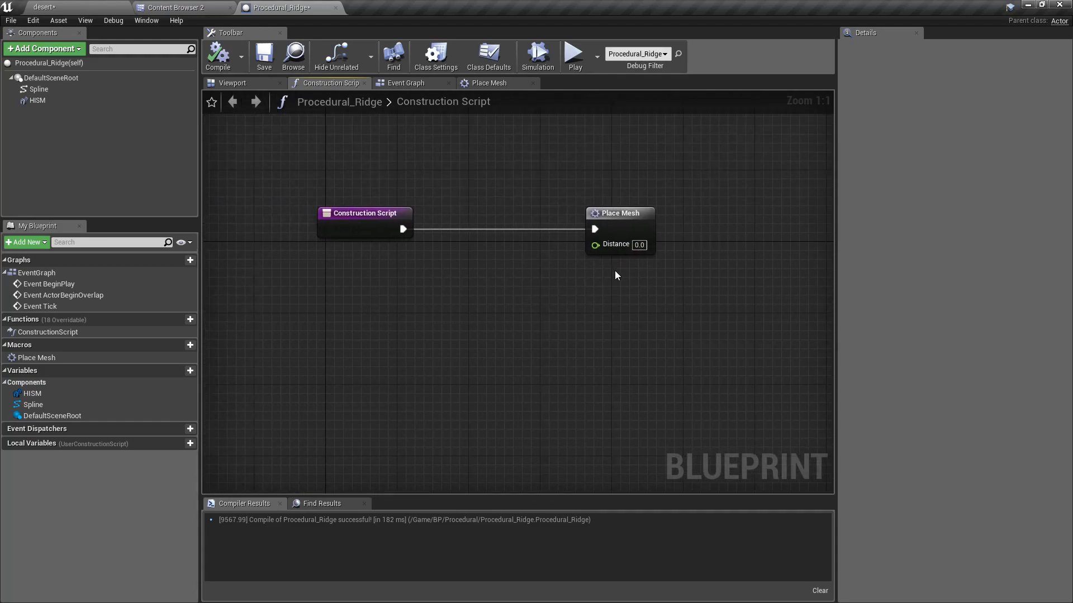
right_click(594, 244)
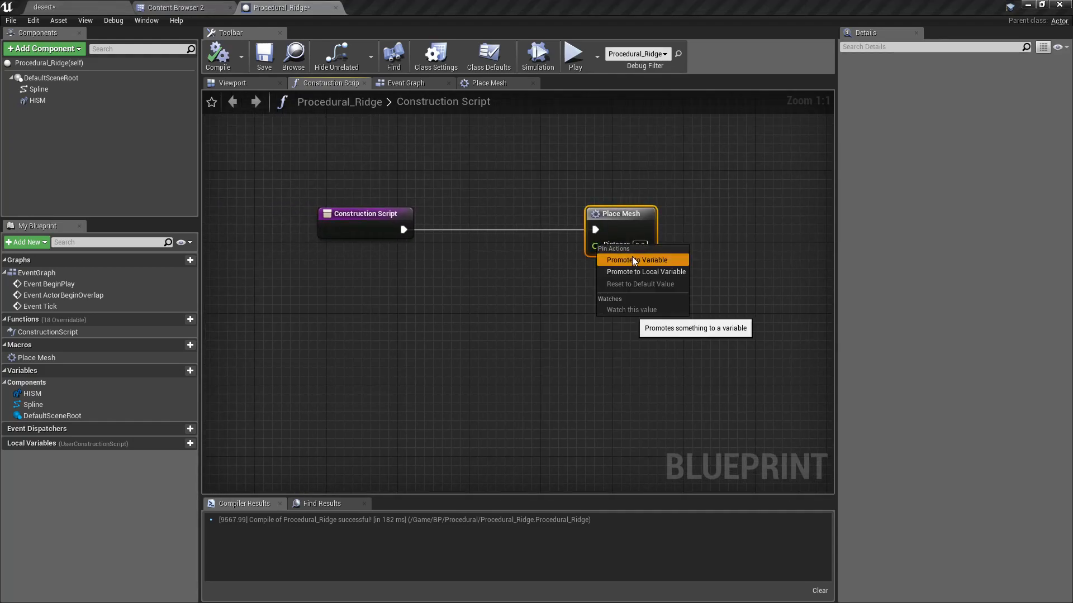
click(636, 260)
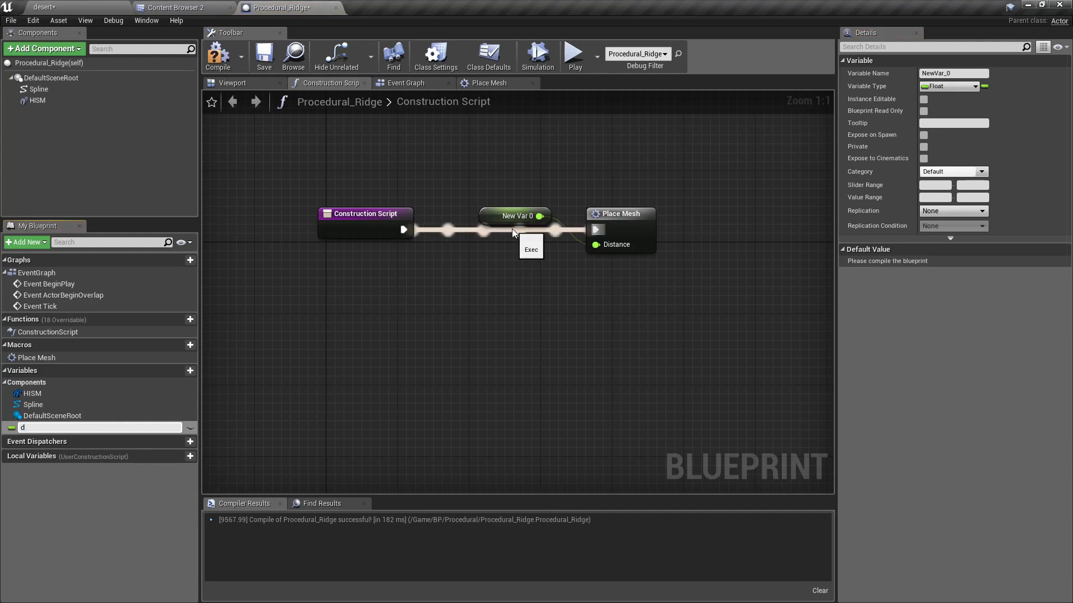
text(istan)
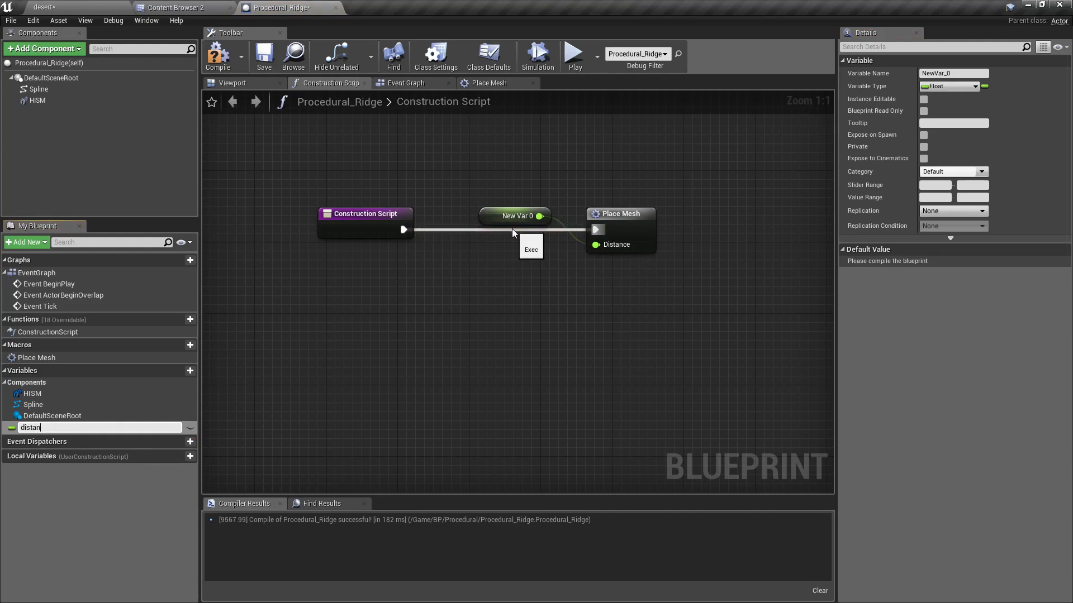
text(placing distance)
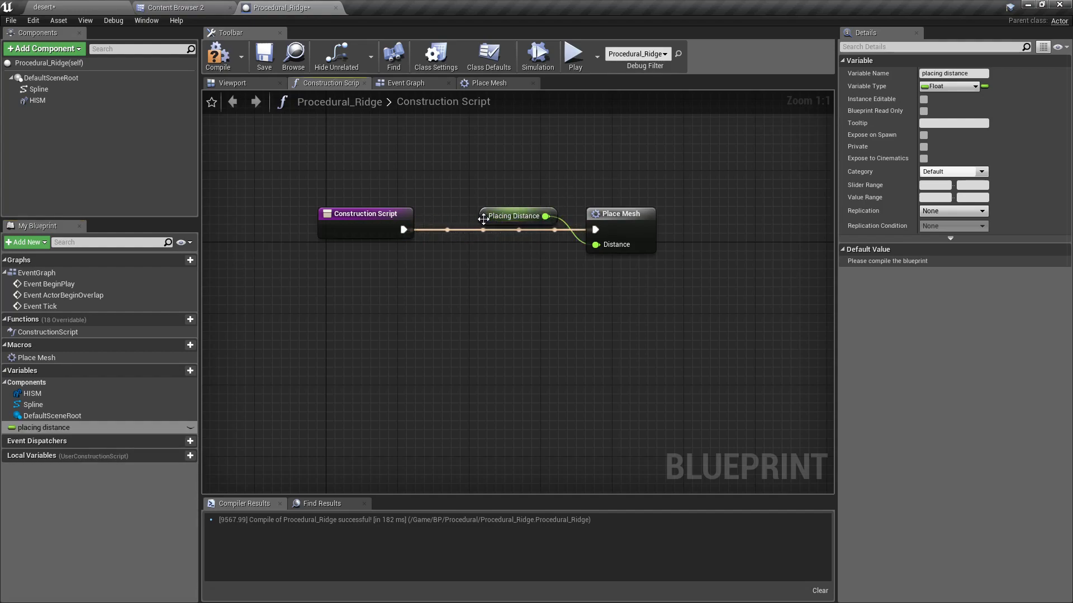
drag(517, 216, 491, 278)
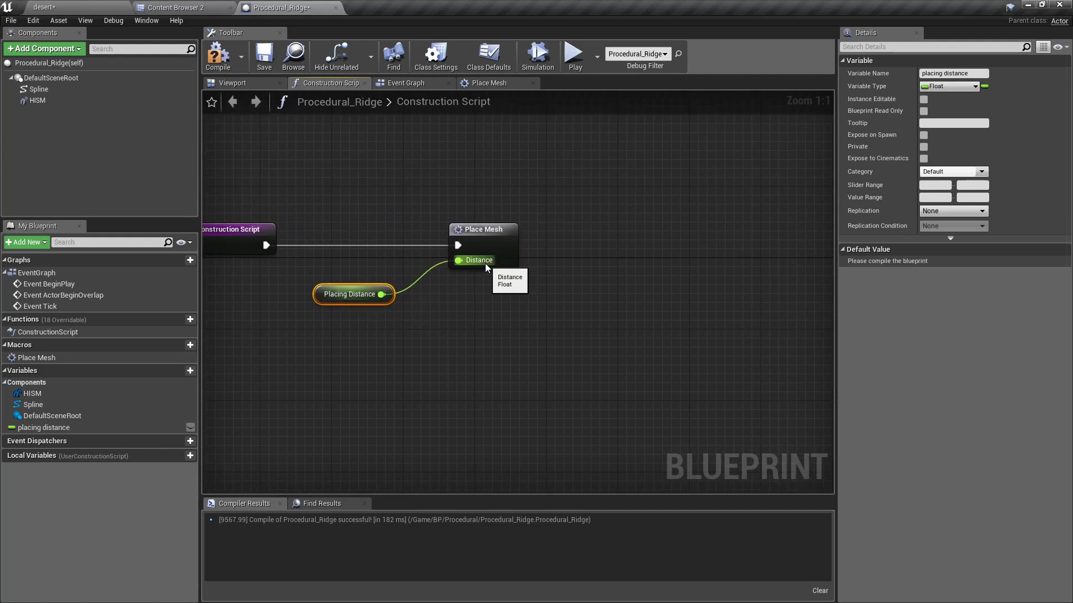
Add a SET Placing Distance node after the Place Mesh macro.
click(487, 83)
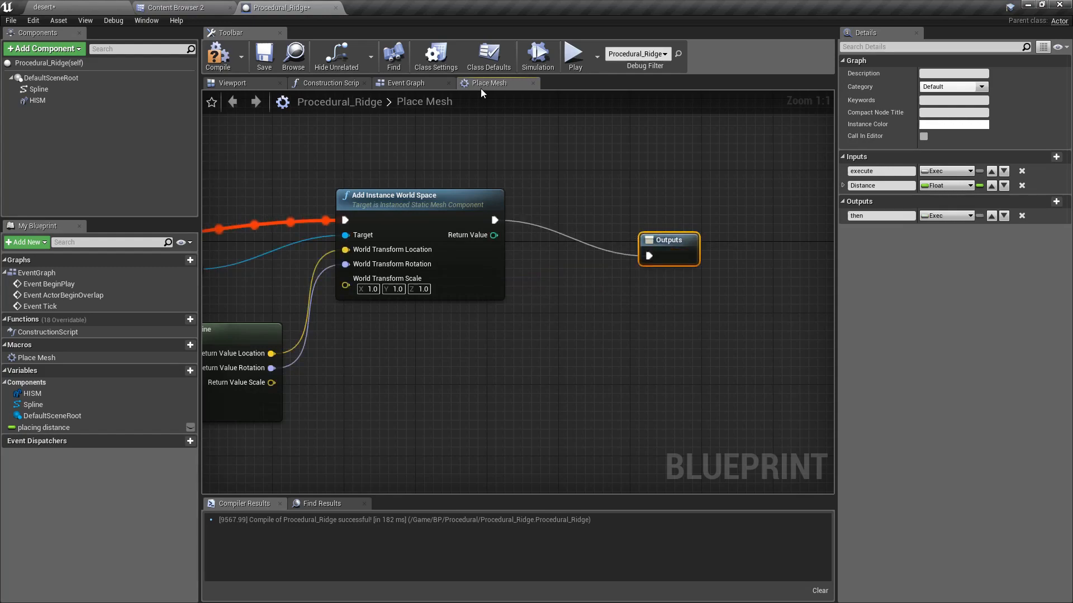
click(329, 83)
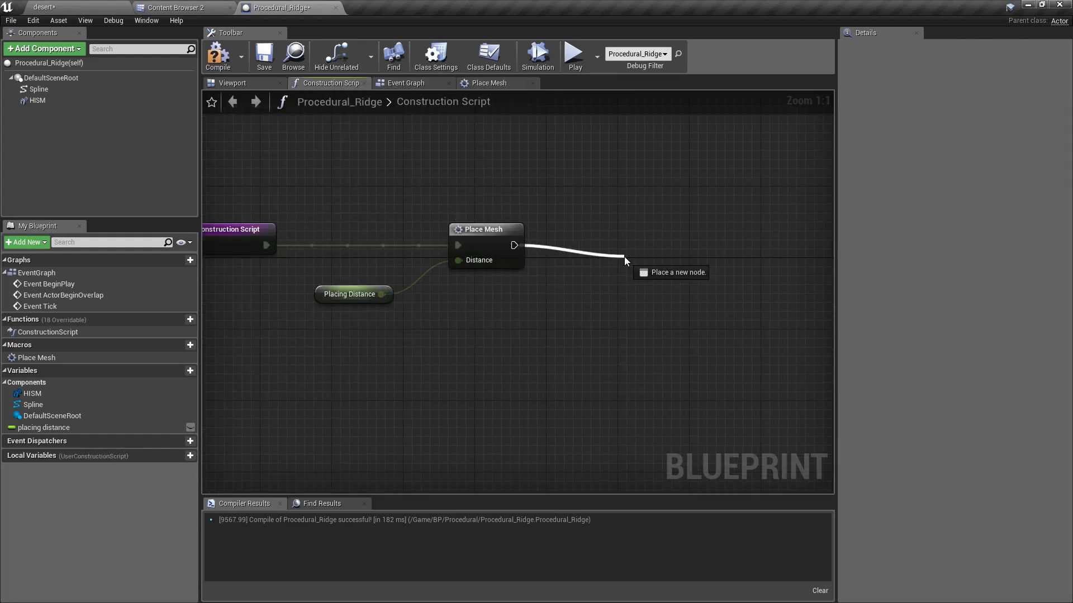
click(624, 262)
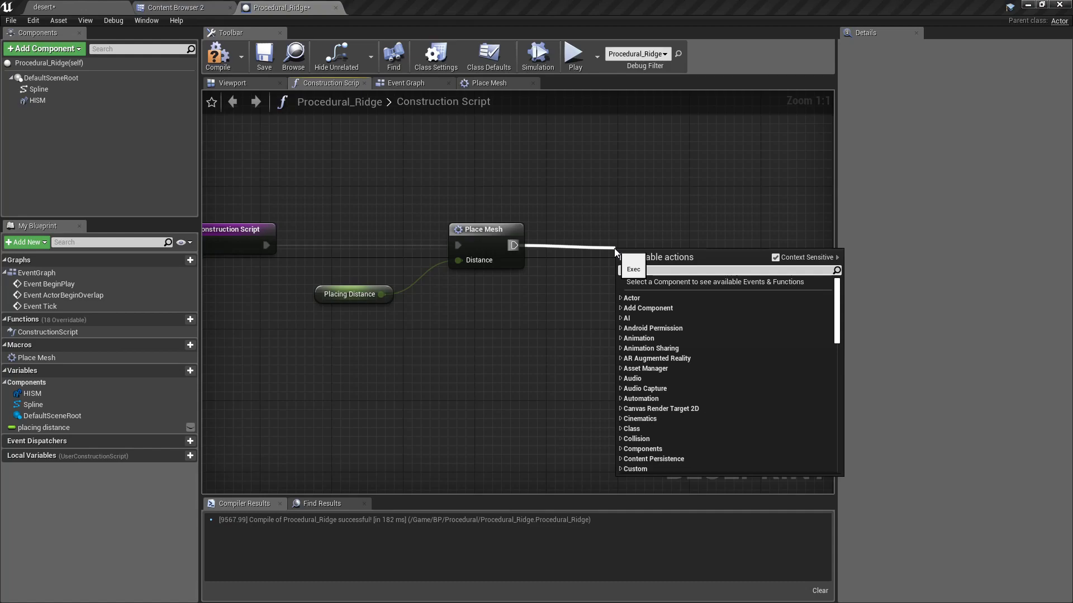
text(Set)
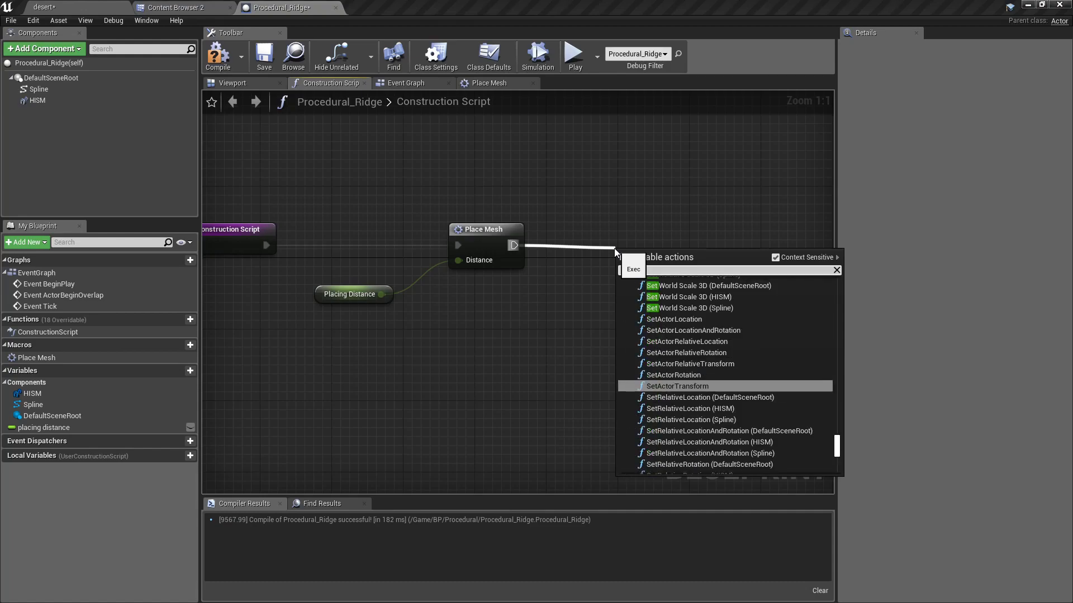
text(set dos)
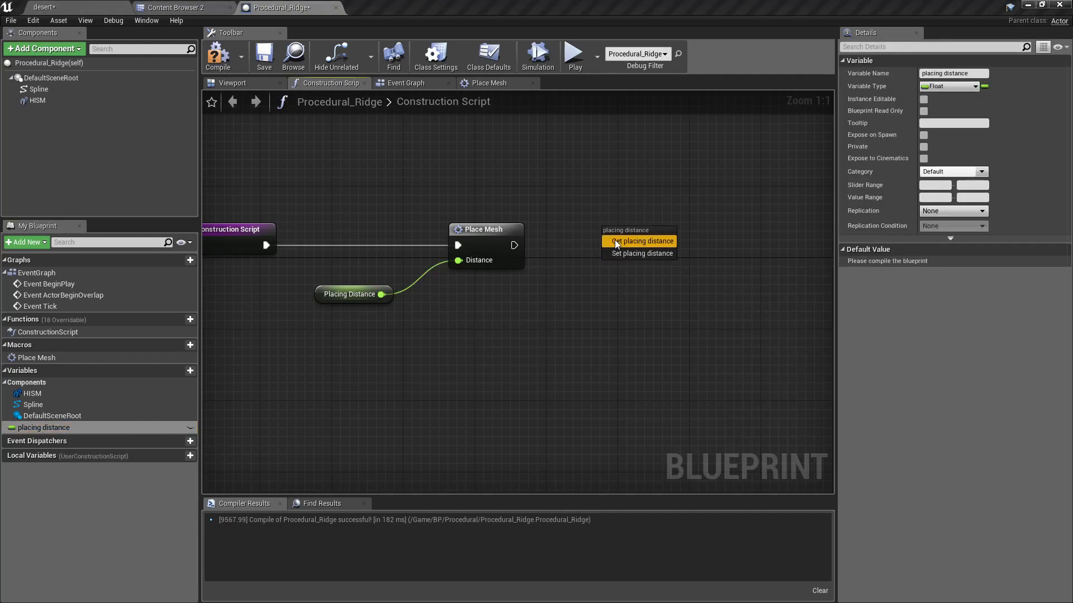
click(639, 253)
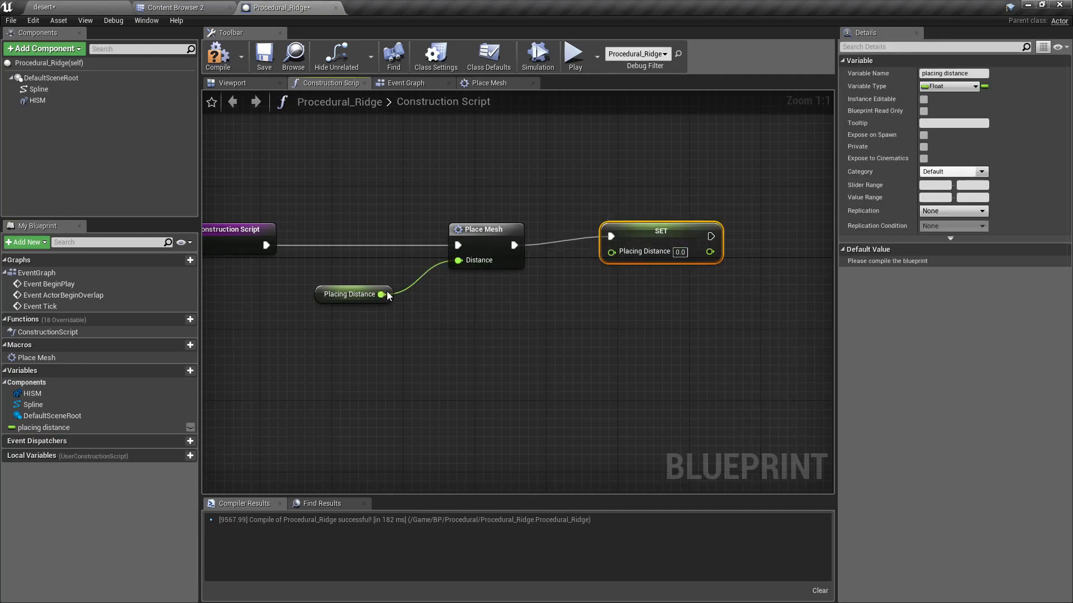
Set Placing Distance to itself plus a new Increment variable (100).
drag(381, 294, 462, 335)
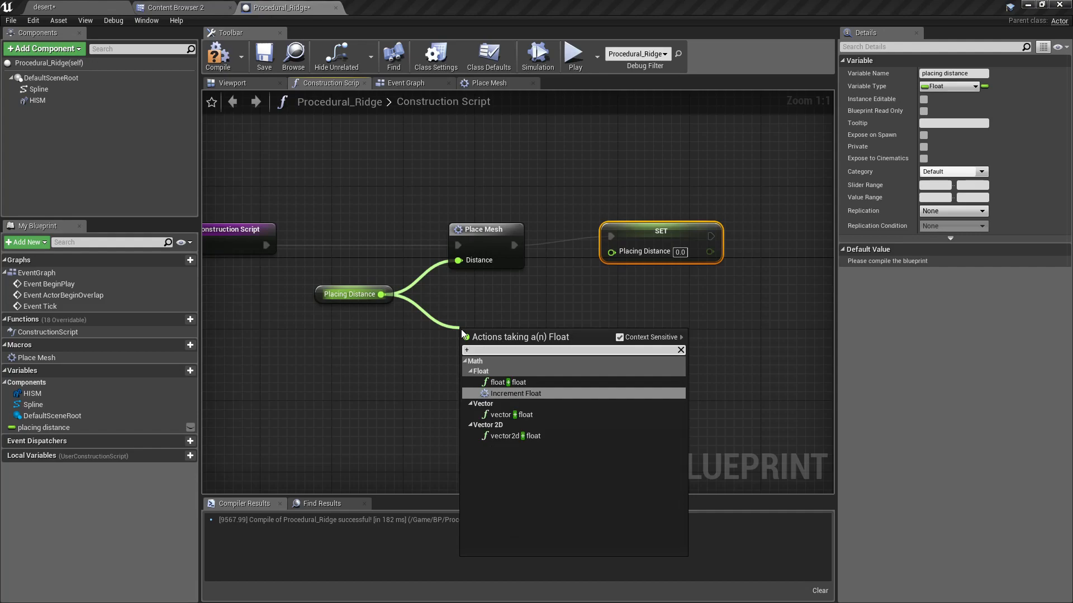
click(515, 393)
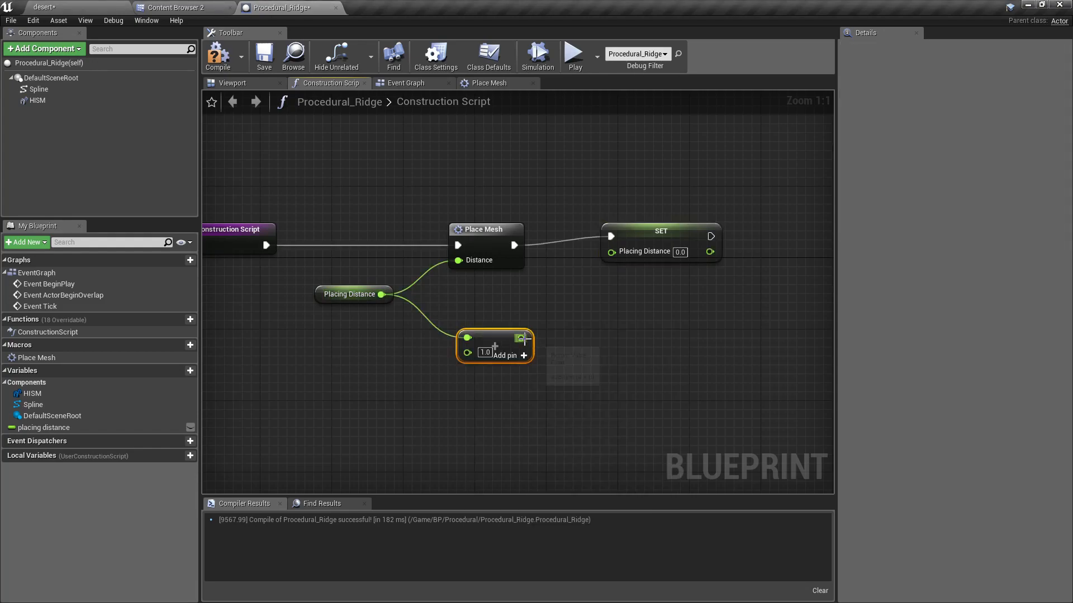
drag(525, 338, 608, 251)
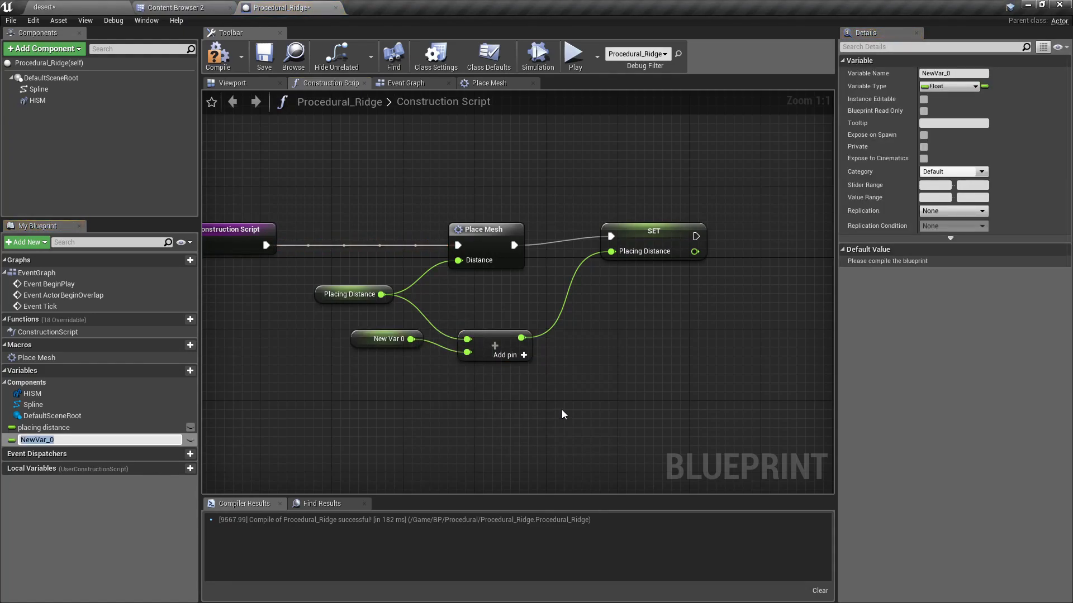
text(increment)
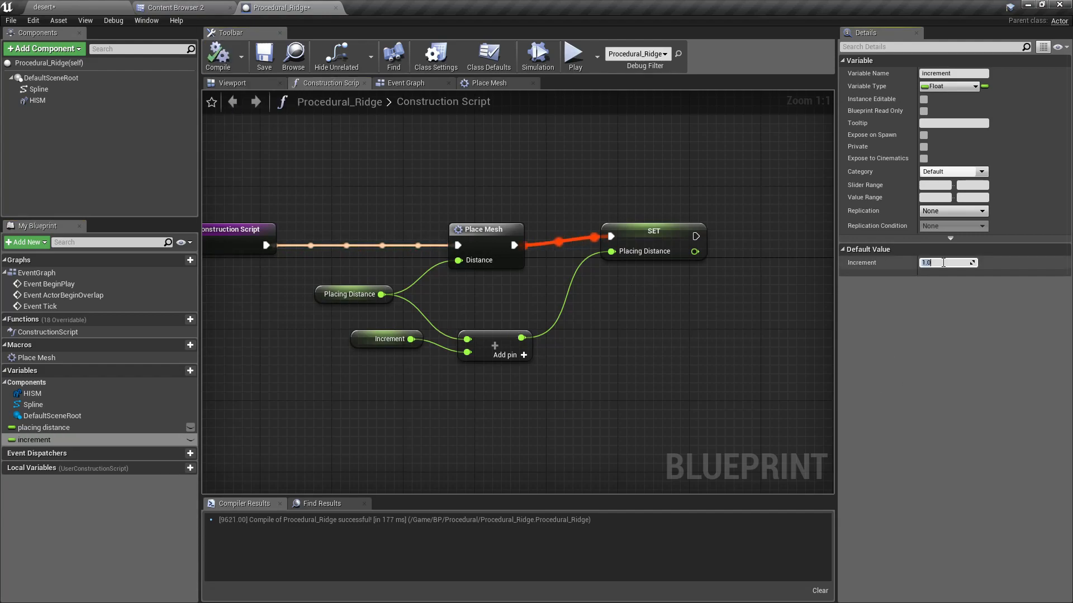
text(100)
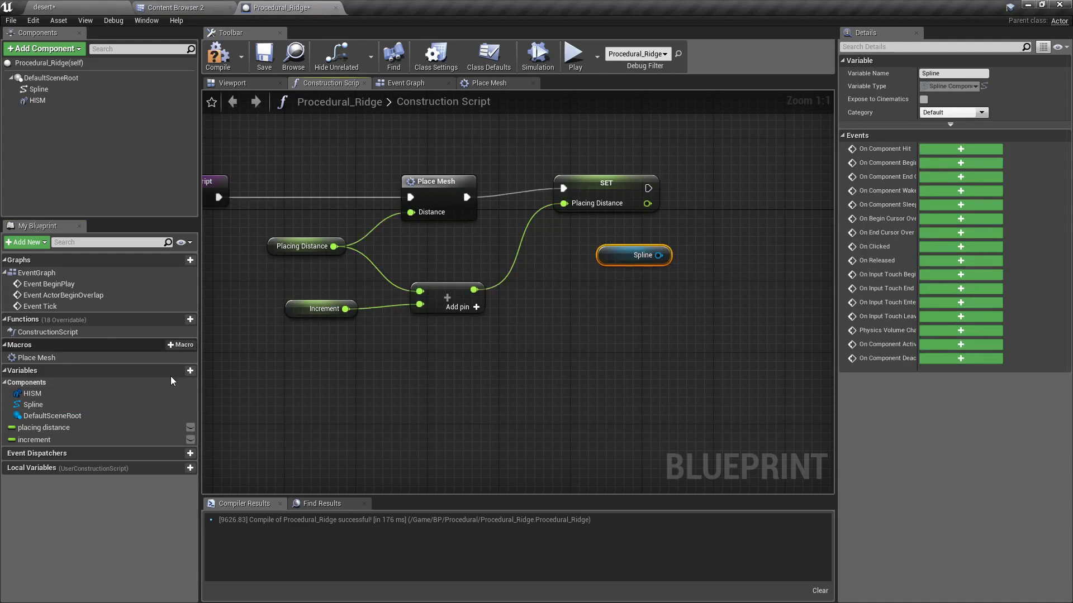
Add Get Spline Length and compare Placing Distance against it to loop Place Mesh.
click(43, 427)
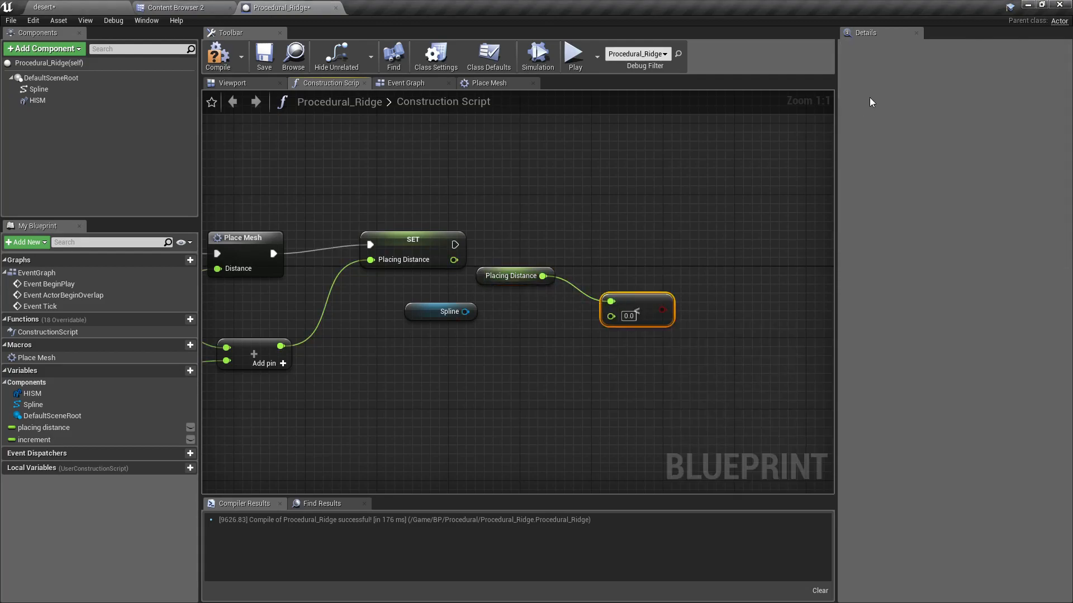
drag(466, 311, 509, 360)
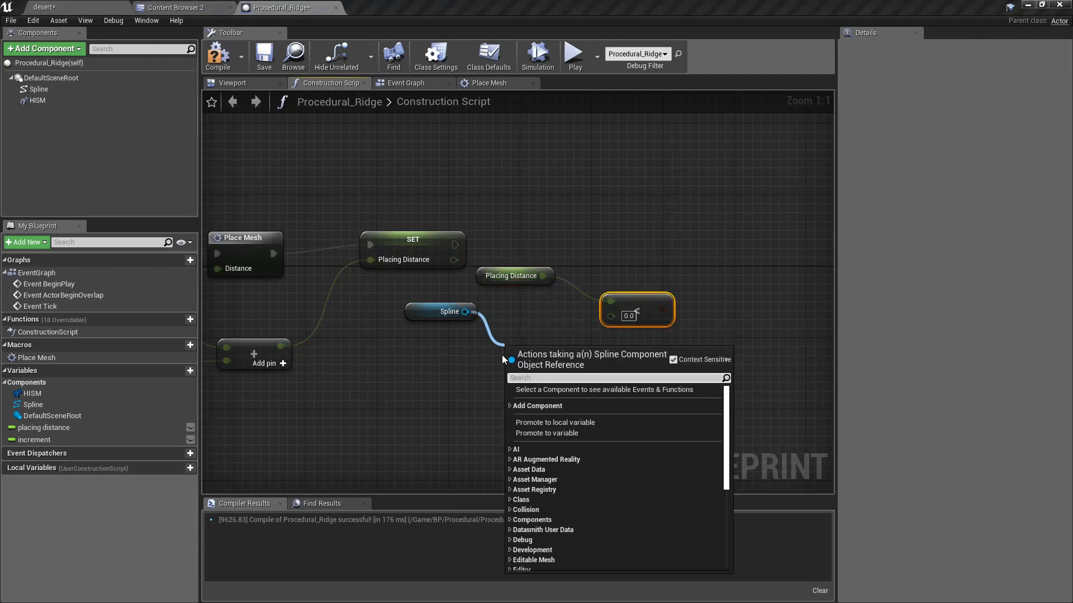
click(558, 354)
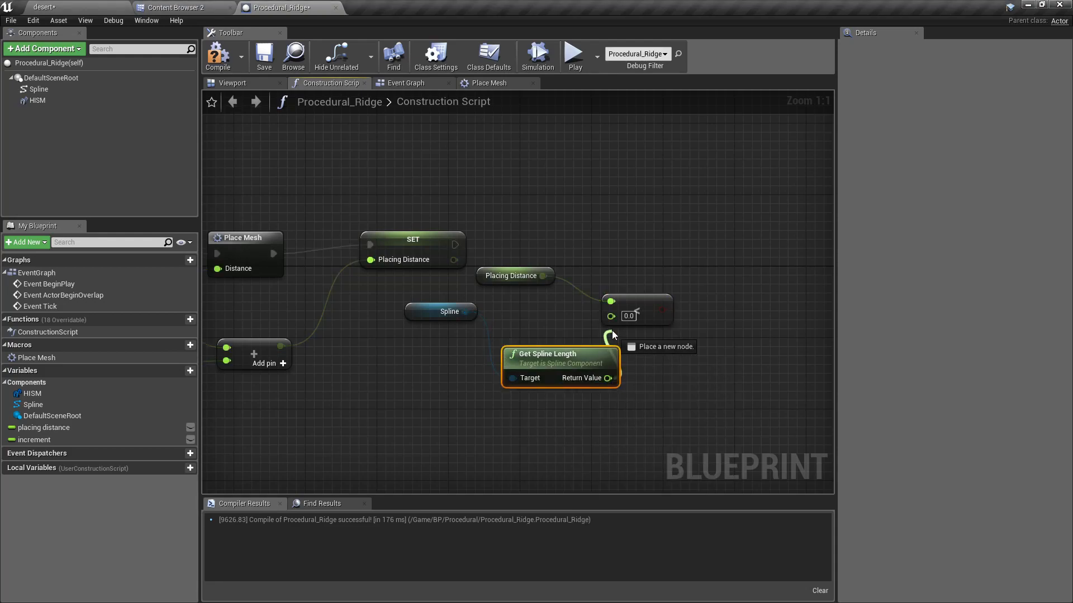
drag(454, 244, 649, 239)
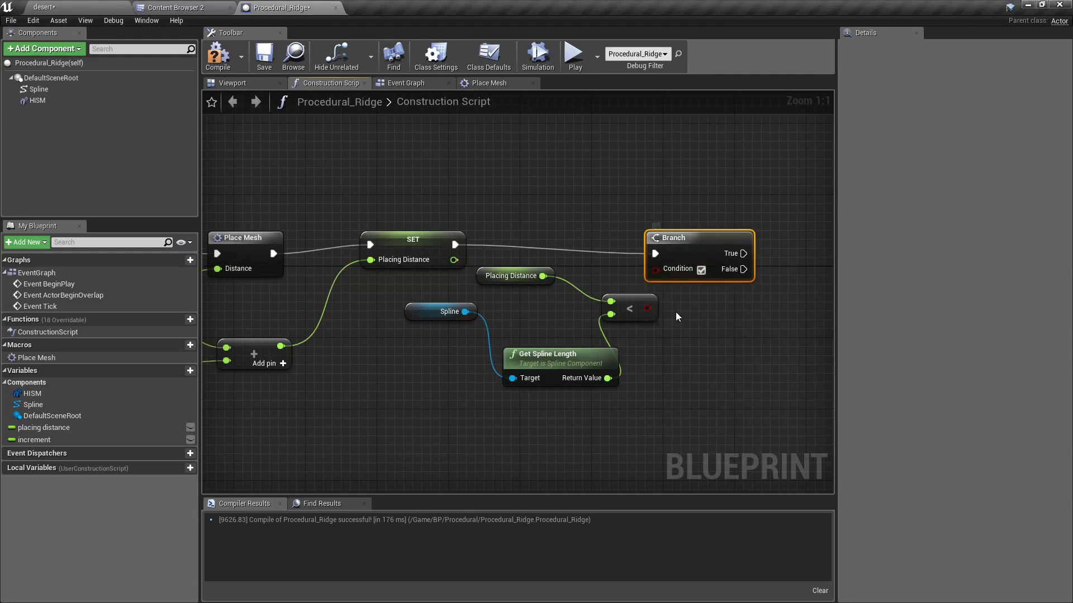
scroll(down, 3)
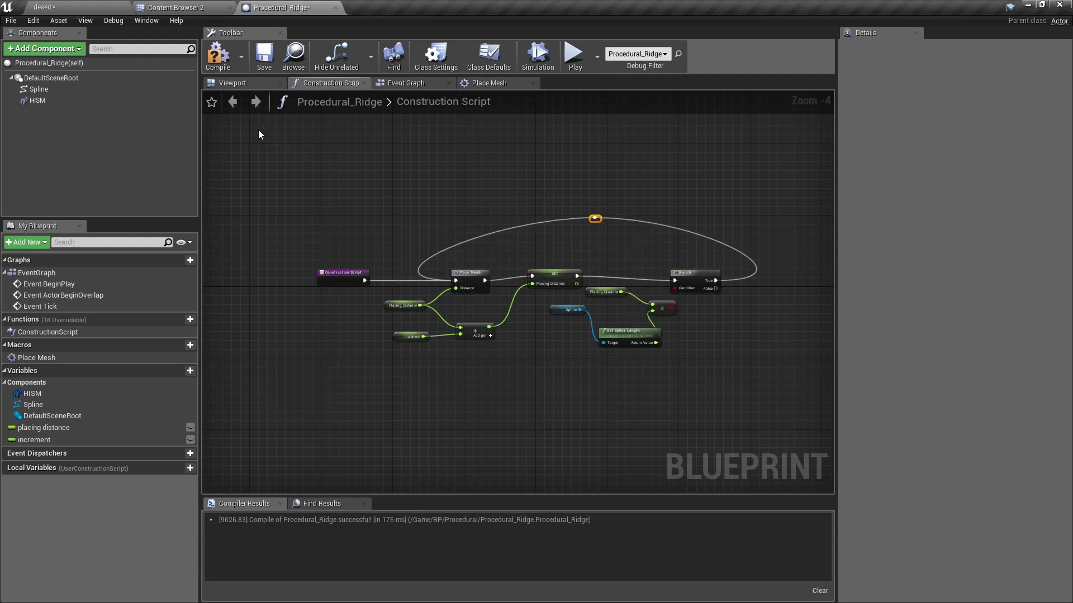
Switch to the desert level and view the generated rock wall fullscreen with F11.
click(45, 7)
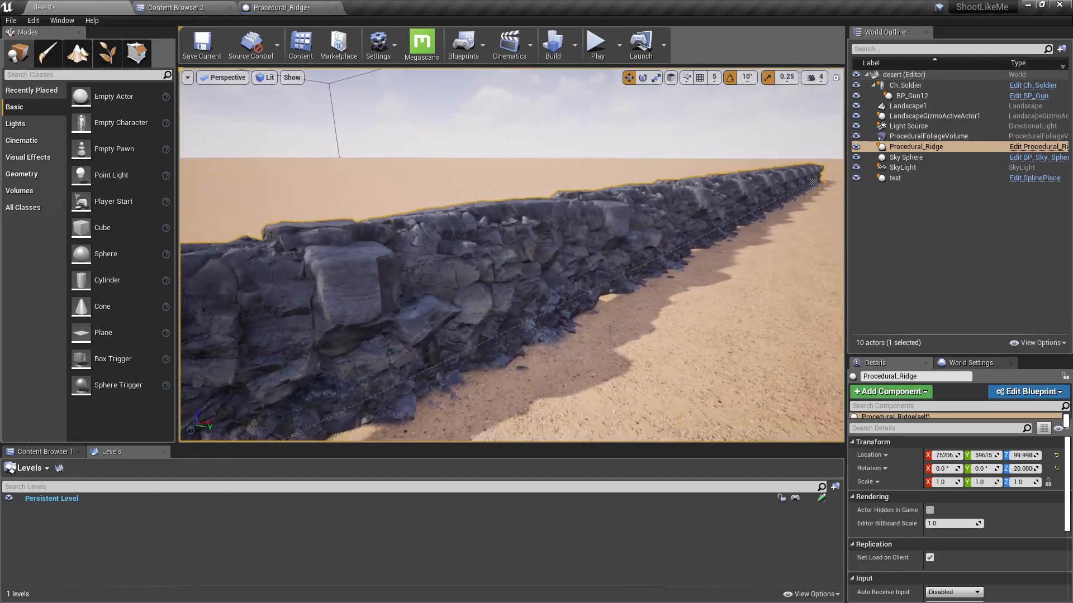
key(F11)
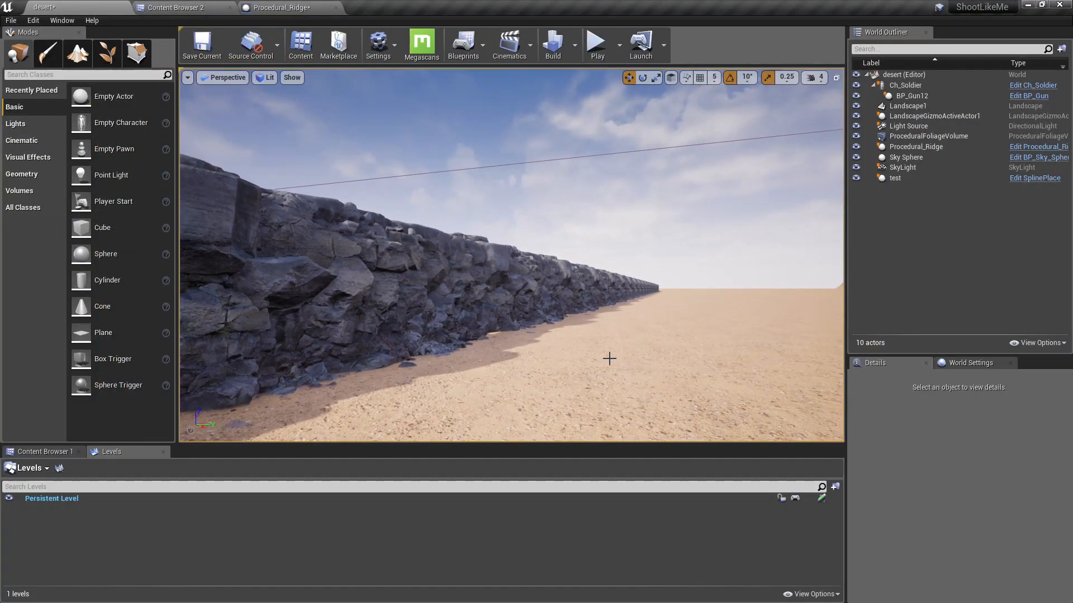
Open the Place Mesh graph, then open the siEoZ_LOD0 cliff mesh in its editor.
click(280, 8)
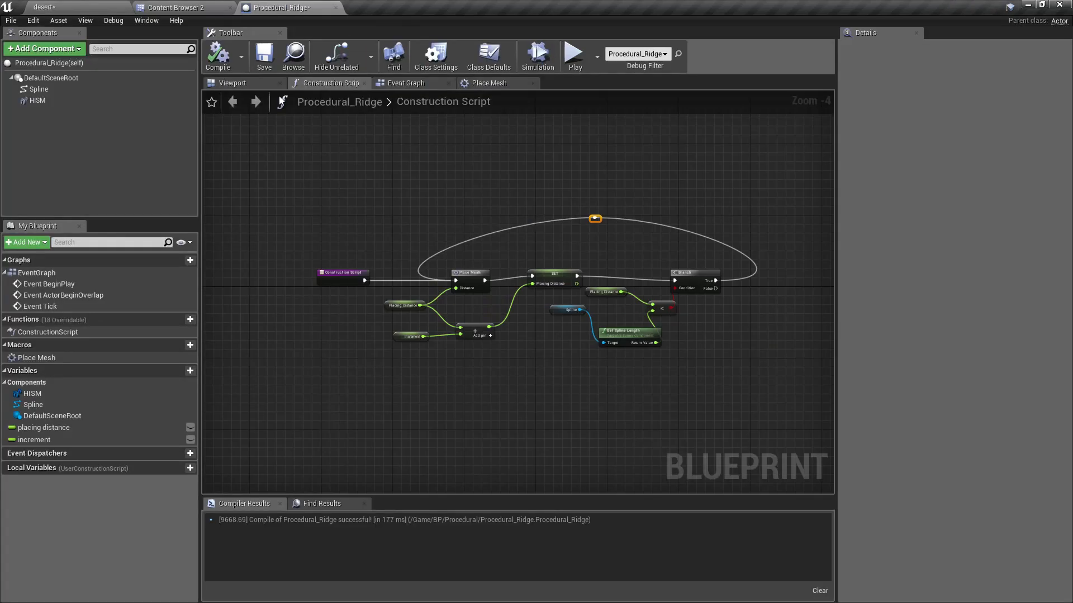
click(488, 83)
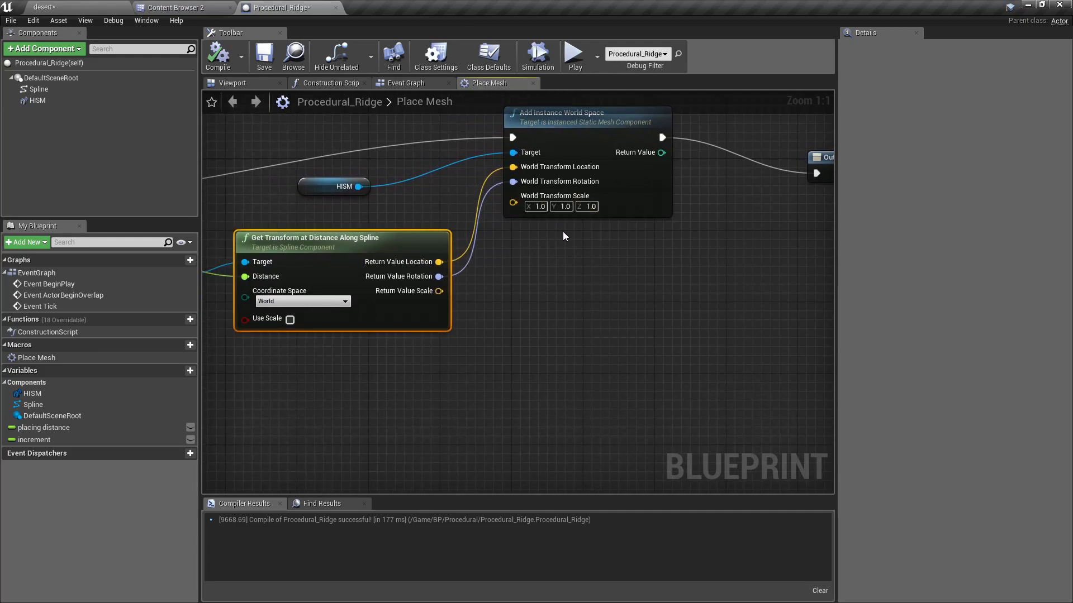
mouse_move(540, 181)
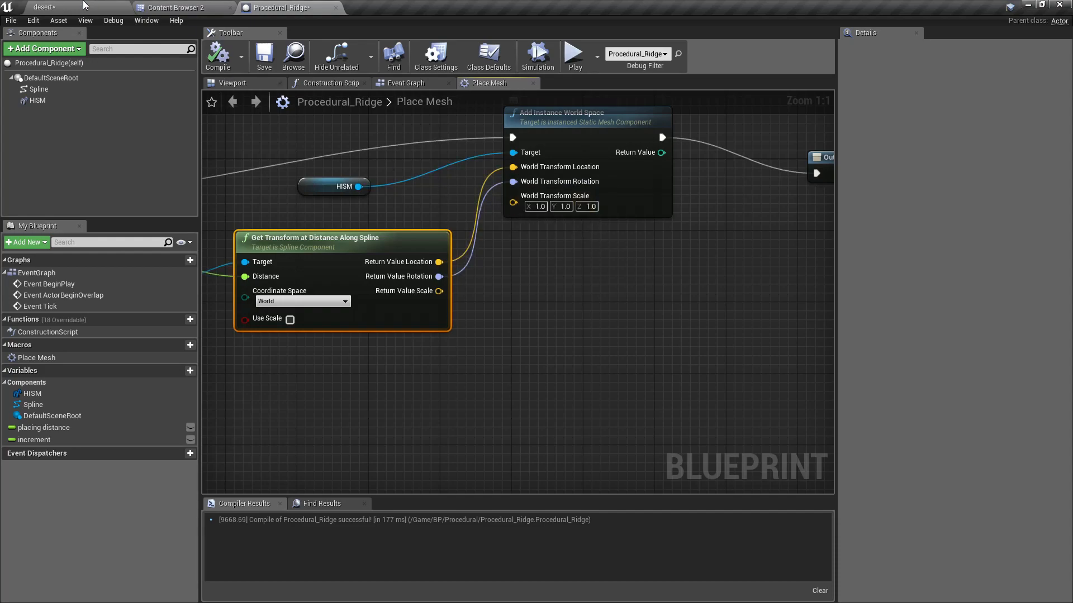
click(177, 7)
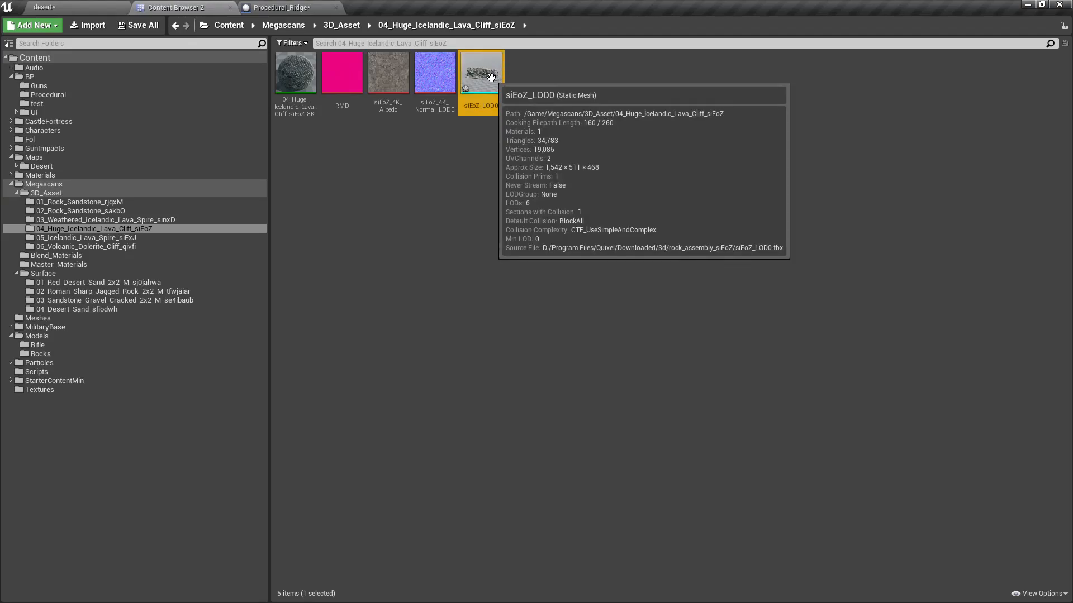
double_click(481, 71)
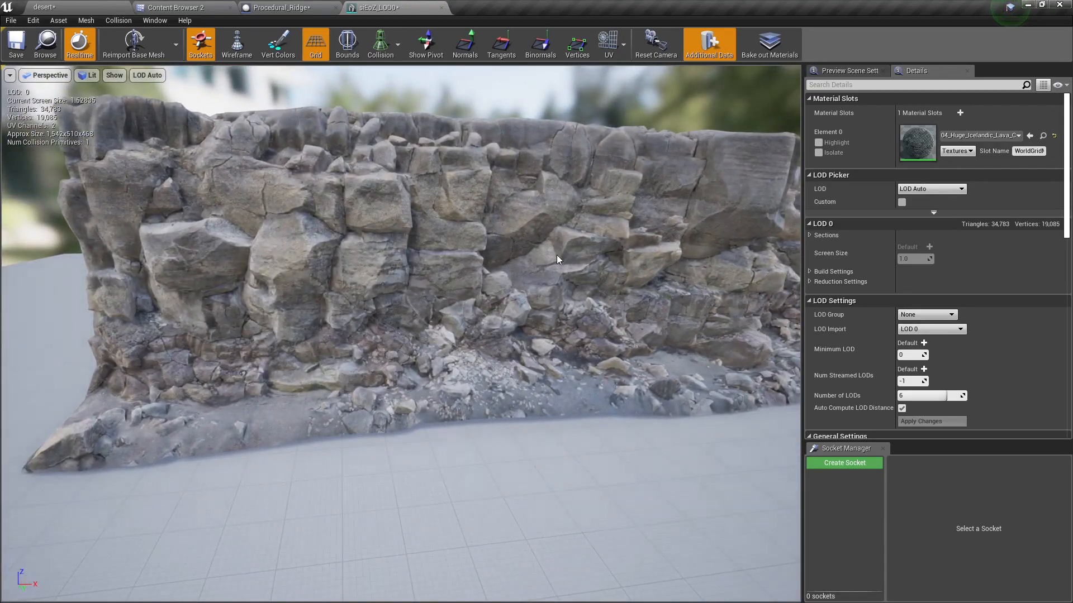
Select the Procedural_Ridge actor in the desert level.
click(283, 7)
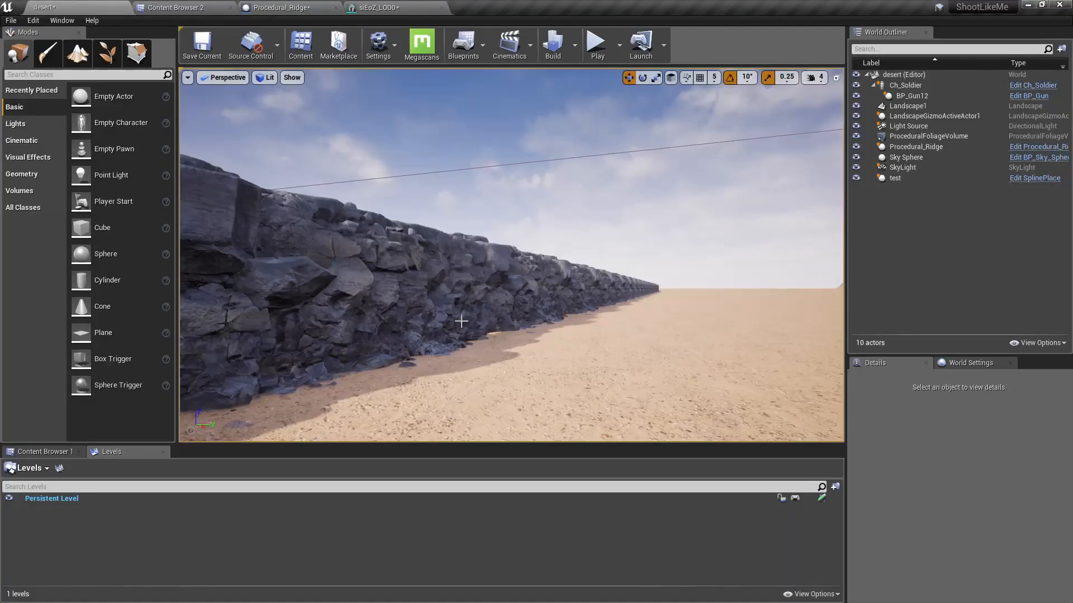
click(915, 147)
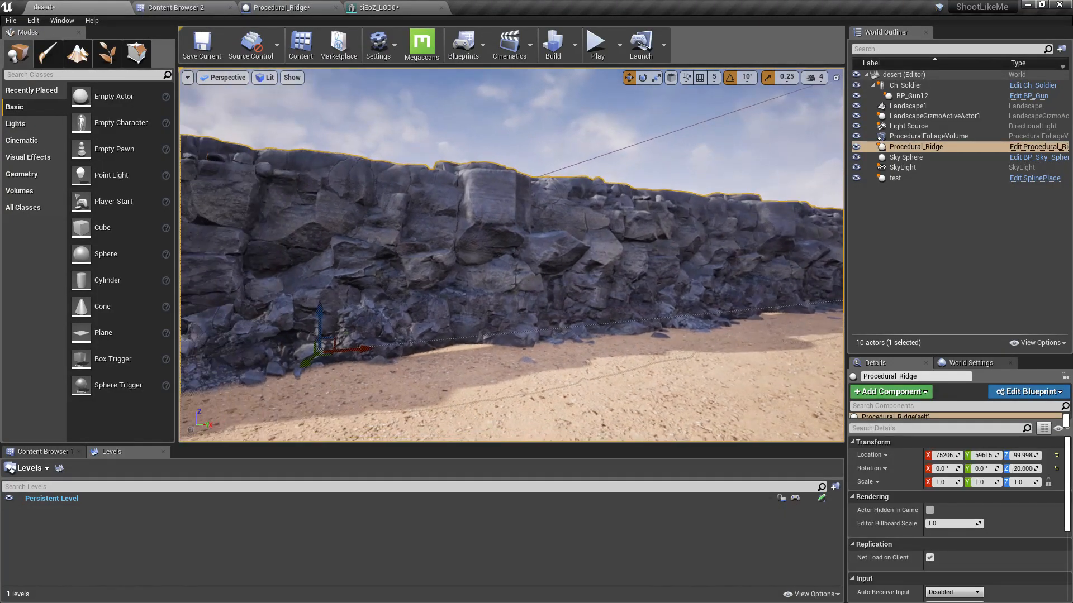
drag(318, 335, 315, 287)
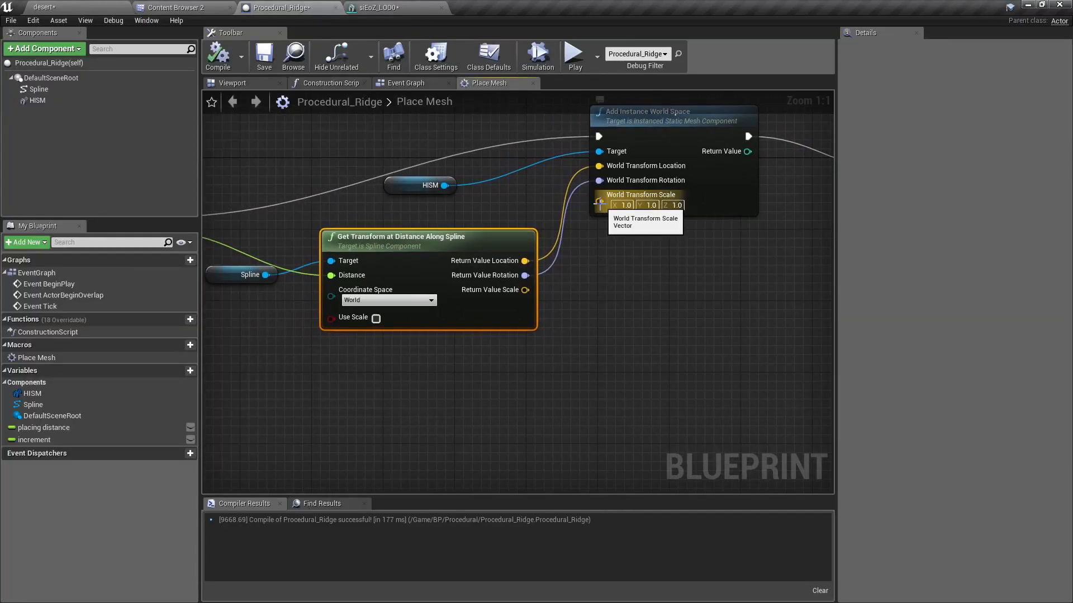
Drive the instance's X scale with Random Float in Range, min 1.0 and max 1.5.
drag(598, 202, 580, 353)
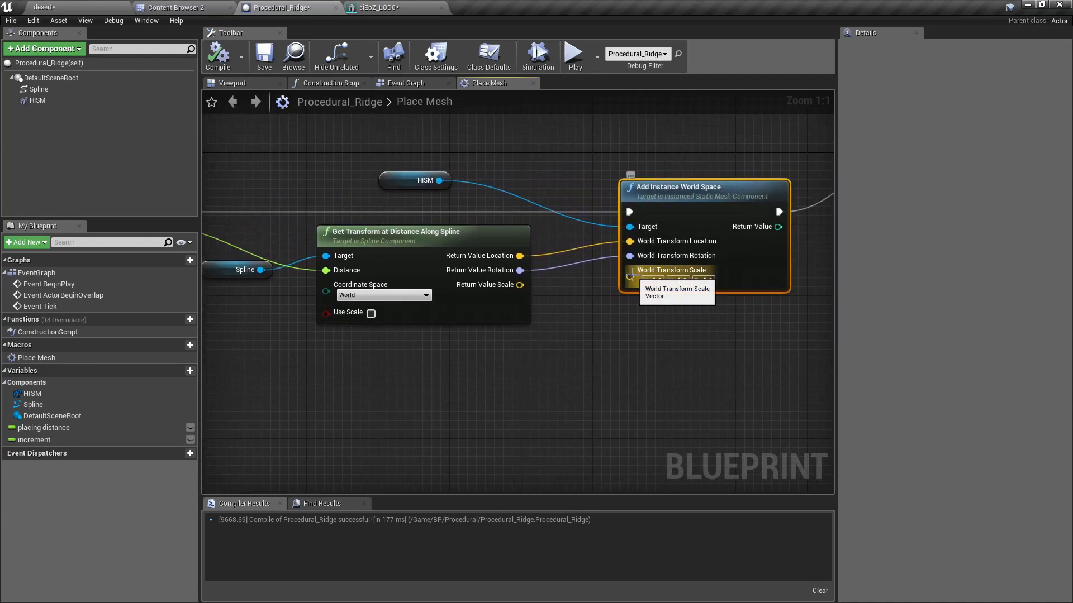
click(629, 277)
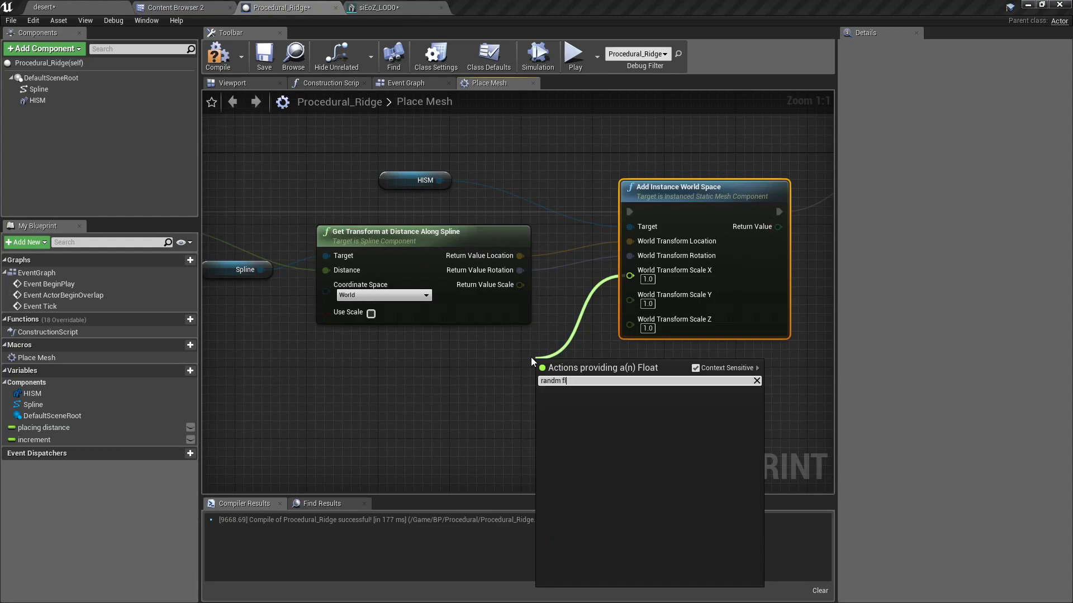
text(random)
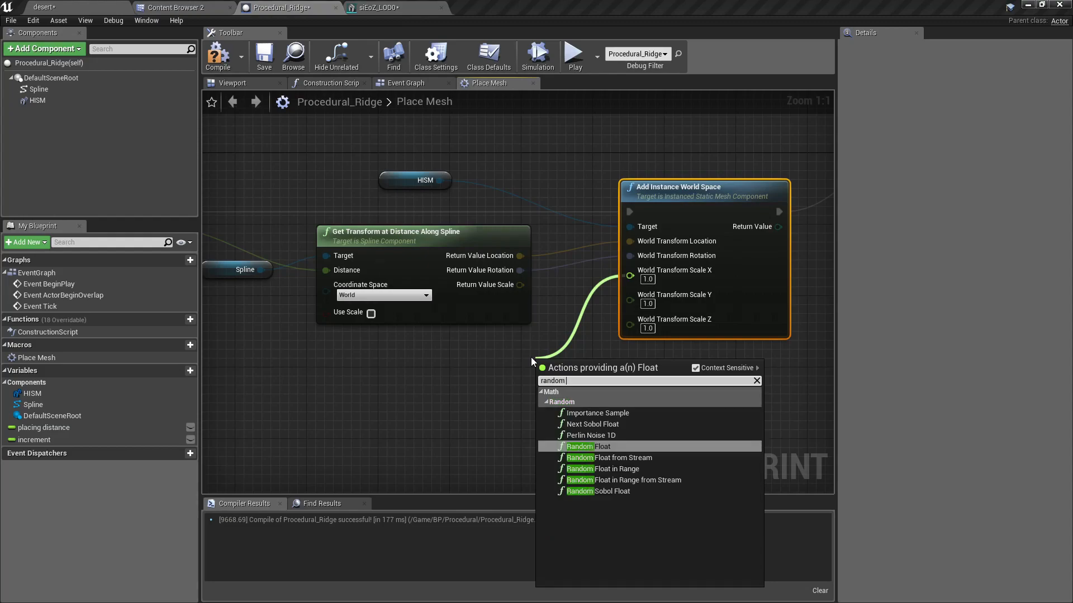
click(621, 468)
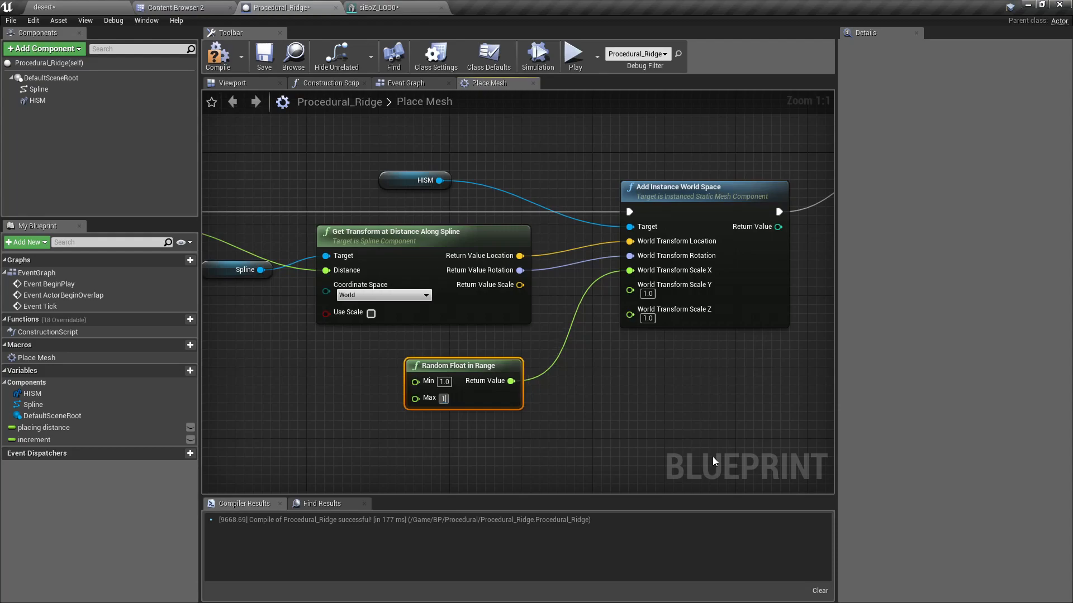
text(1.5)
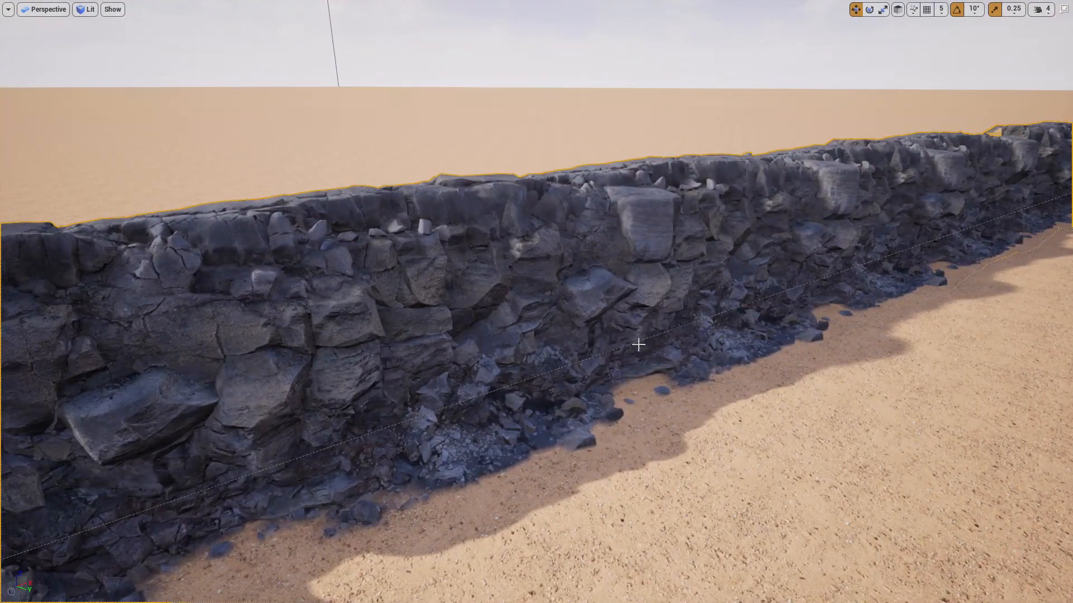
Add a new spline point midway along the ridge to bend it.
right_click(638, 345)
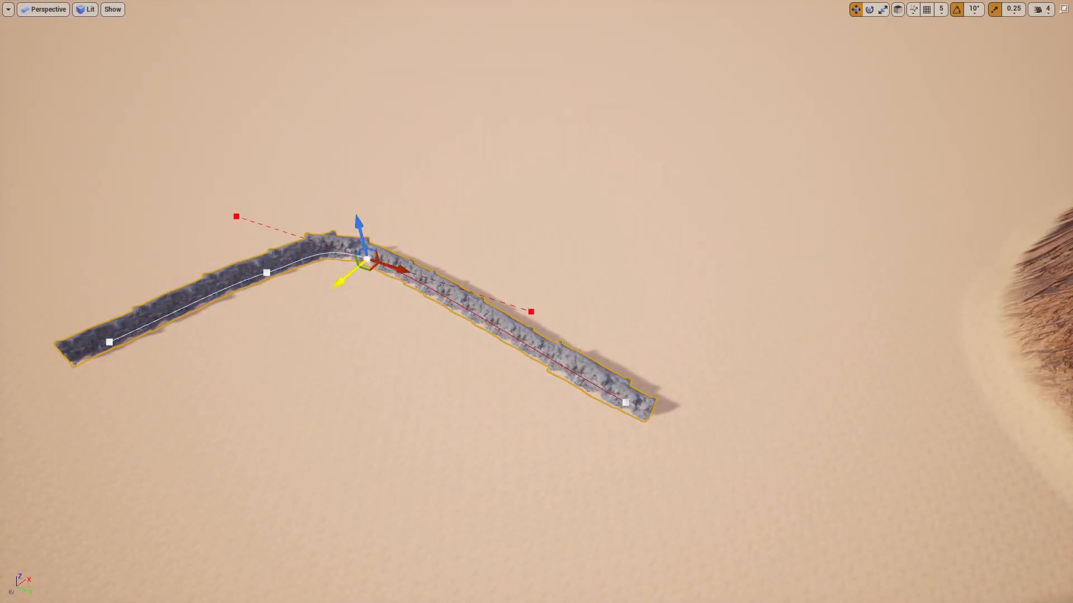
Add more spline points and drag them outward so the ridge encloses an area.
drag(366, 267, 520, 130)
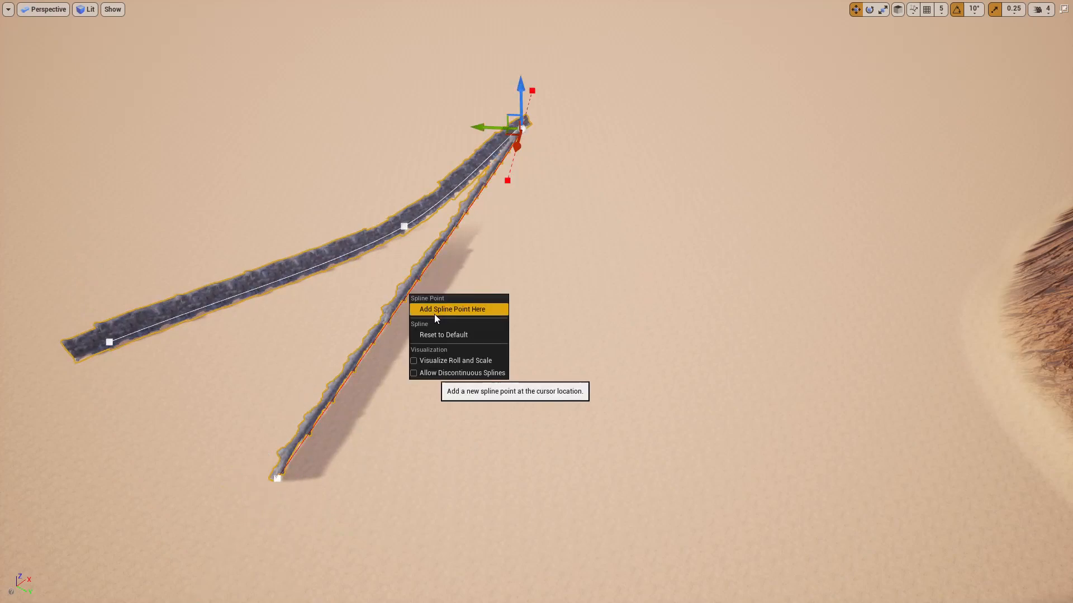
click(451, 309)
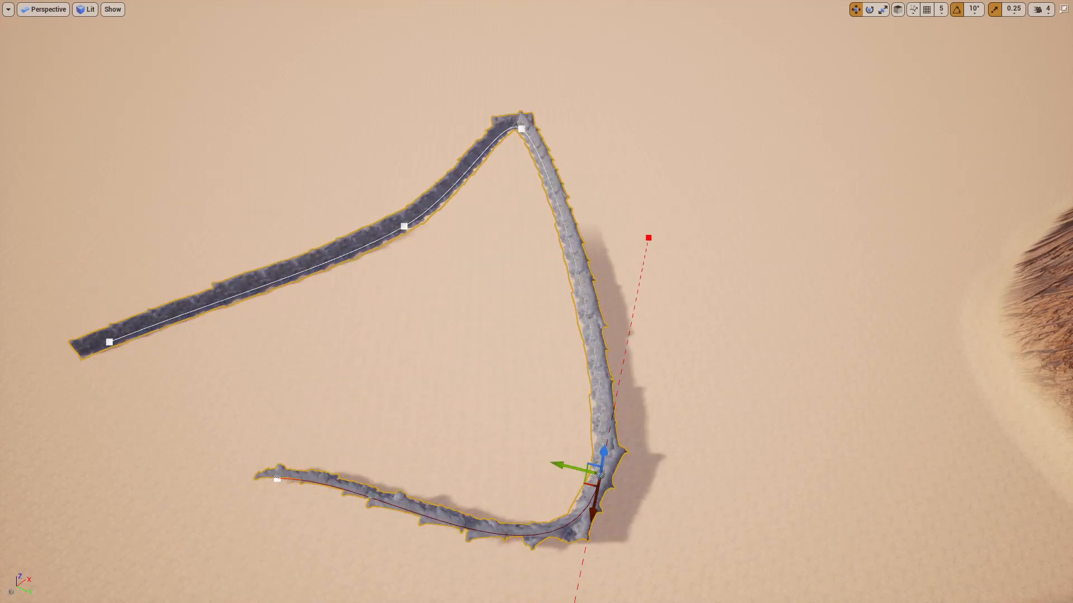
right_click(108, 342)
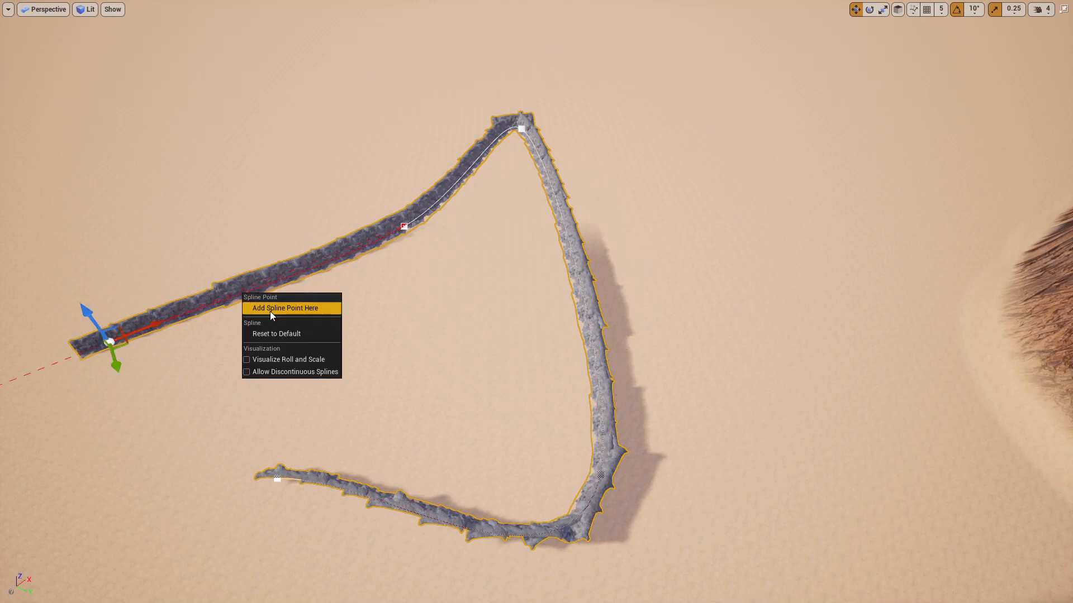
click(284, 308)
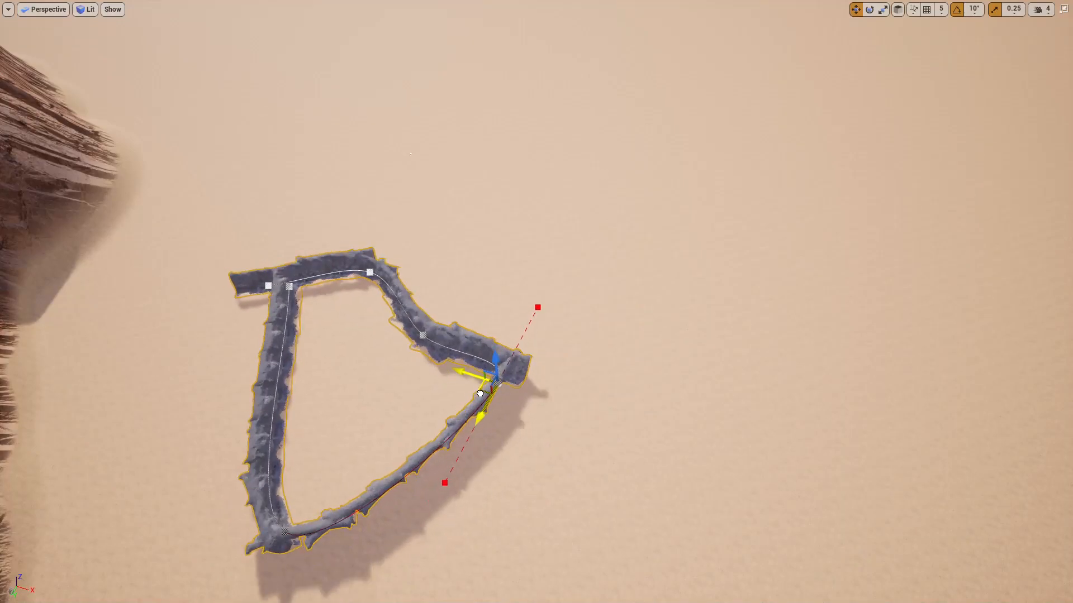
drag(496, 380, 571, 336)
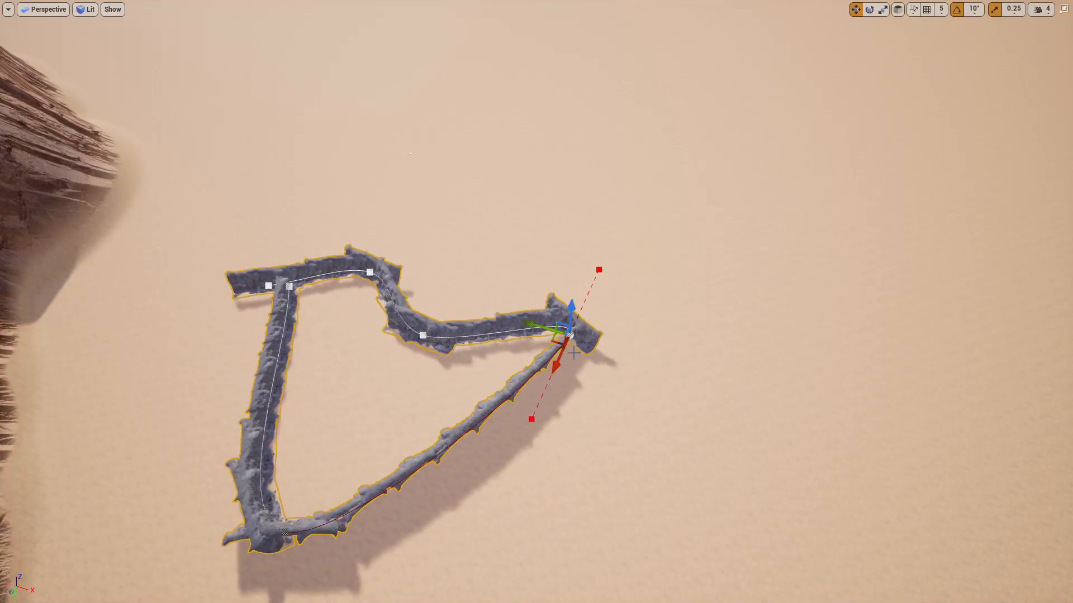
drag(571, 335, 615, 423)
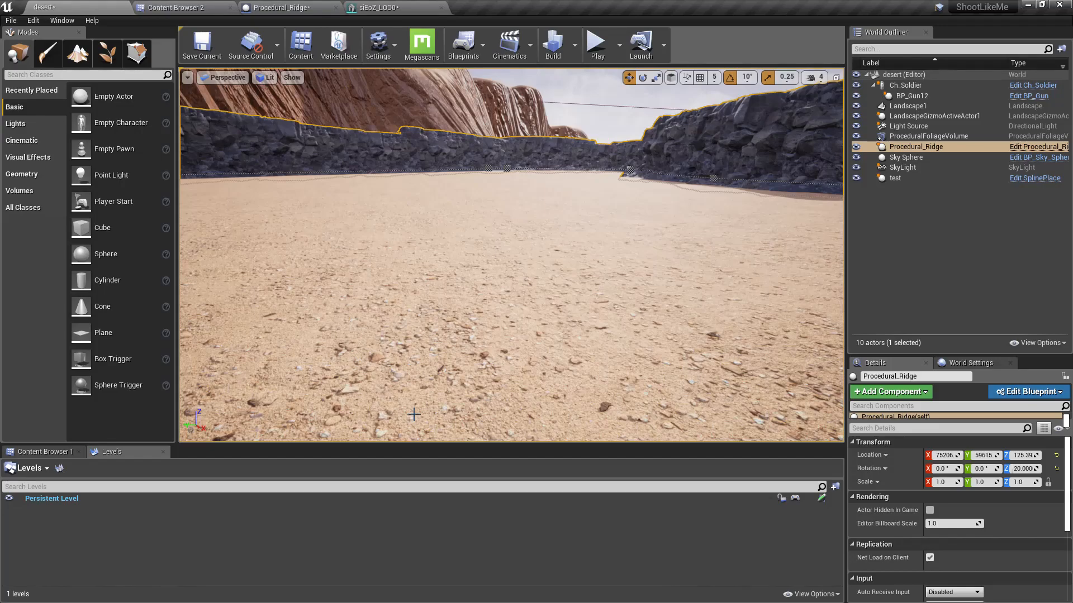
Play the level to walk the character inside the rock-walled area.
click(595, 43)
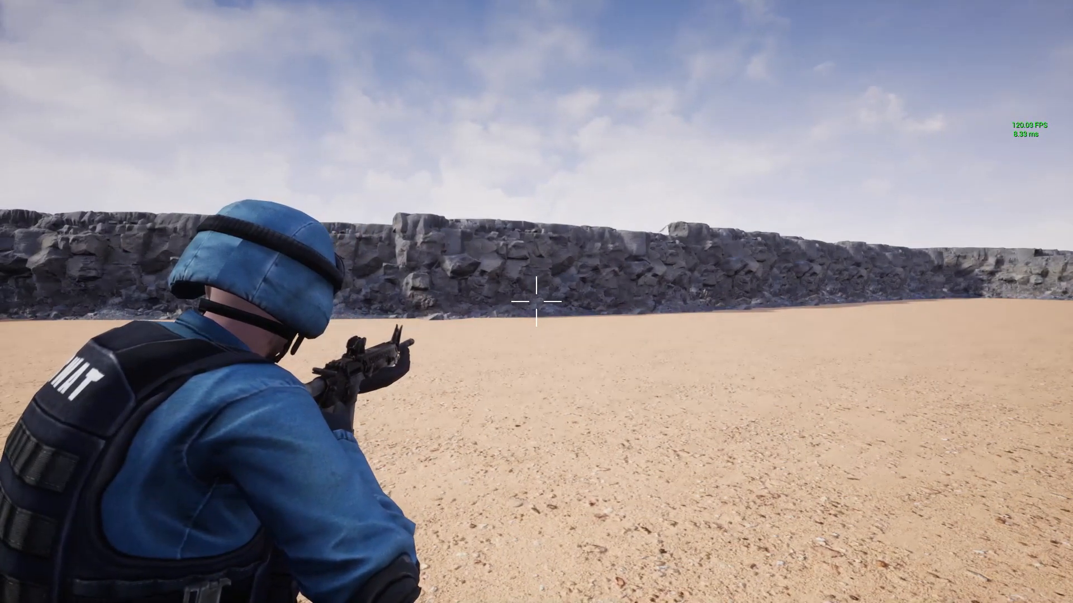
mouse_move(536, 301)
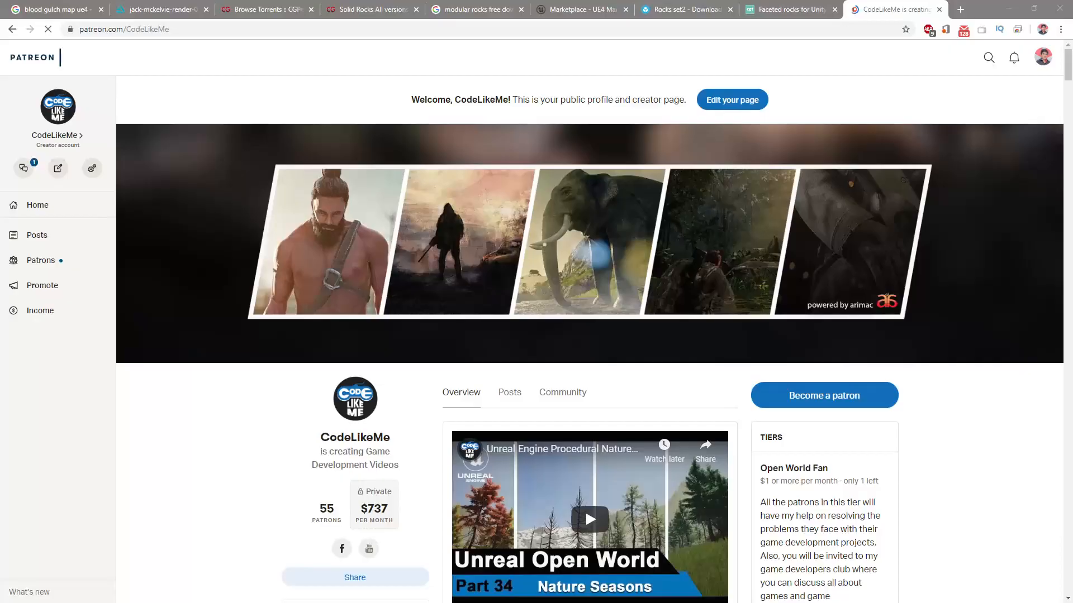
Scroll down the CodeLikeMe Patreon page past the tiers to recent posts.
scroll(down, 3)
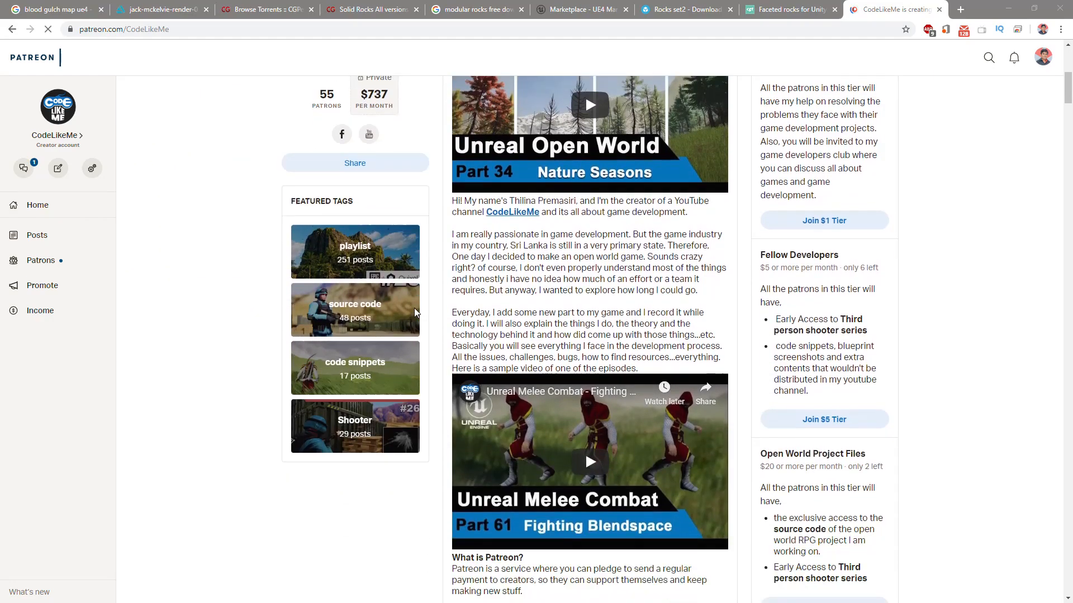
scroll(down, 3)
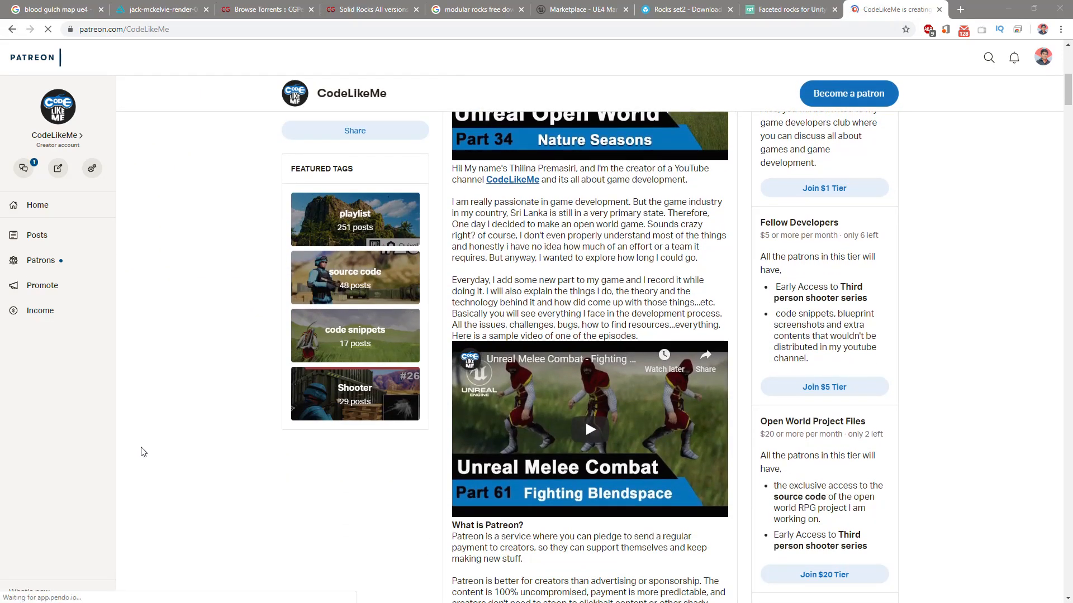
scroll(down, 3)
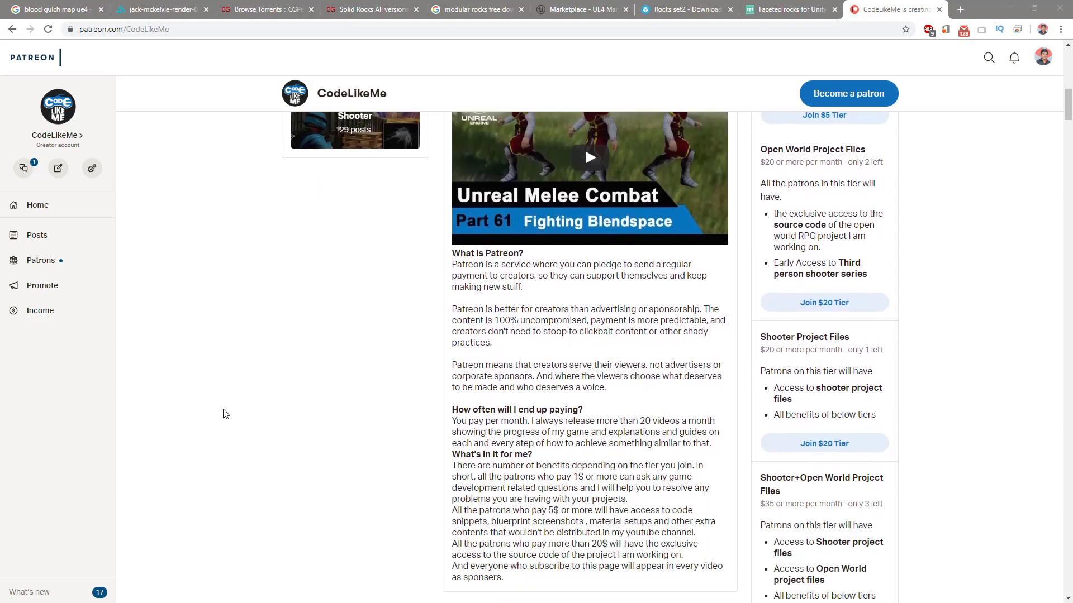
scroll(down, 3)
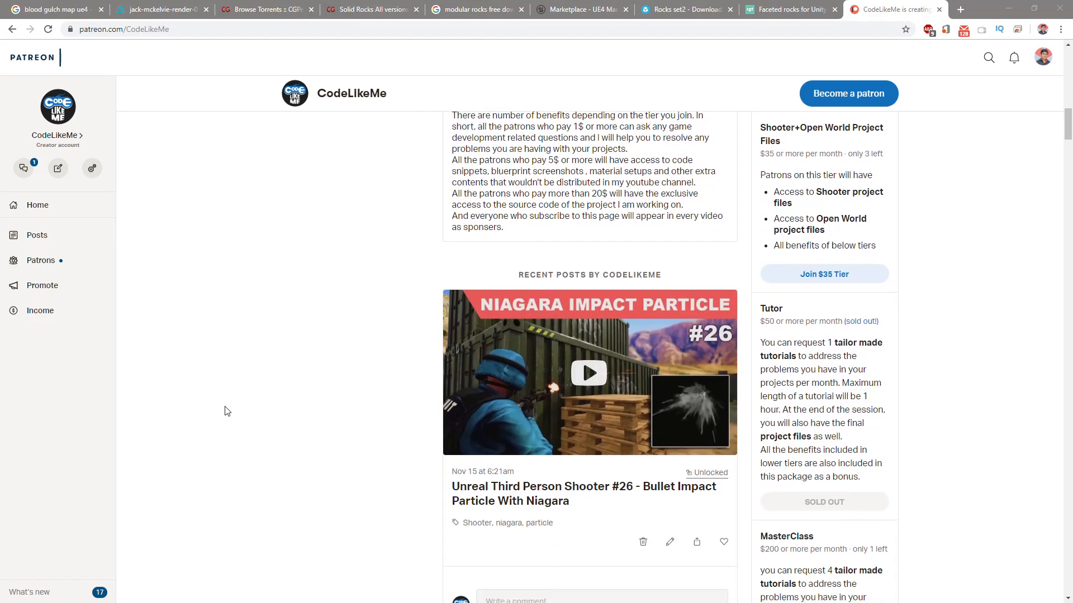